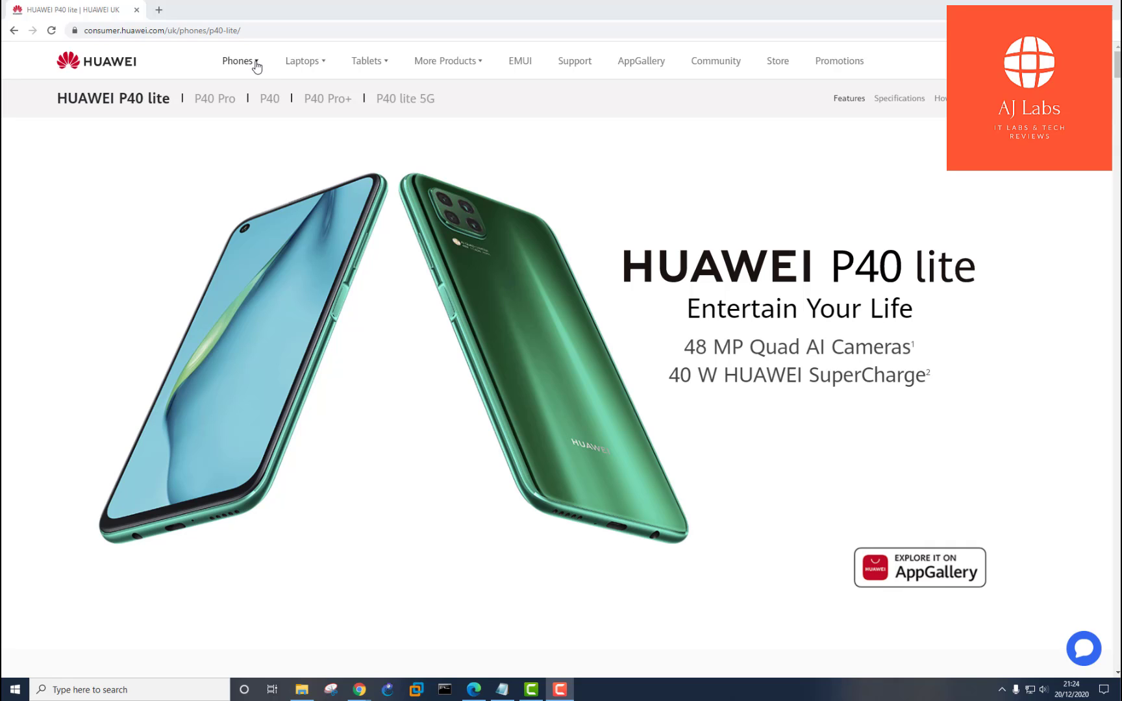
- Browse the Huawei phone model list in Chrome
click(238, 61)
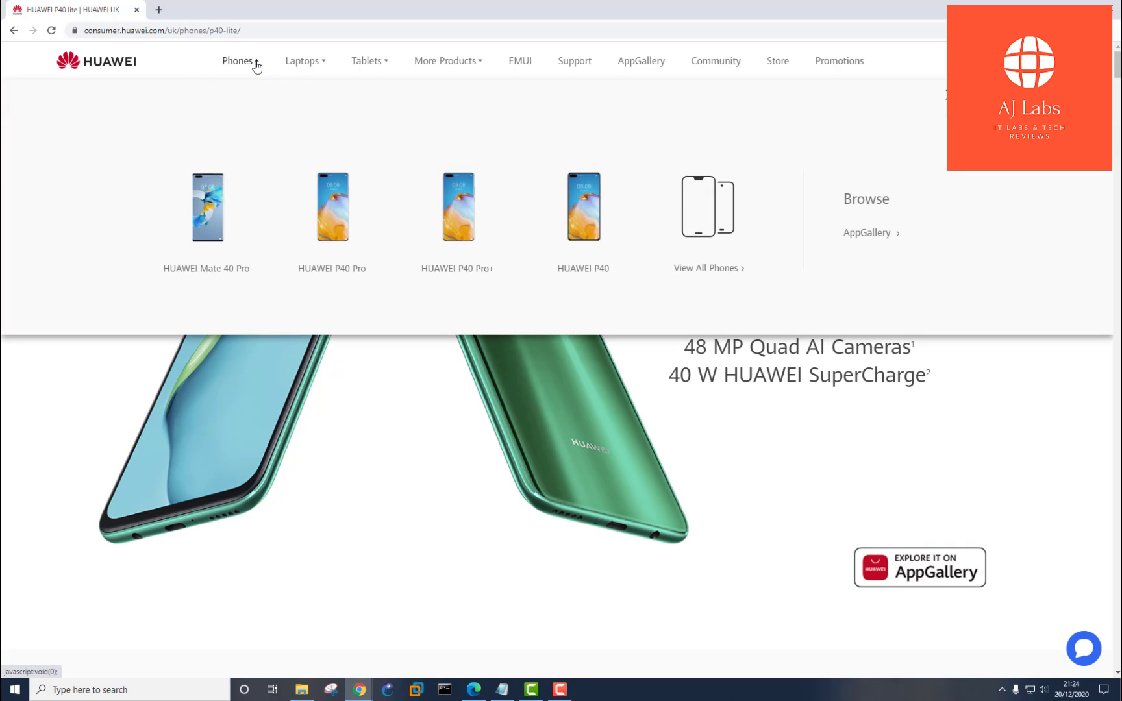
mouse_move(326, 64)
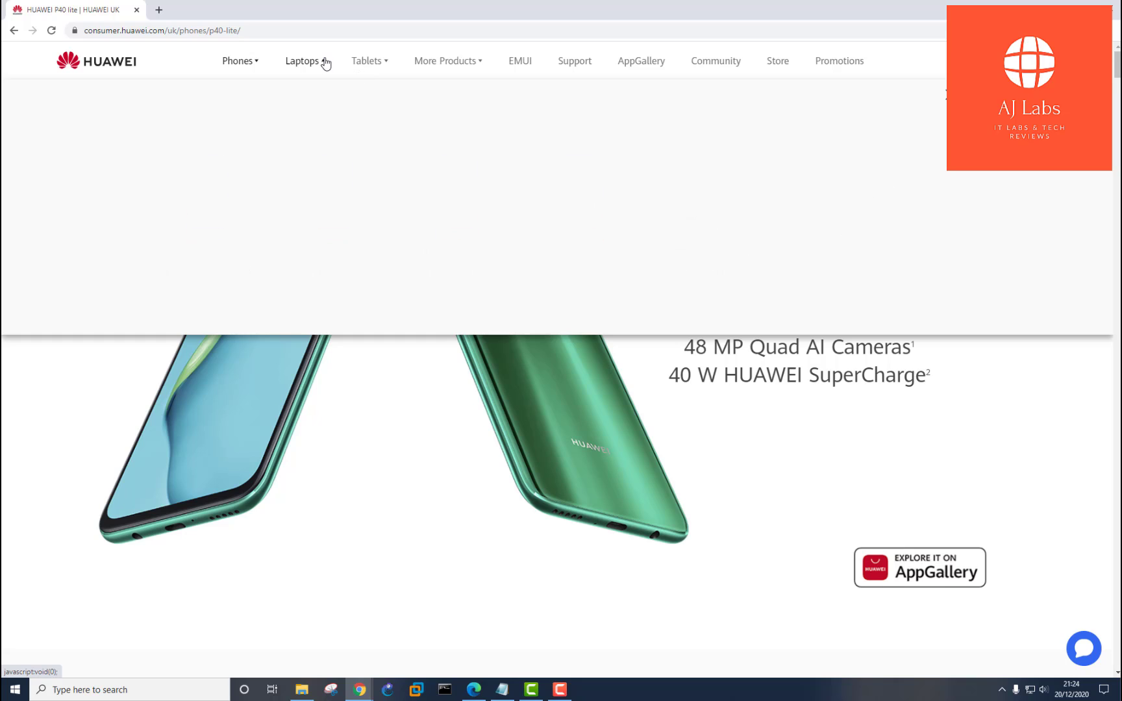
mouse_move(391, 63)
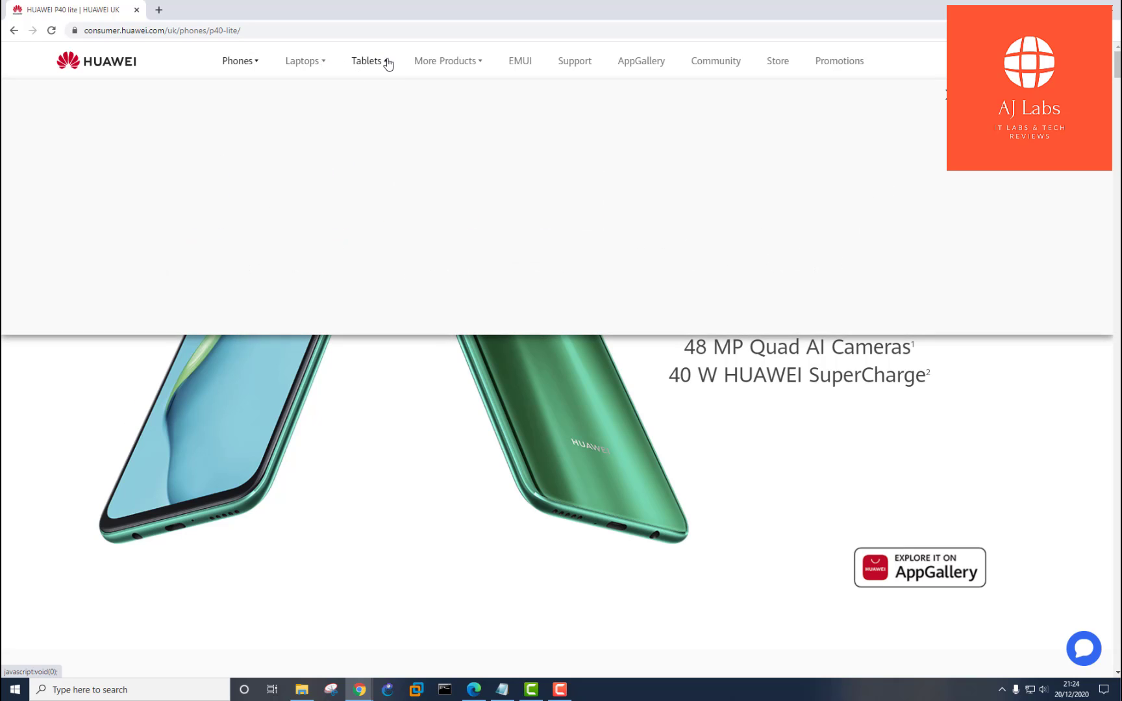
click(444, 61)
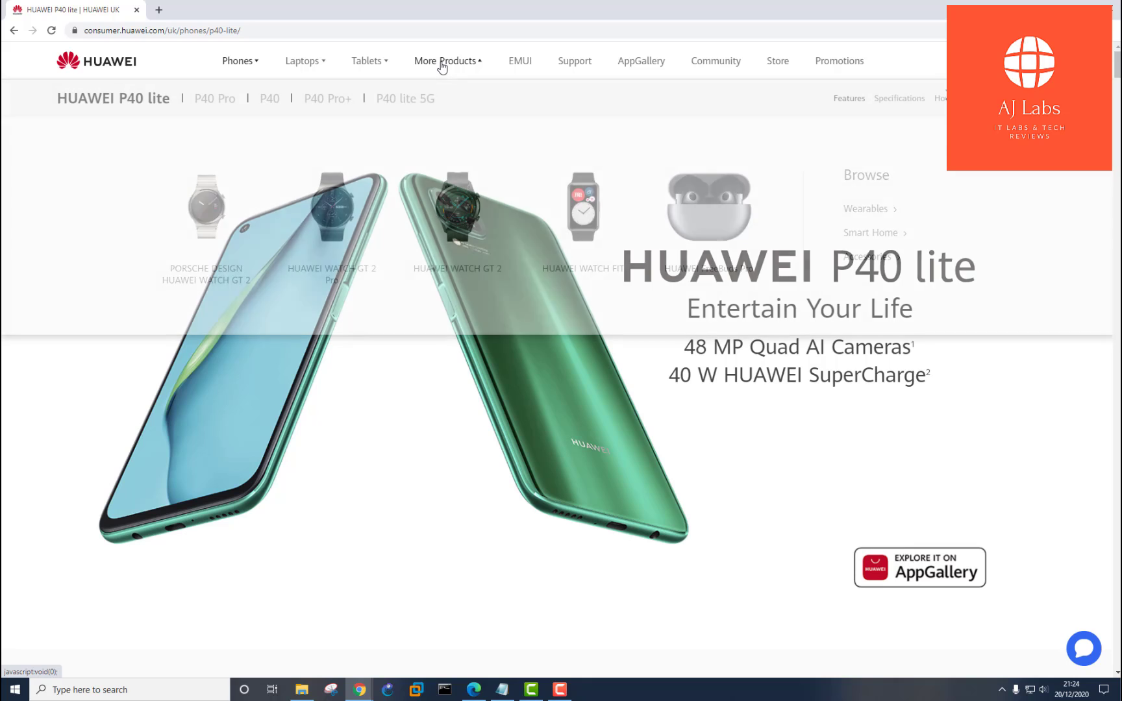
click(445, 61)
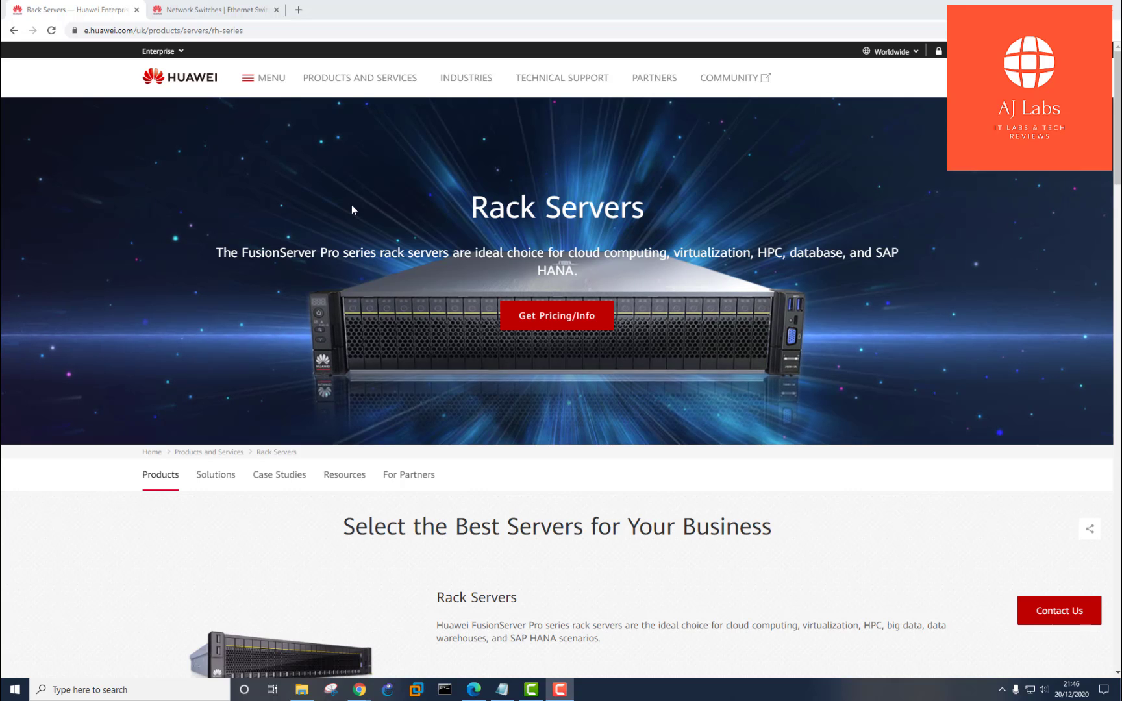
- Switch to the Huawei Network Switches page and scroll down through it
click(214, 11)
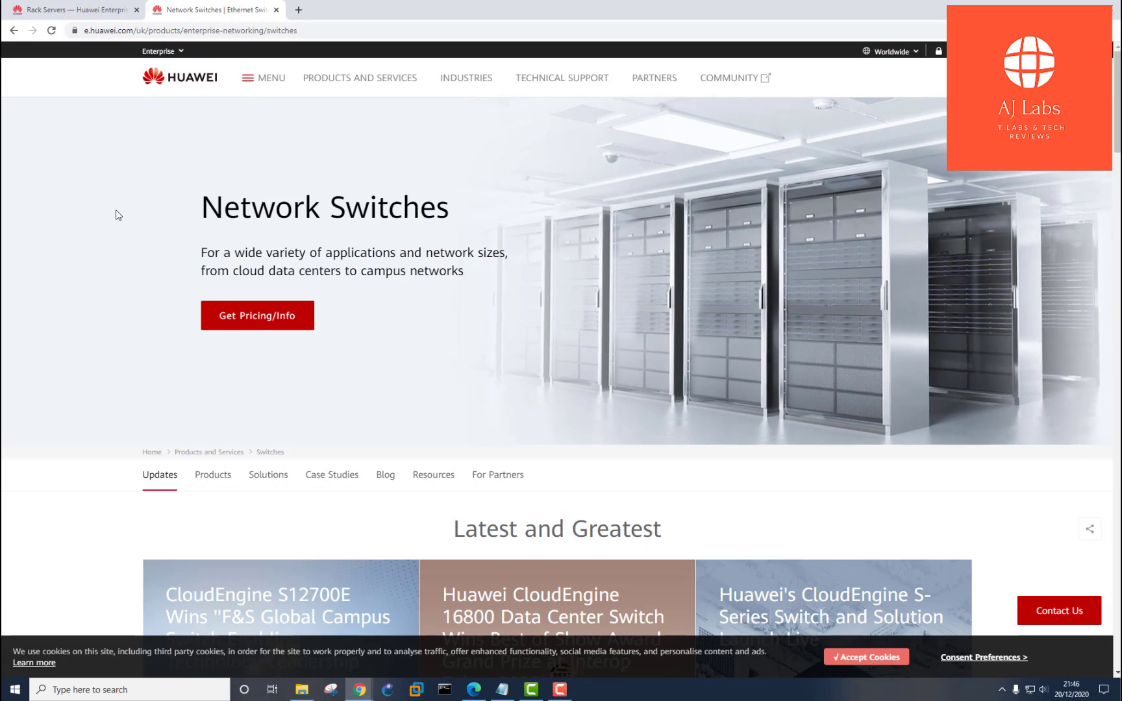
scroll(down, 3)
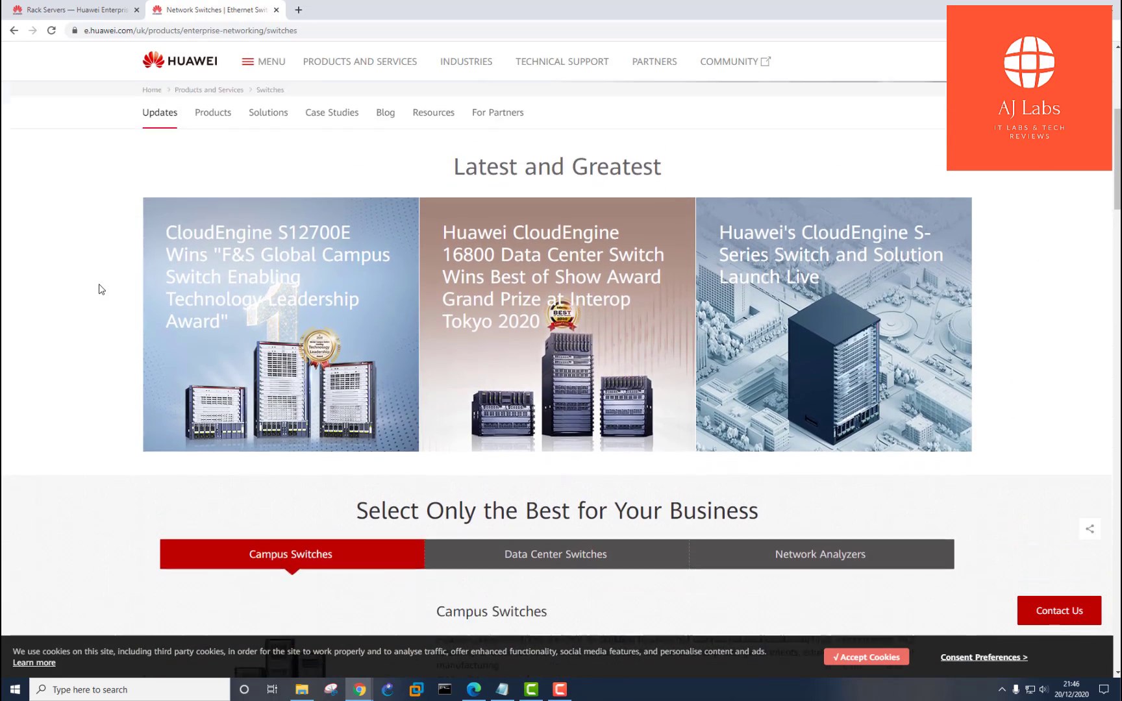
scroll(down, 3)
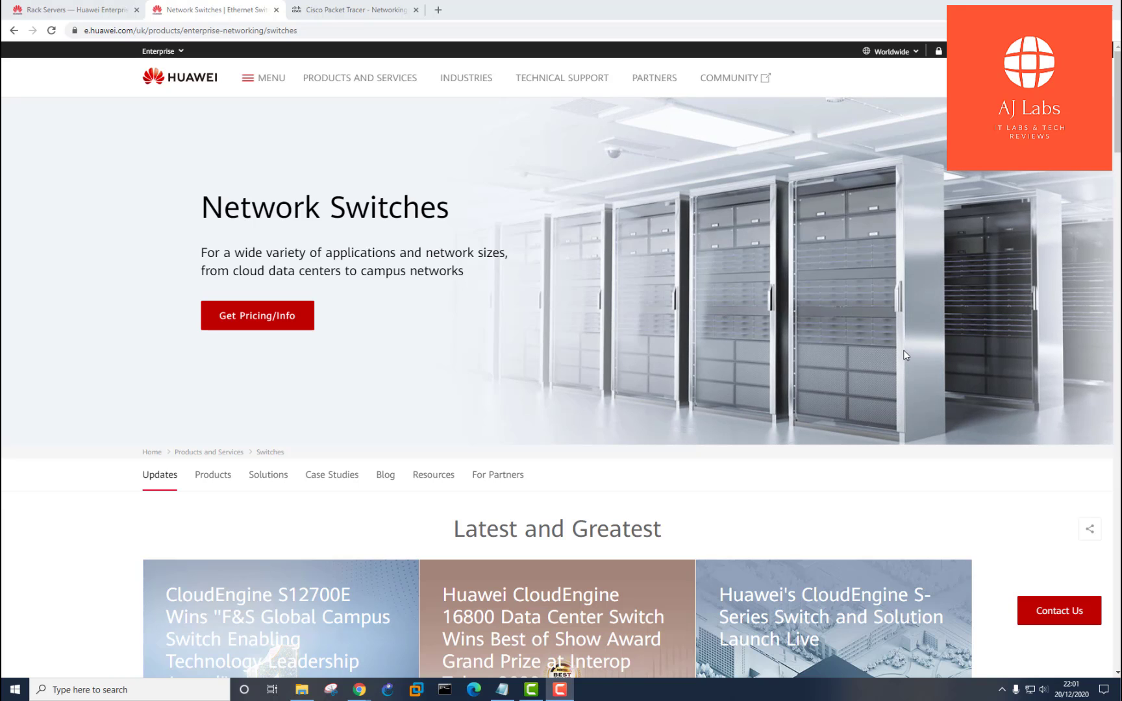
mouse_move(180, 328)
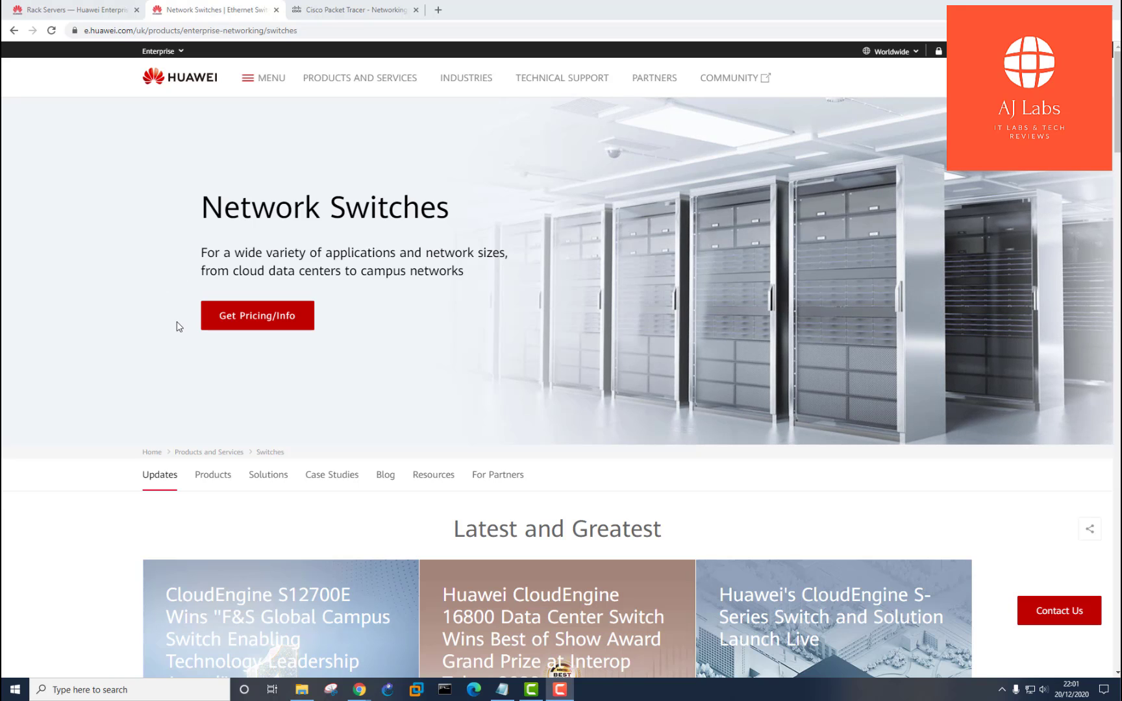
mouse_move(89, 251)
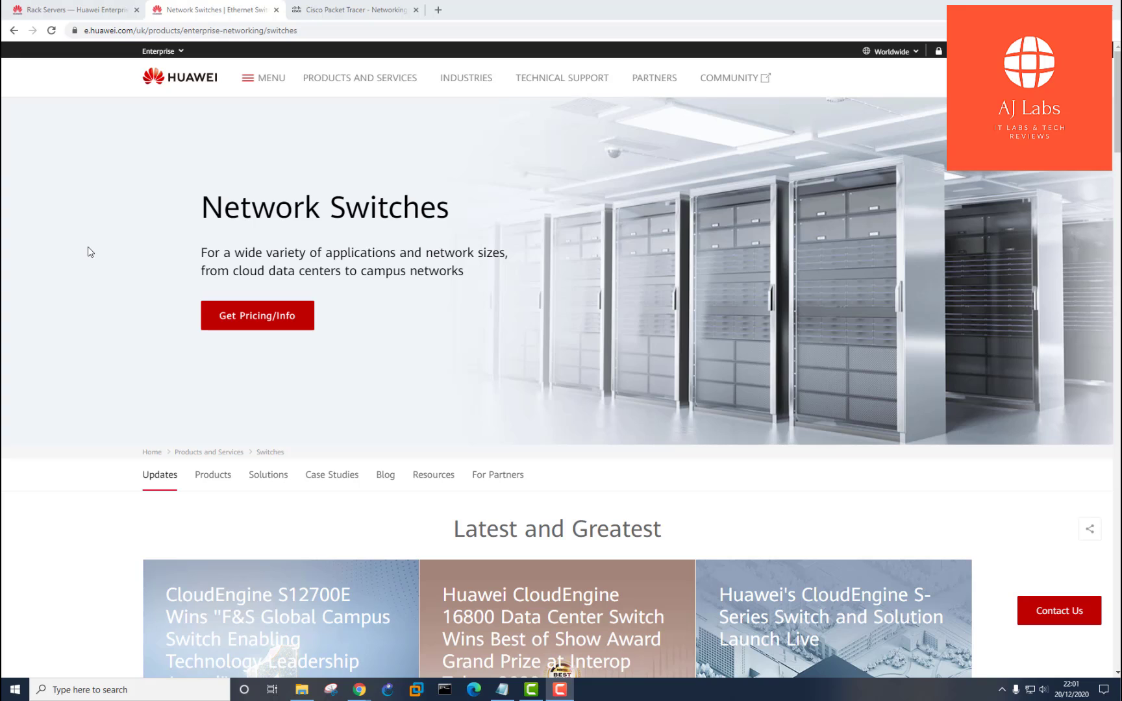
mouse_move(109, 260)
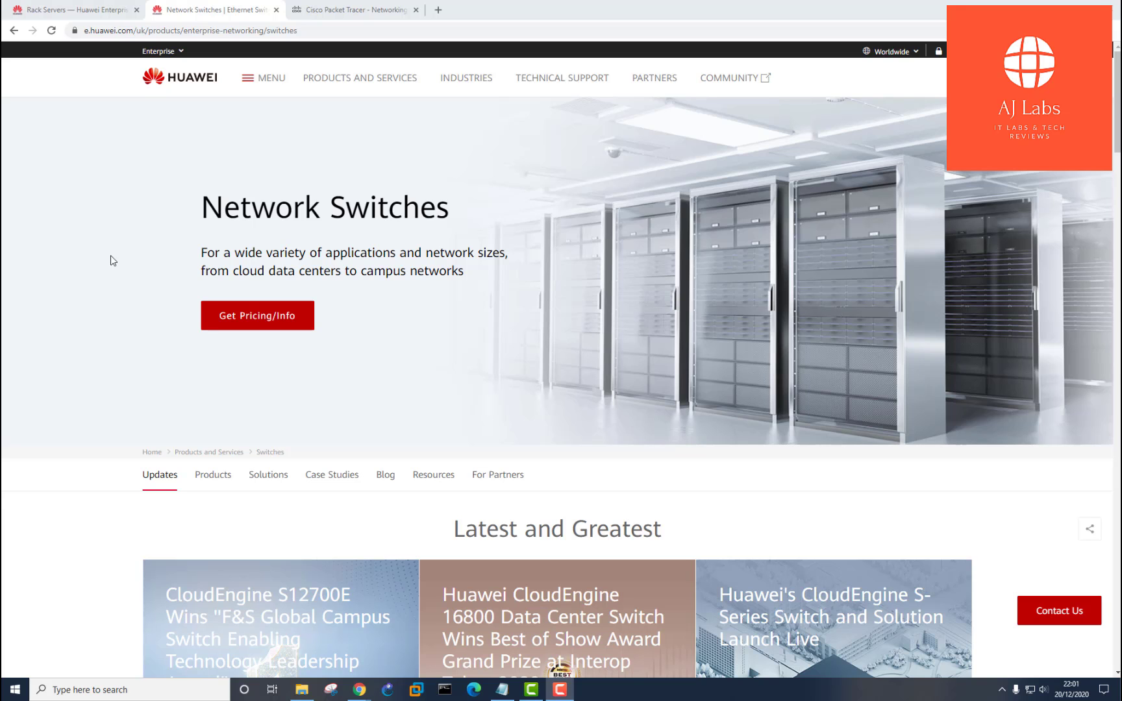
- Highlight the whole first introduction sentence on the Cisco Packet Tracer course page
click(362, 11)
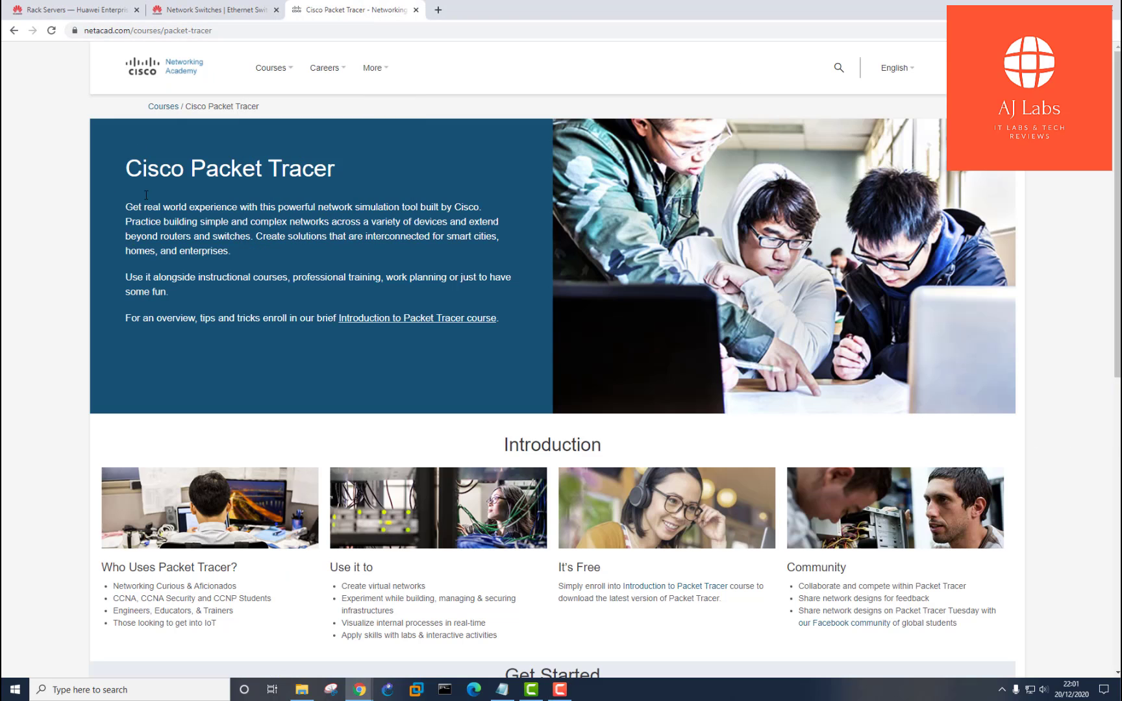
drag(125, 206, 263, 207)
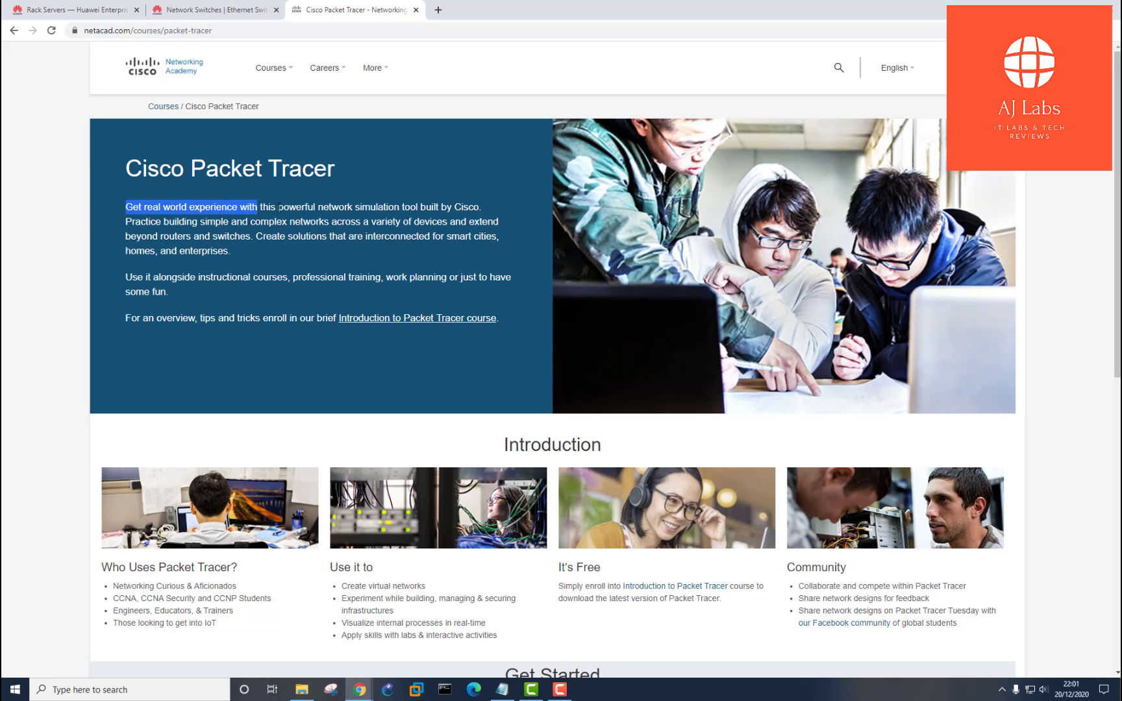
drag(260, 206, 440, 206)
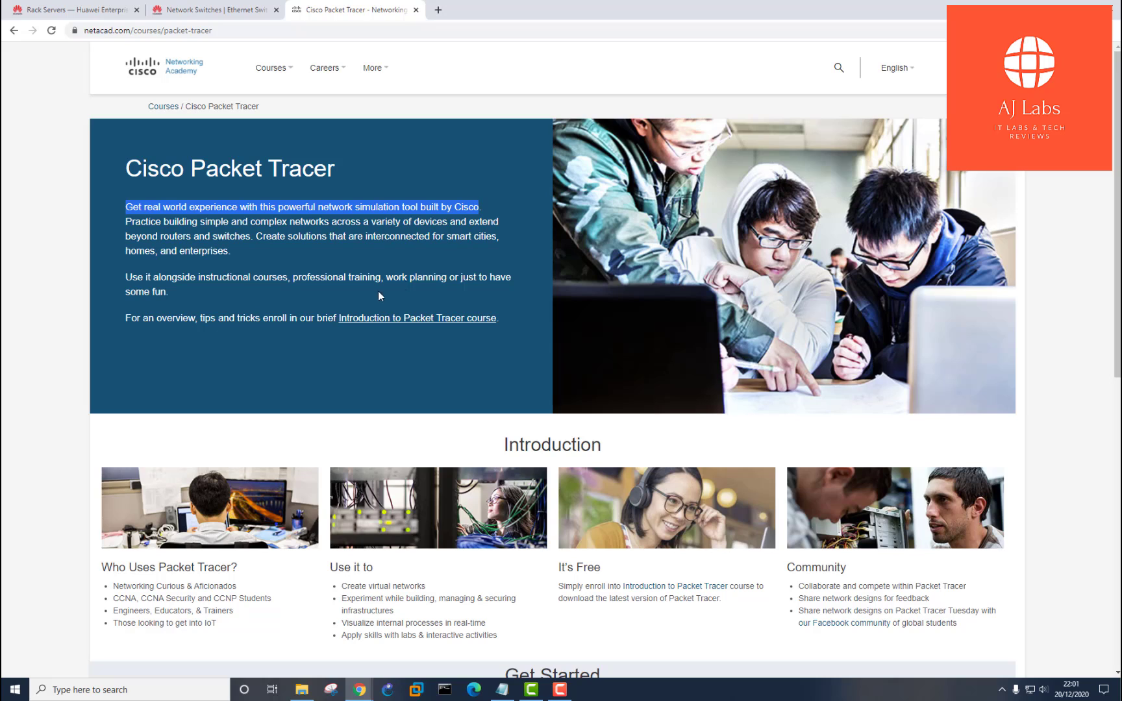
click(47, 171)
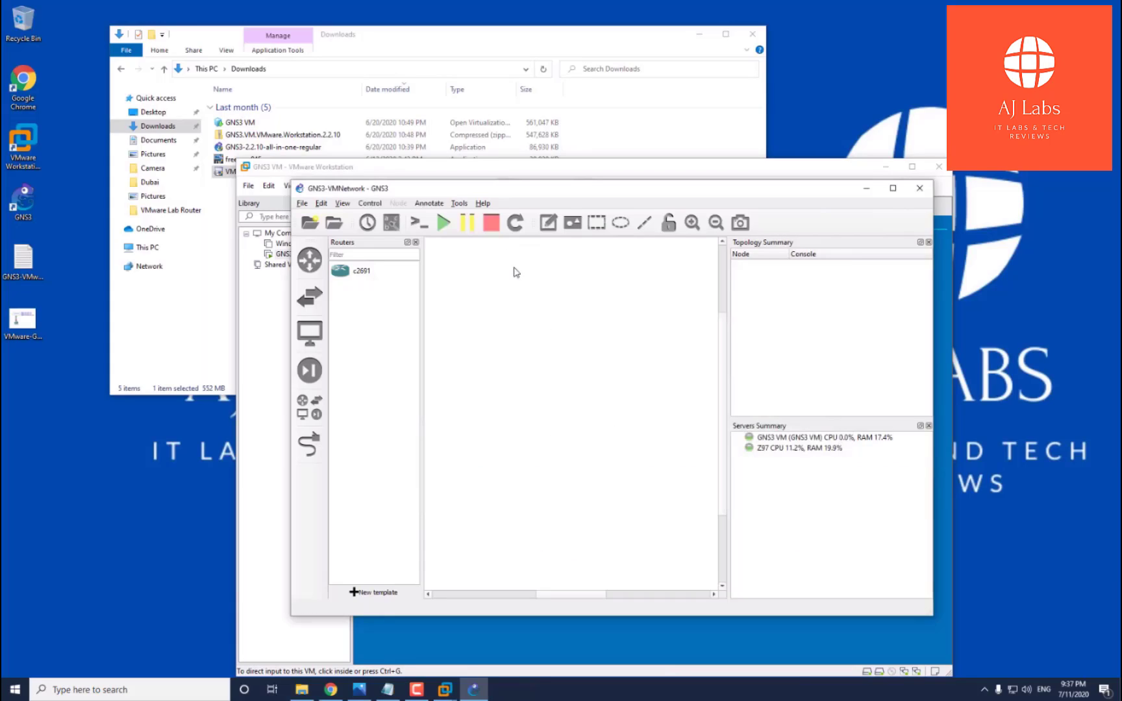
click(363, 270)
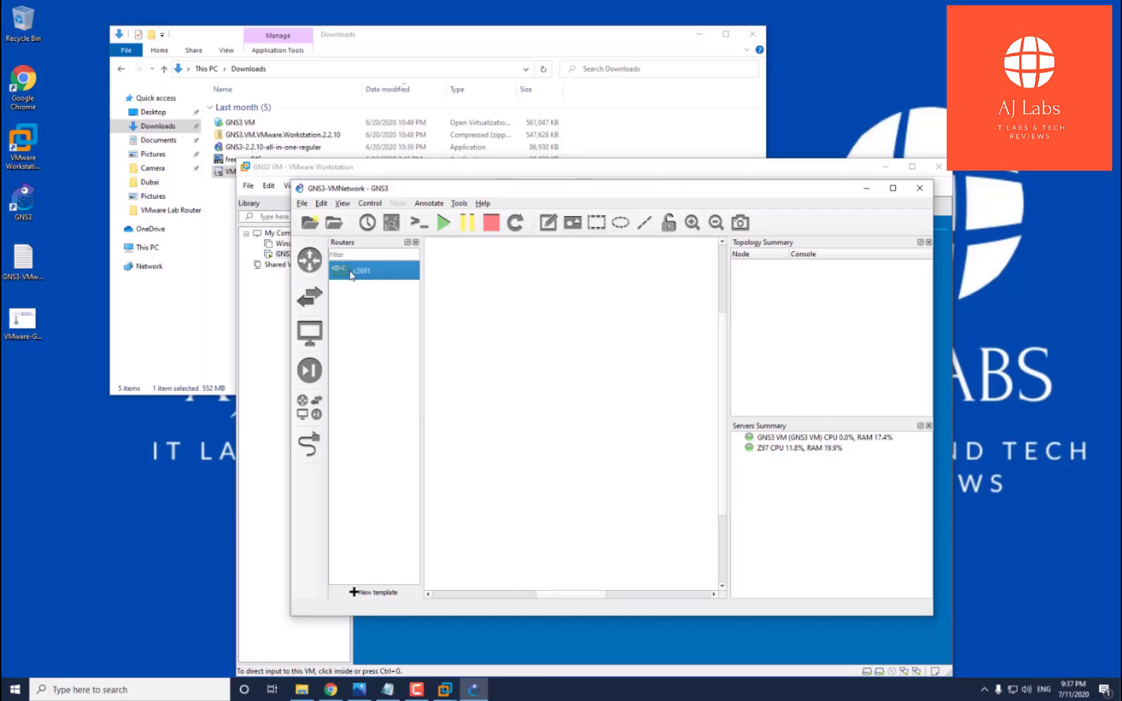
mouse_move(361, 275)
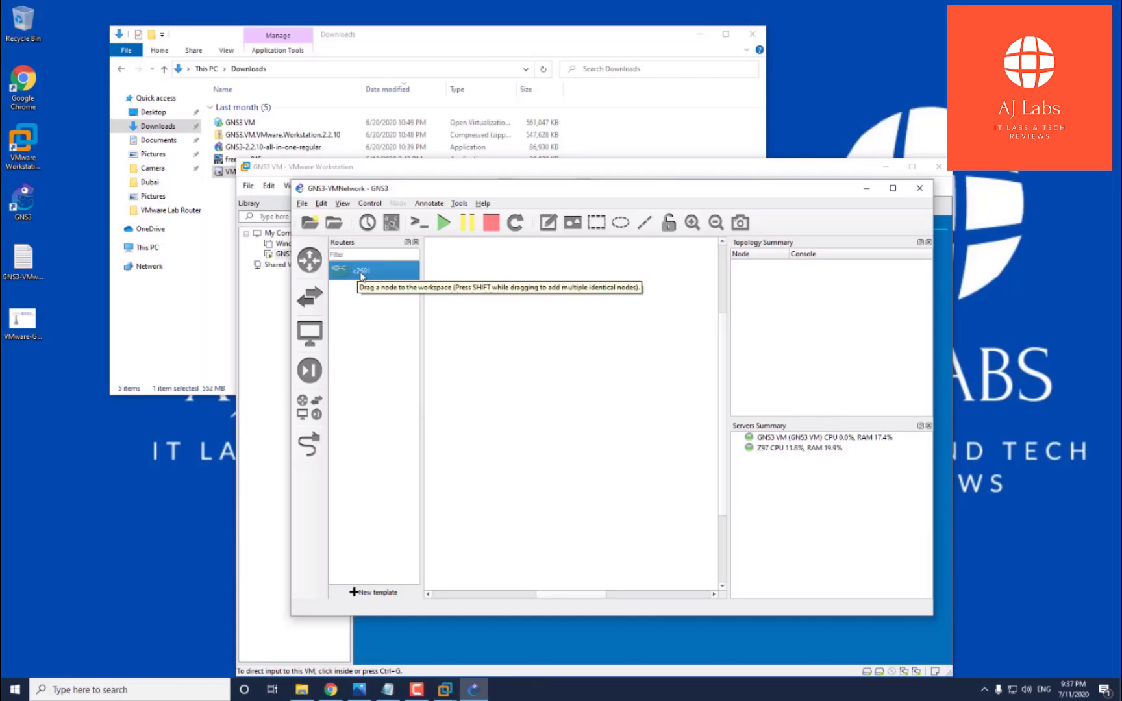
drag(361, 271, 508, 259)
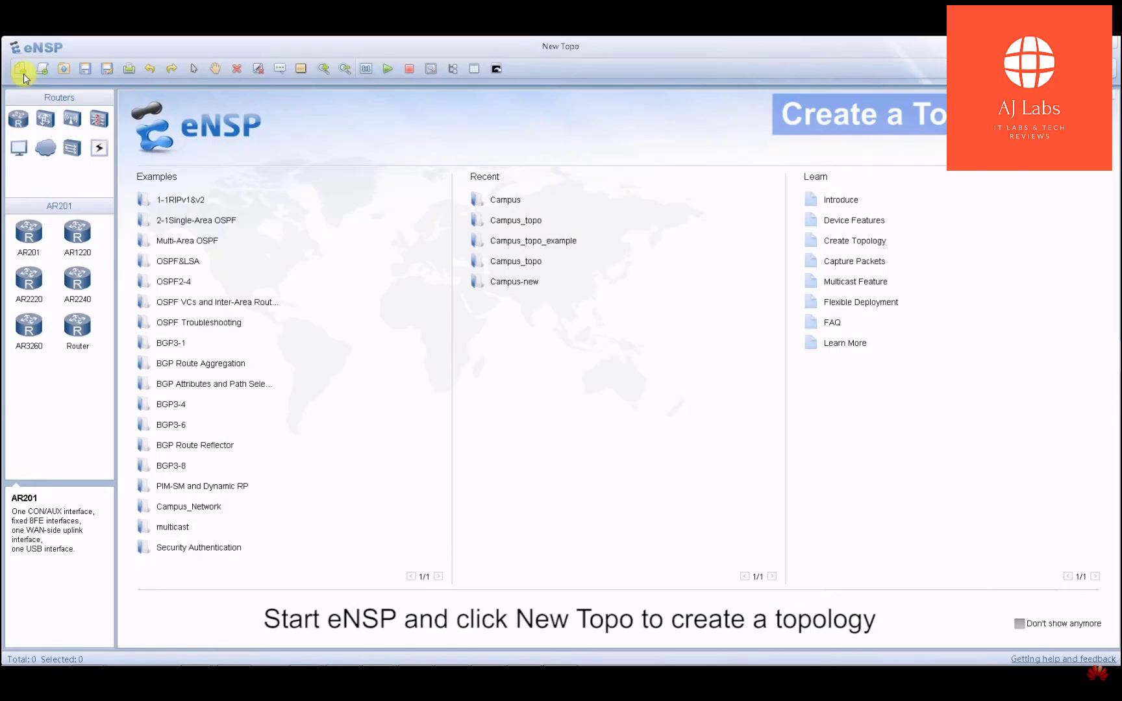
click(21, 68)
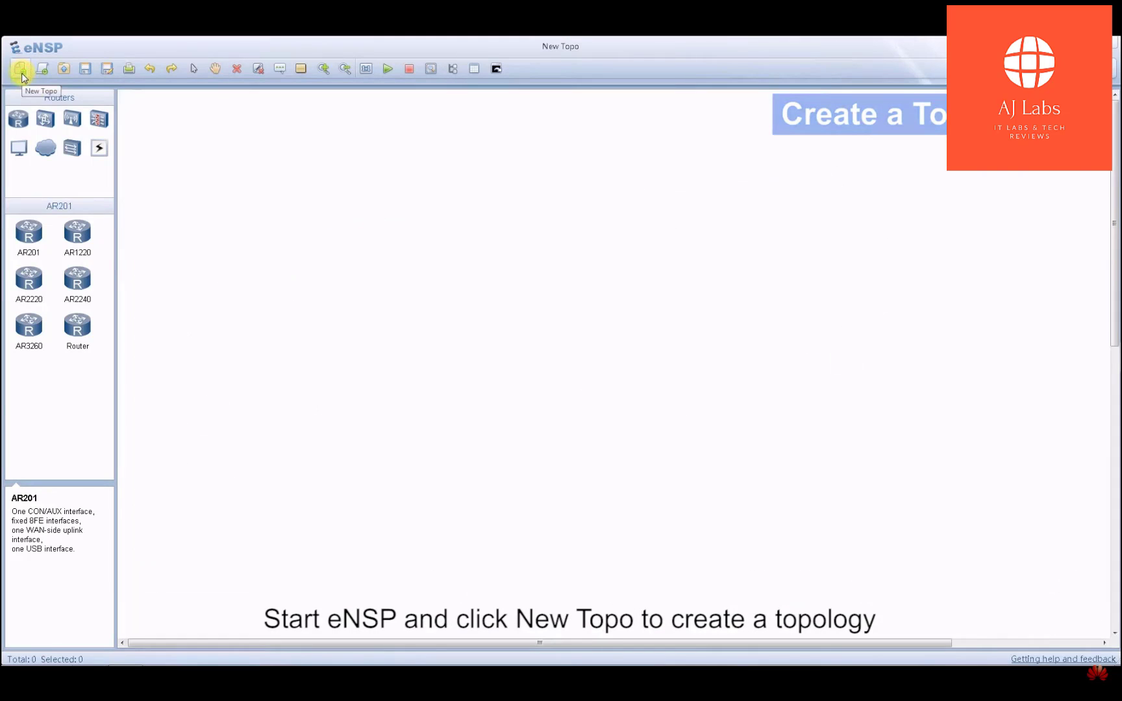
click(45, 120)
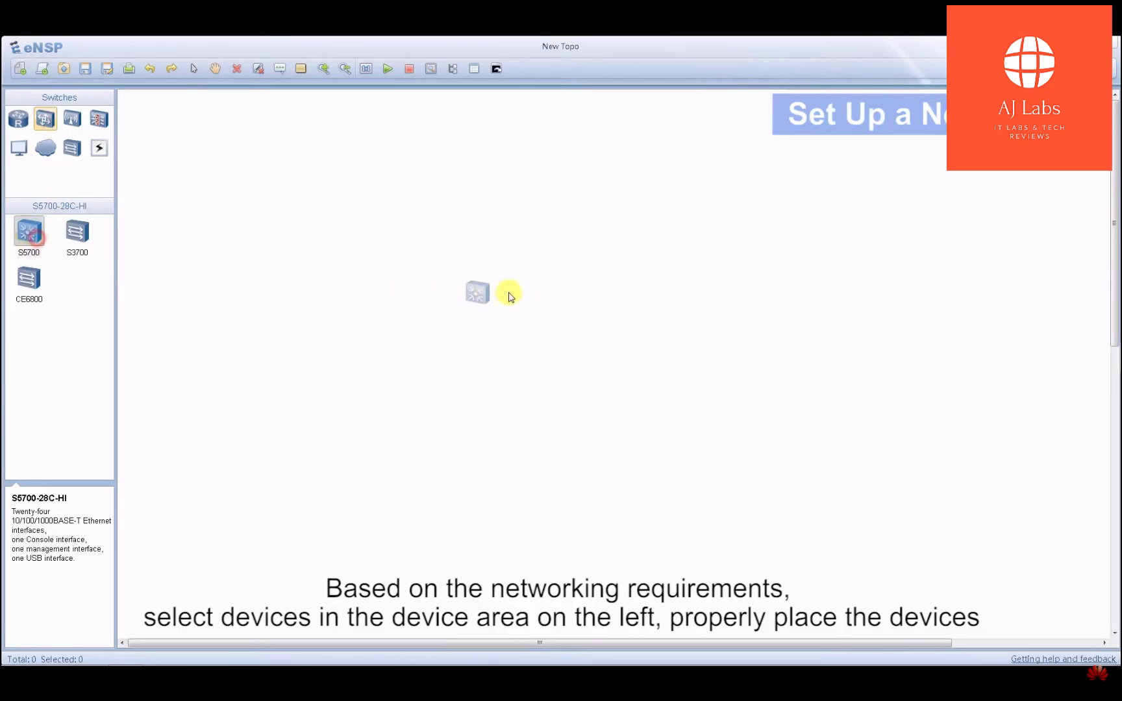
drag(478, 292, 578, 246)
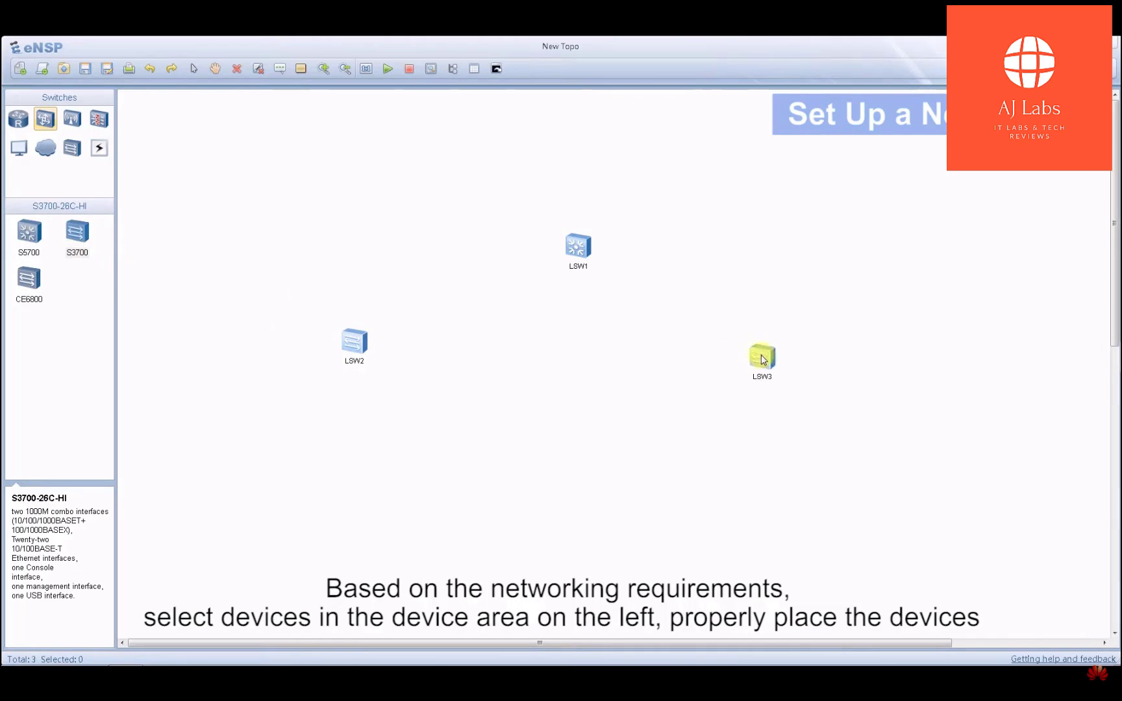
click(18, 148)
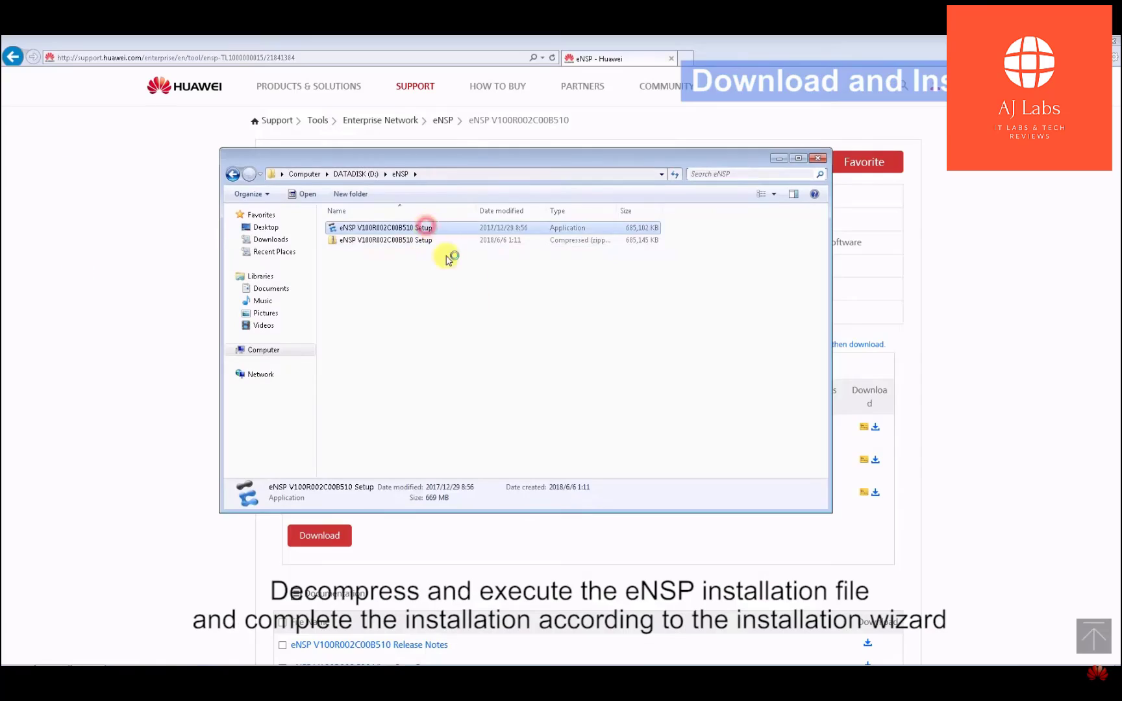
double_click(398, 228)
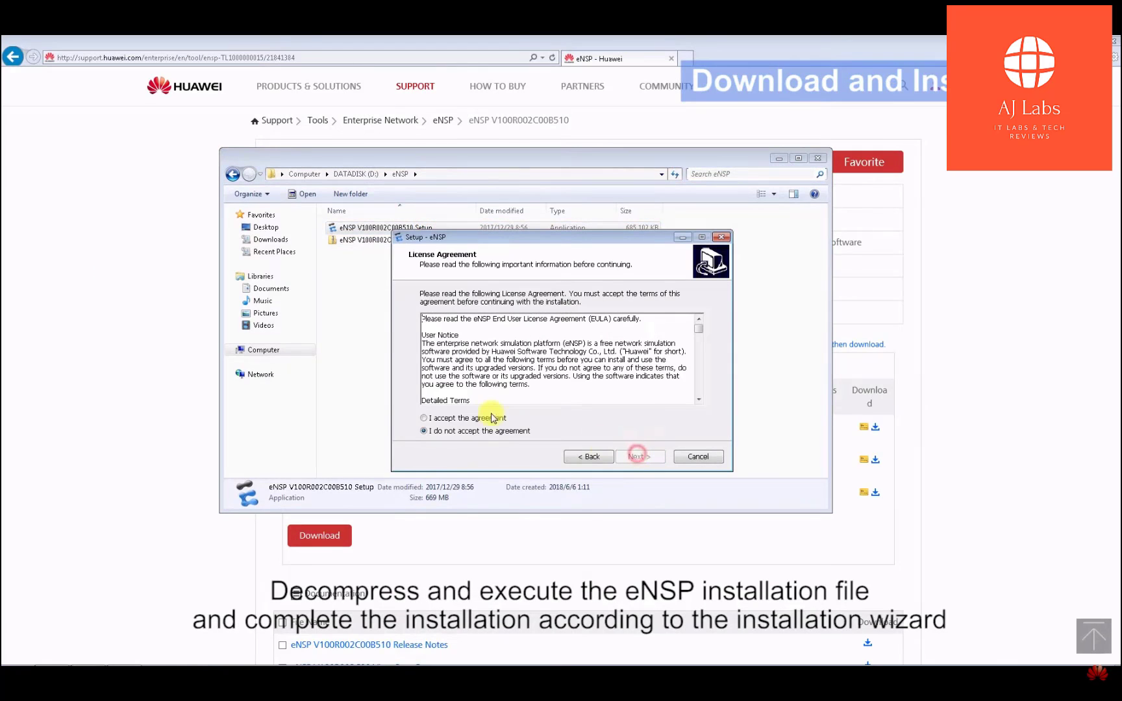
click(639, 457)
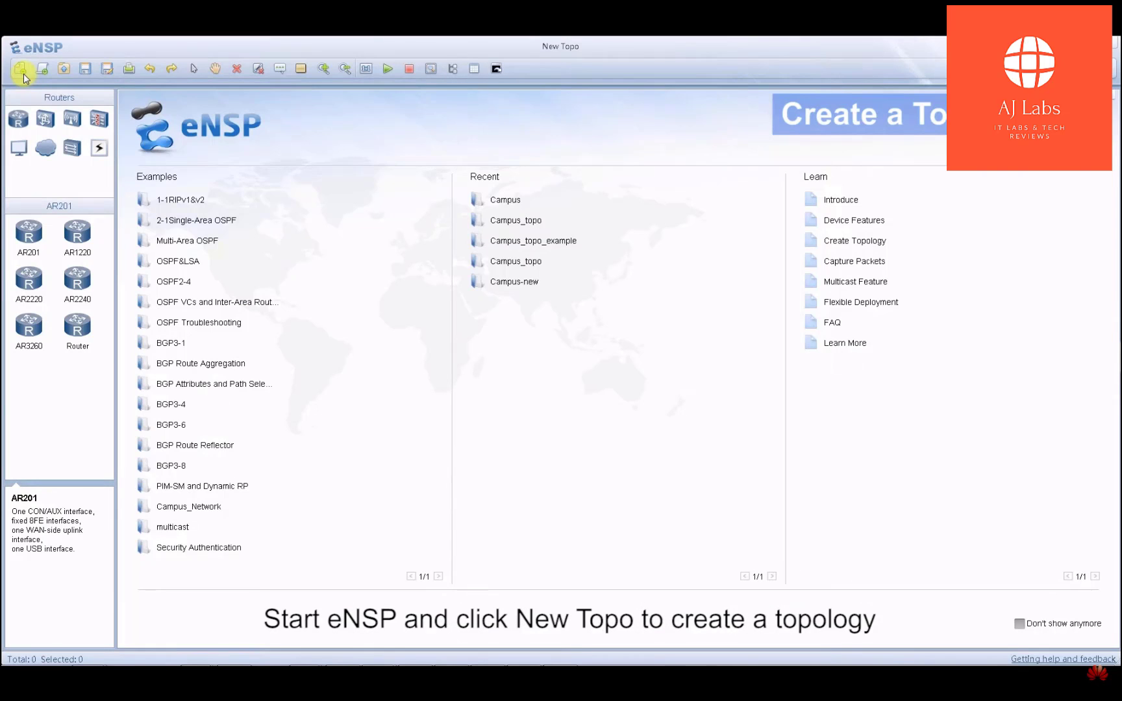
click(20, 68)
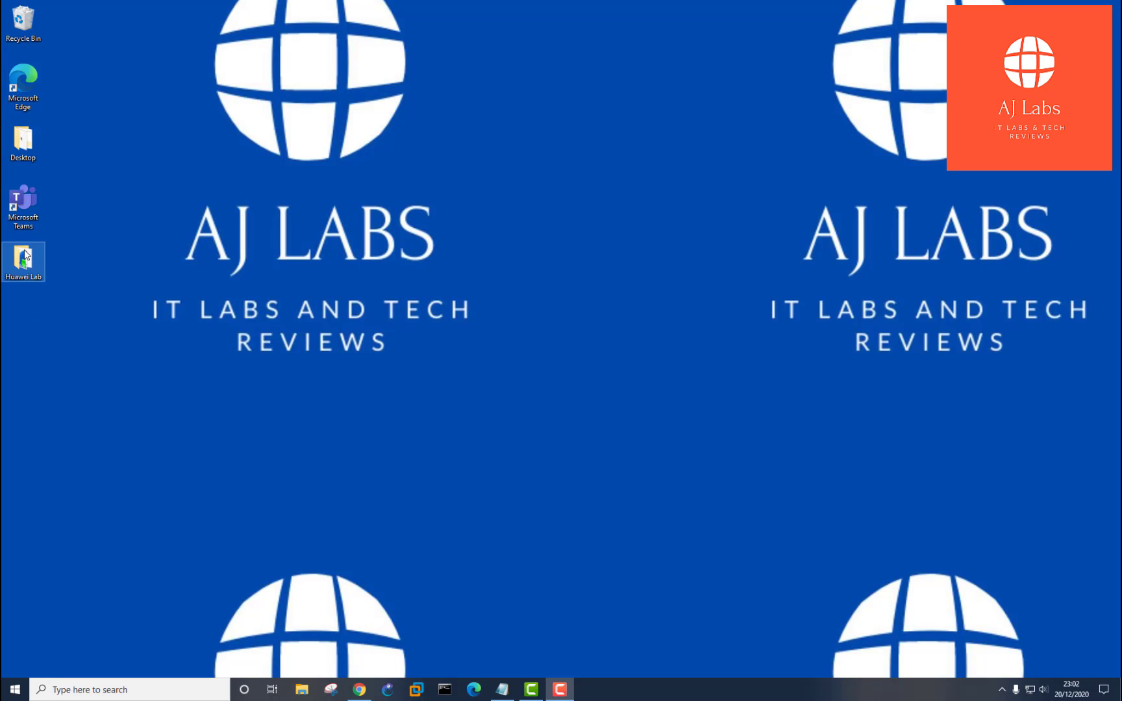
- Open the Huawei Lab folder from the desktop, listing eNSP_Setup and the installers
double_click(23, 257)
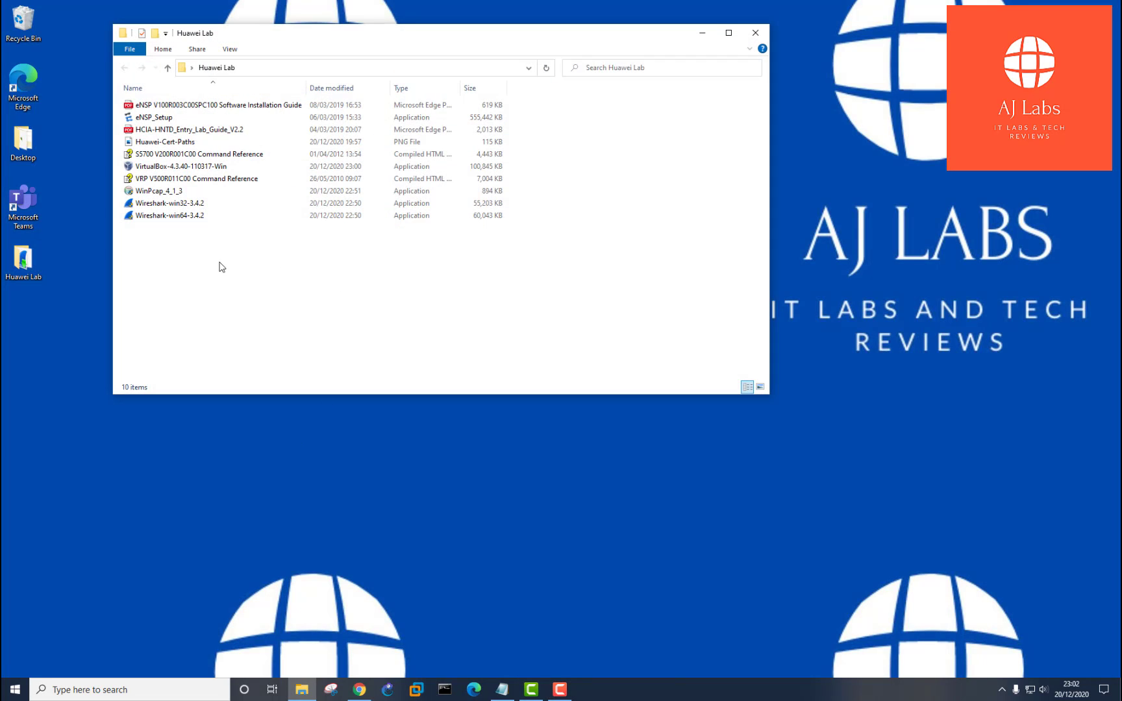
mouse_move(209, 104)
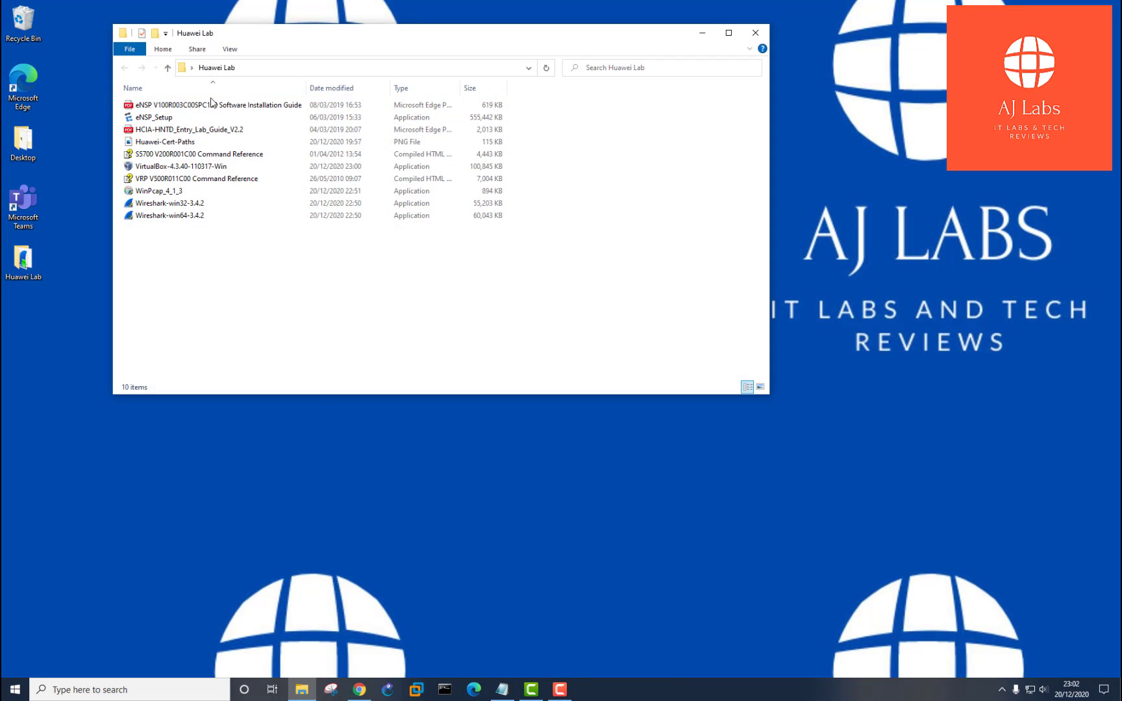
click(152, 117)
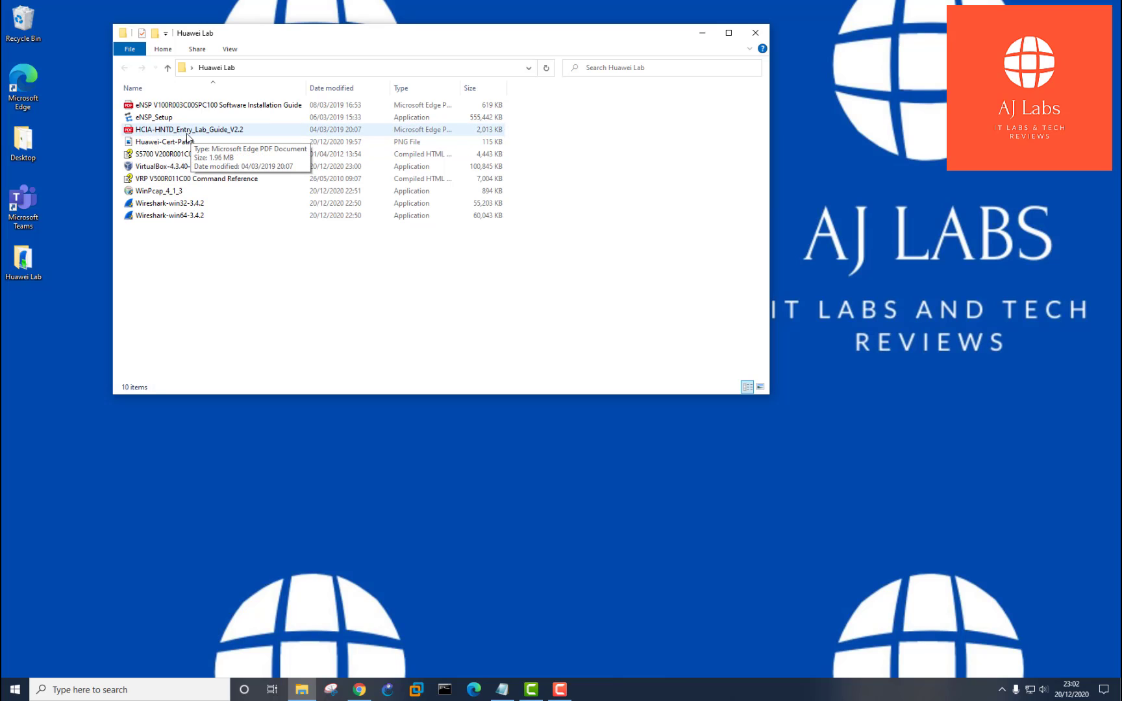
mouse_move(221, 132)
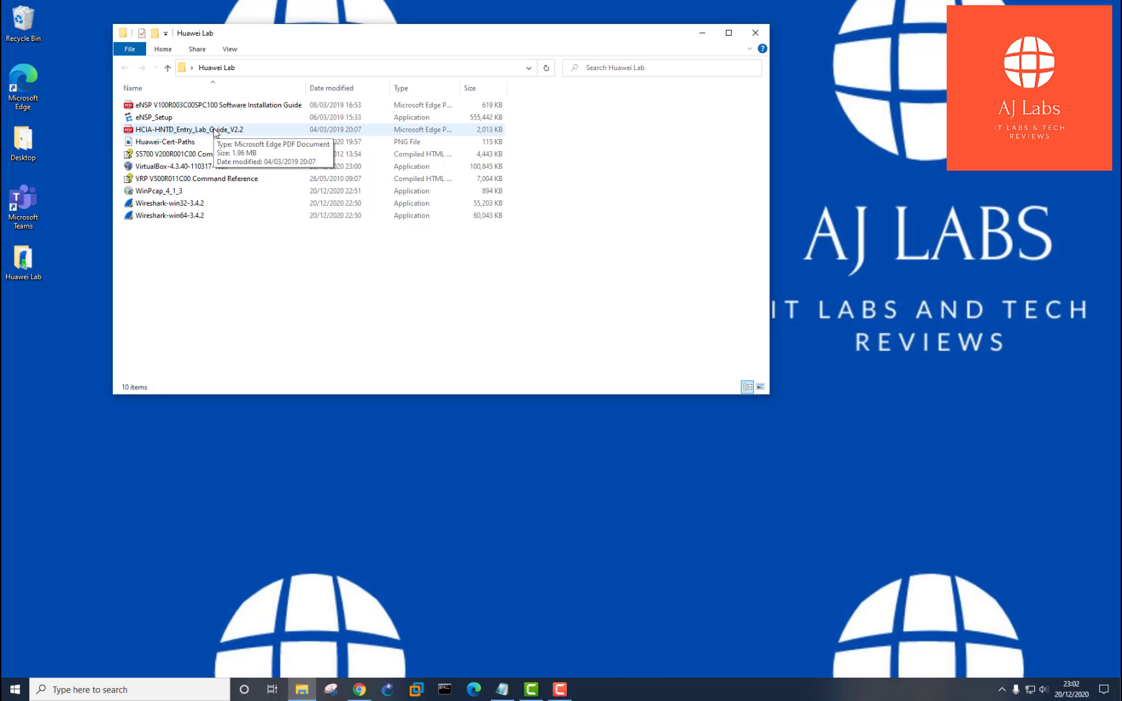
mouse_move(166, 148)
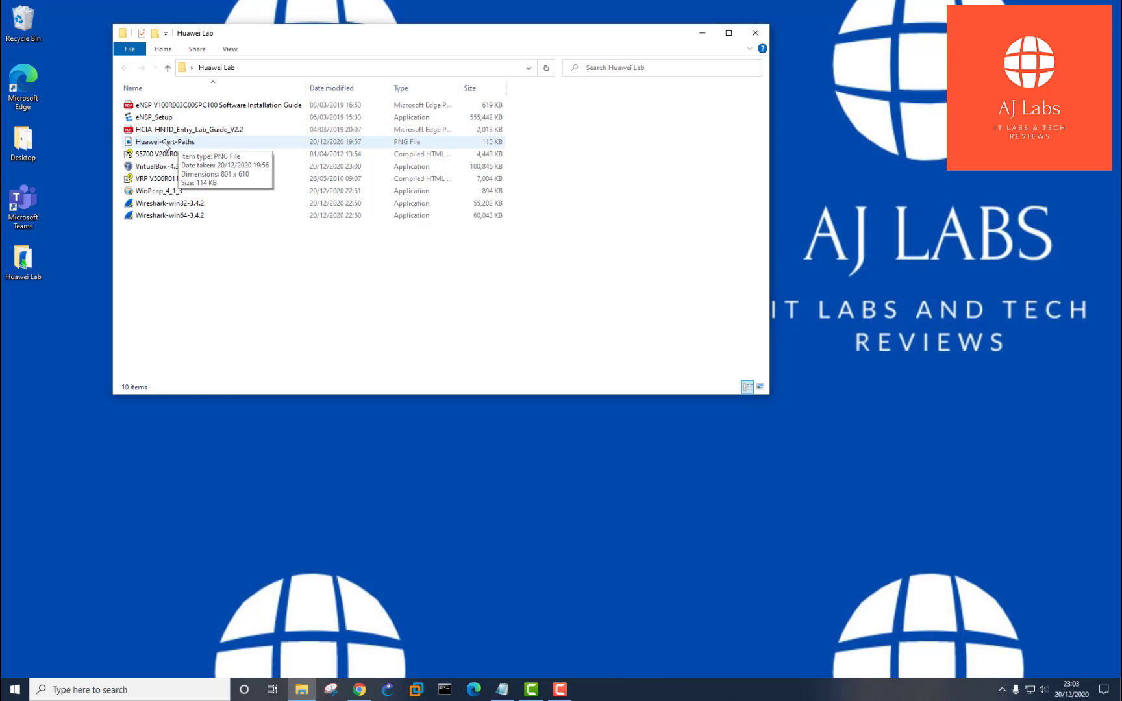
double_click(165, 142)
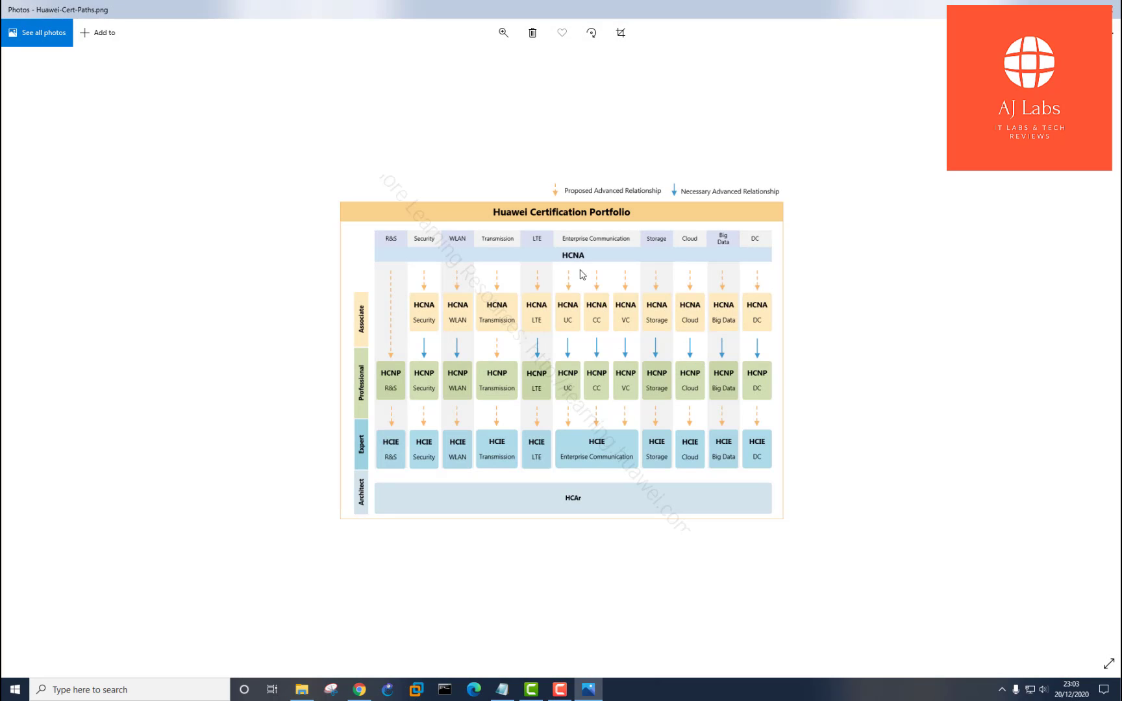
mouse_move(364, 212)
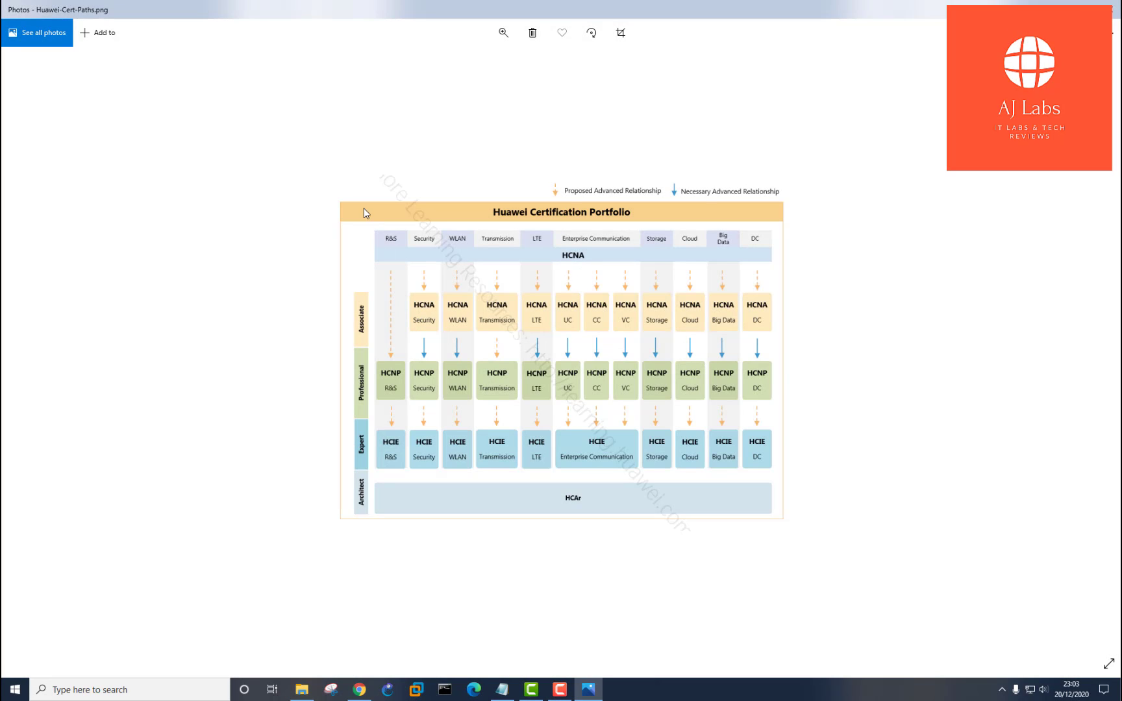
mouse_move(420, 308)
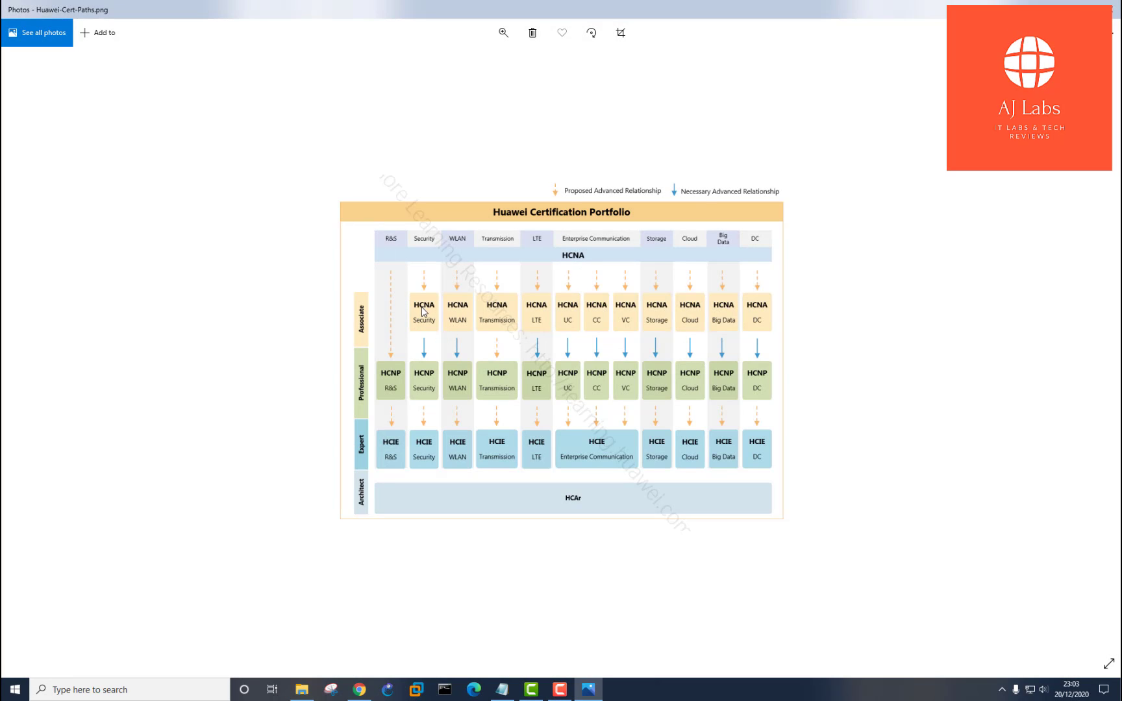
mouse_move(362, 449)
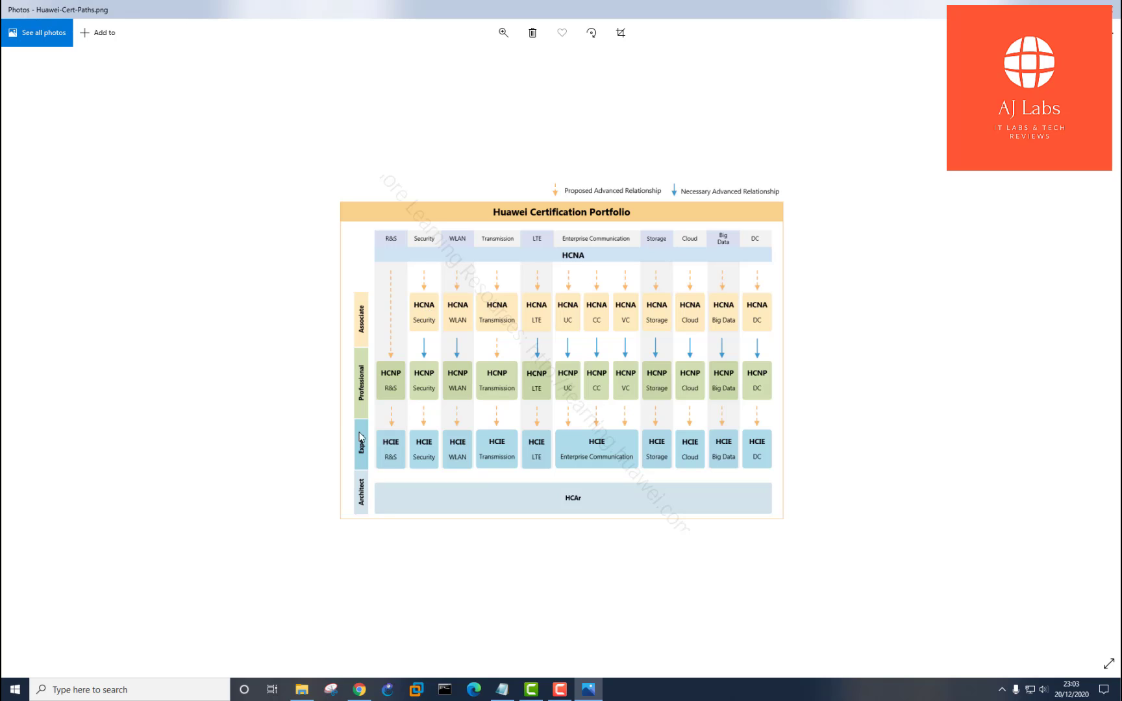
mouse_move(429, 468)
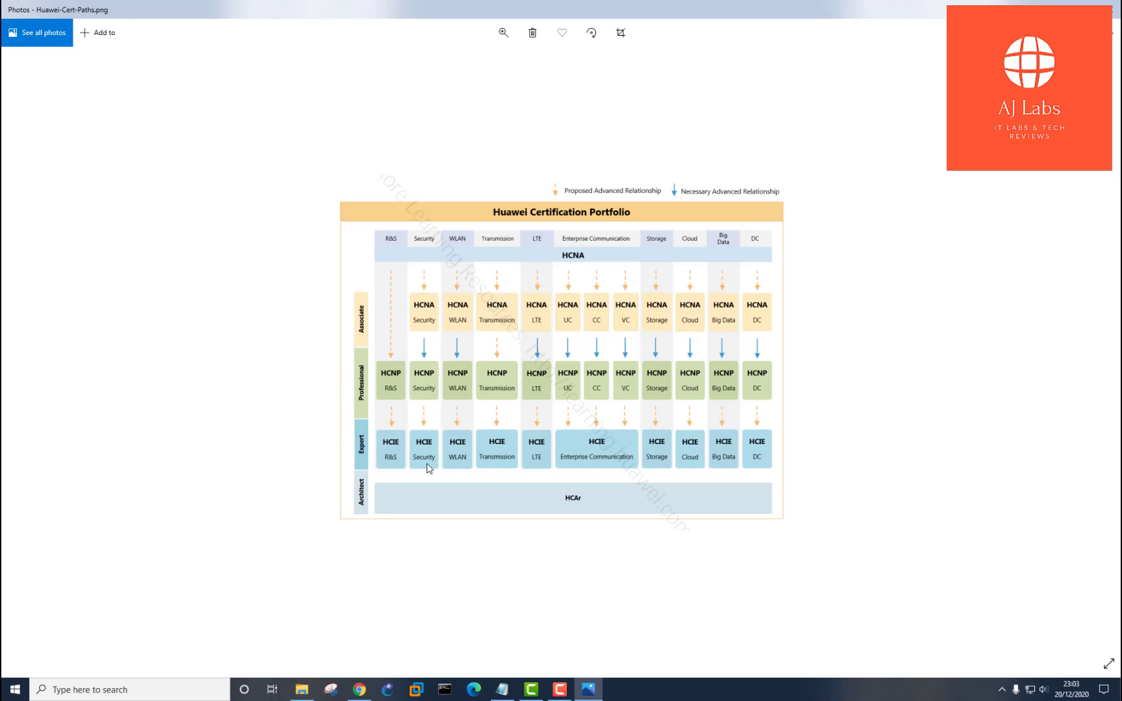
mouse_move(413, 557)
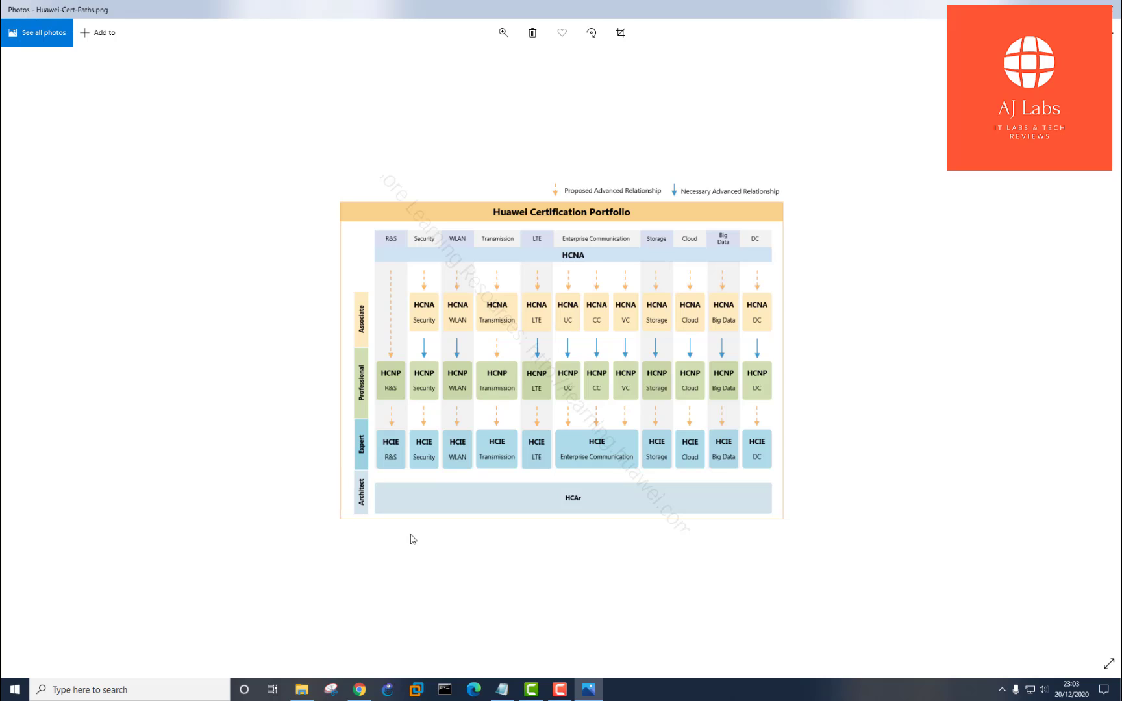
mouse_move(382, 508)
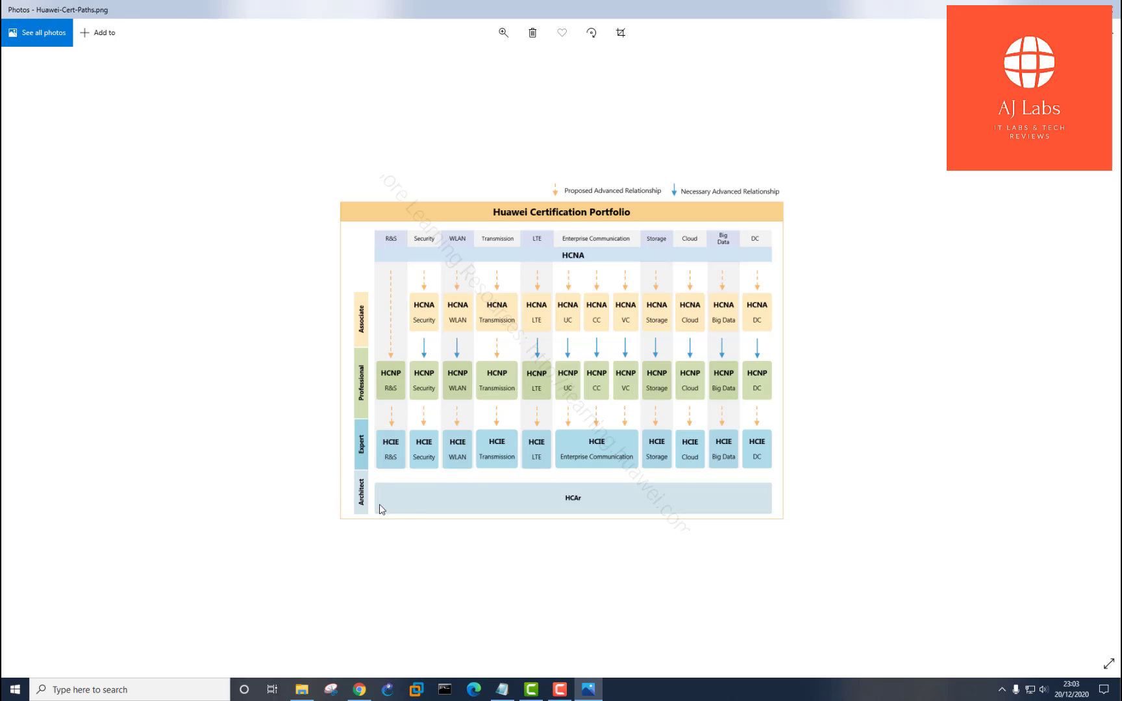
mouse_move(624, 271)
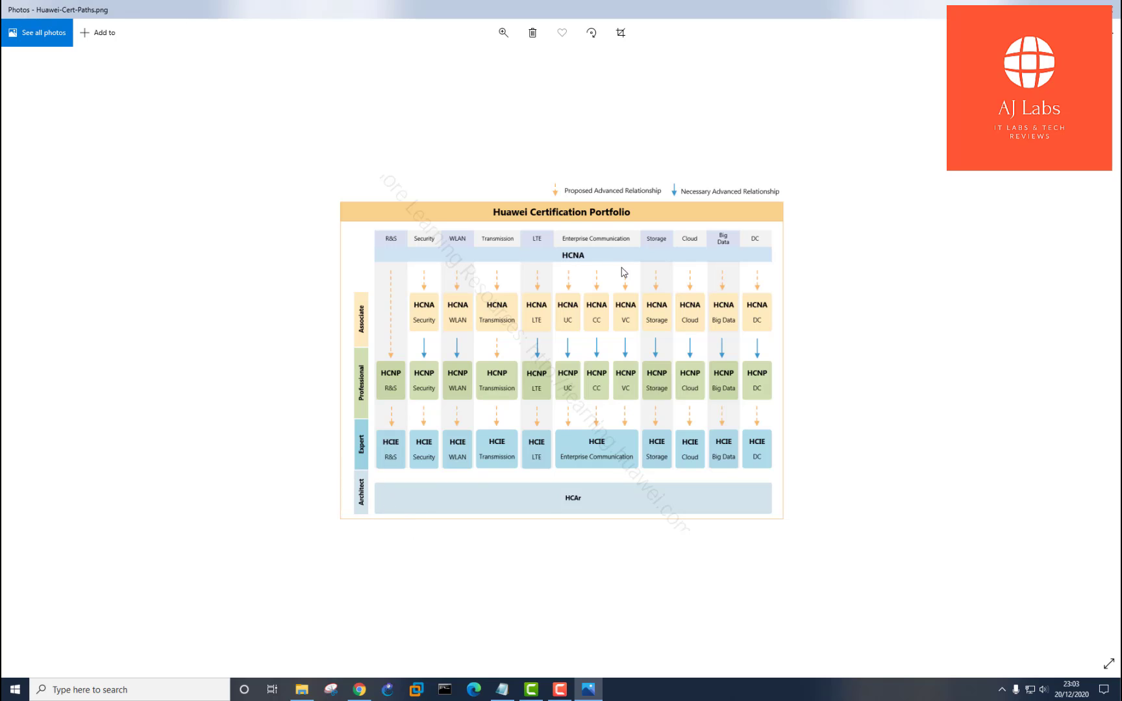
mouse_move(613, 410)
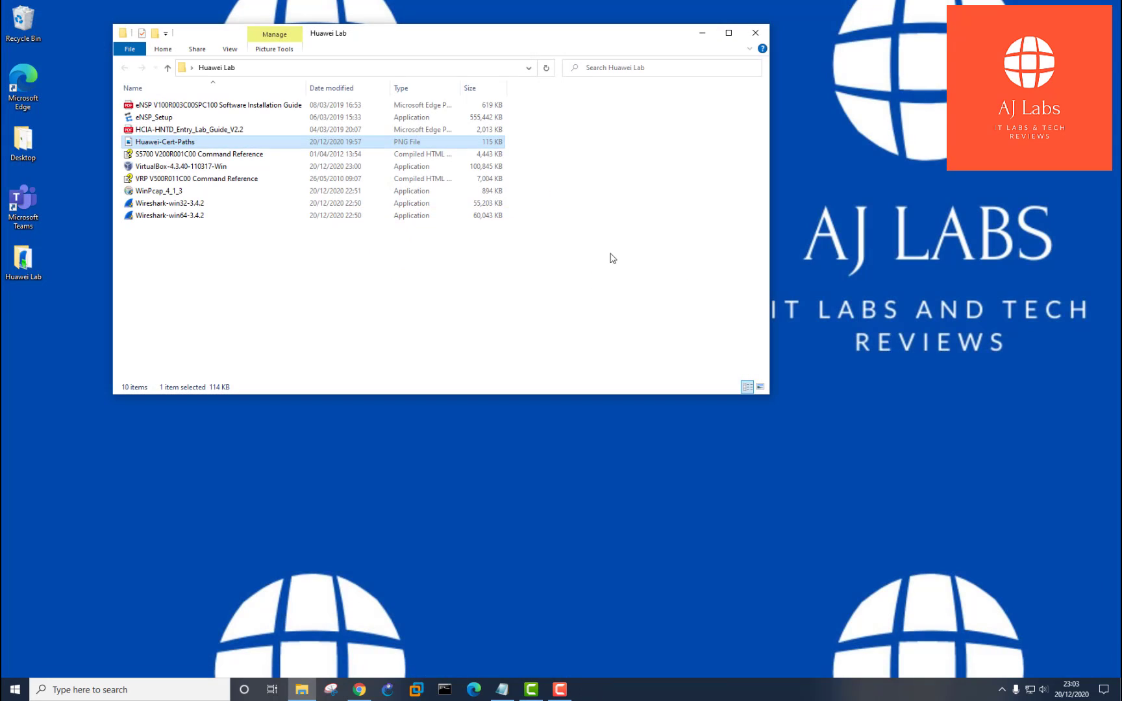
click(188, 130)
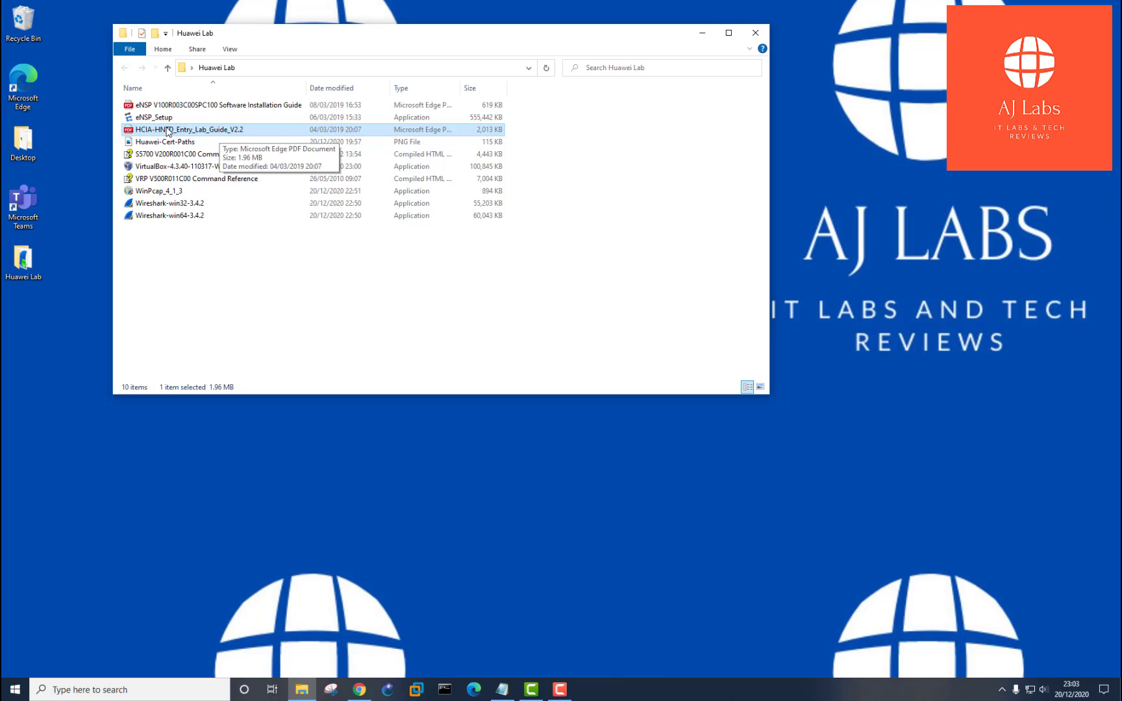
mouse_move(225, 136)
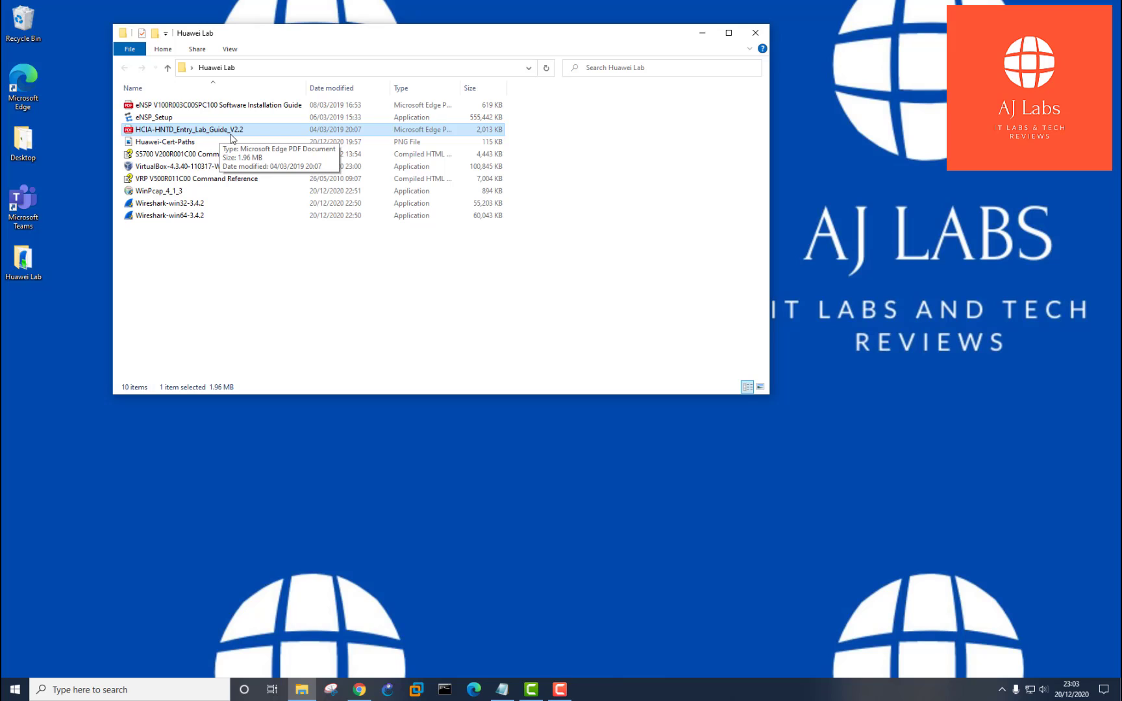
mouse_move(196, 256)
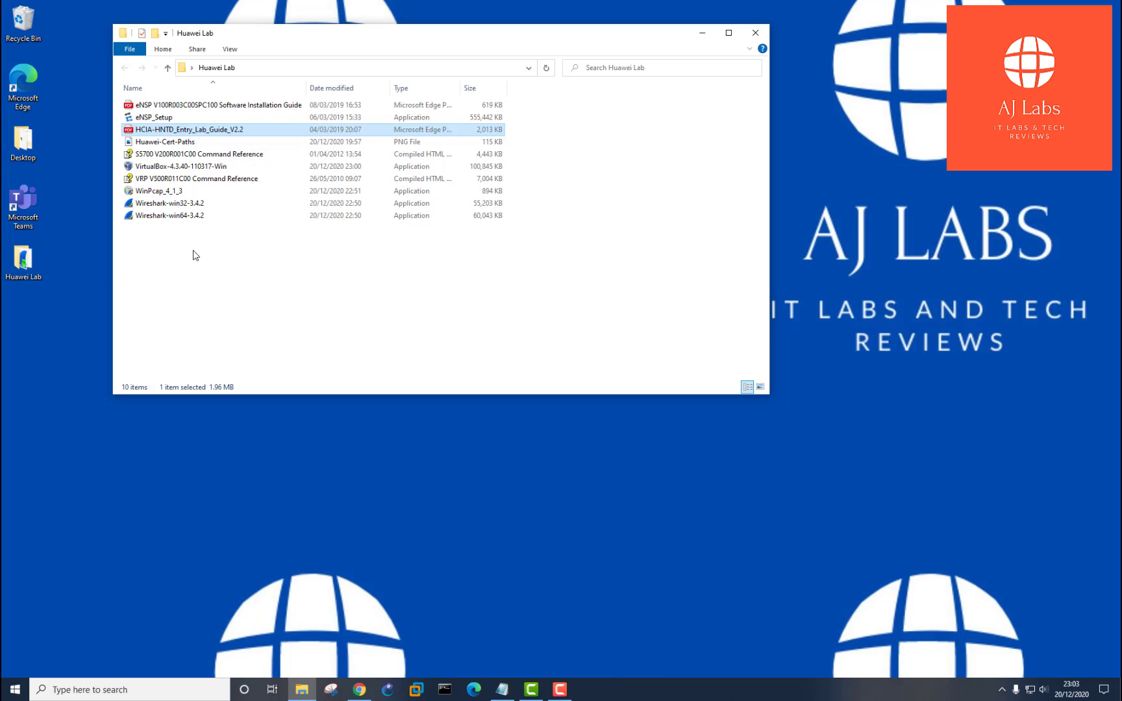
click(188, 155)
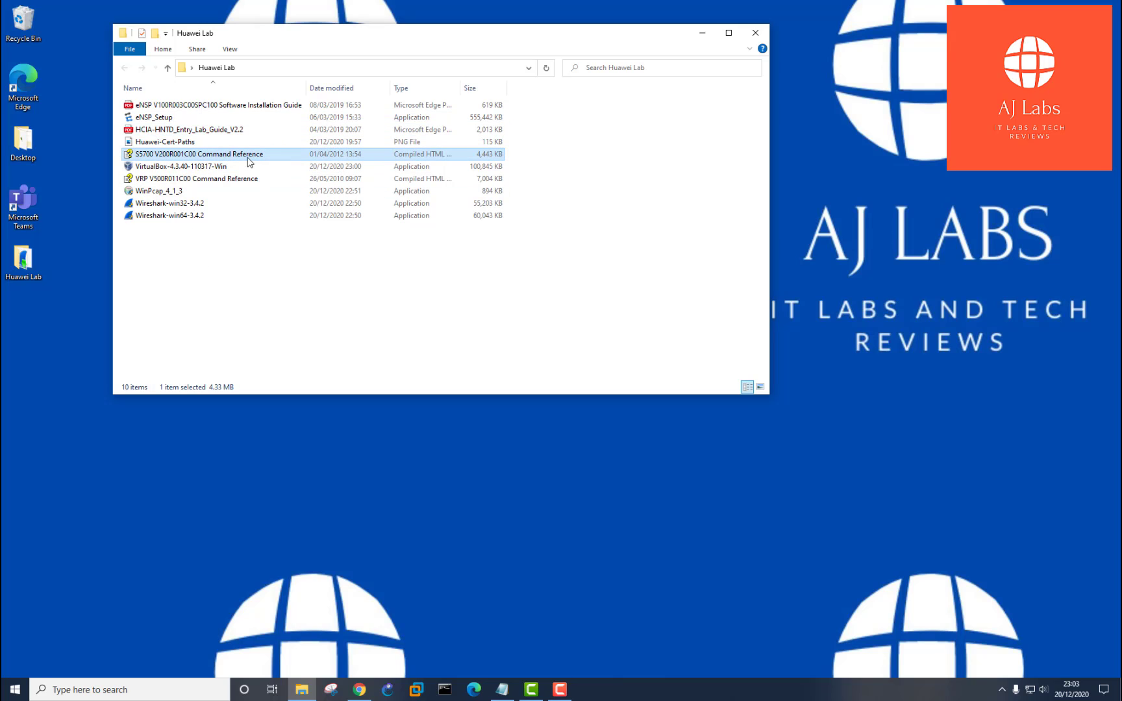
click(199, 180)
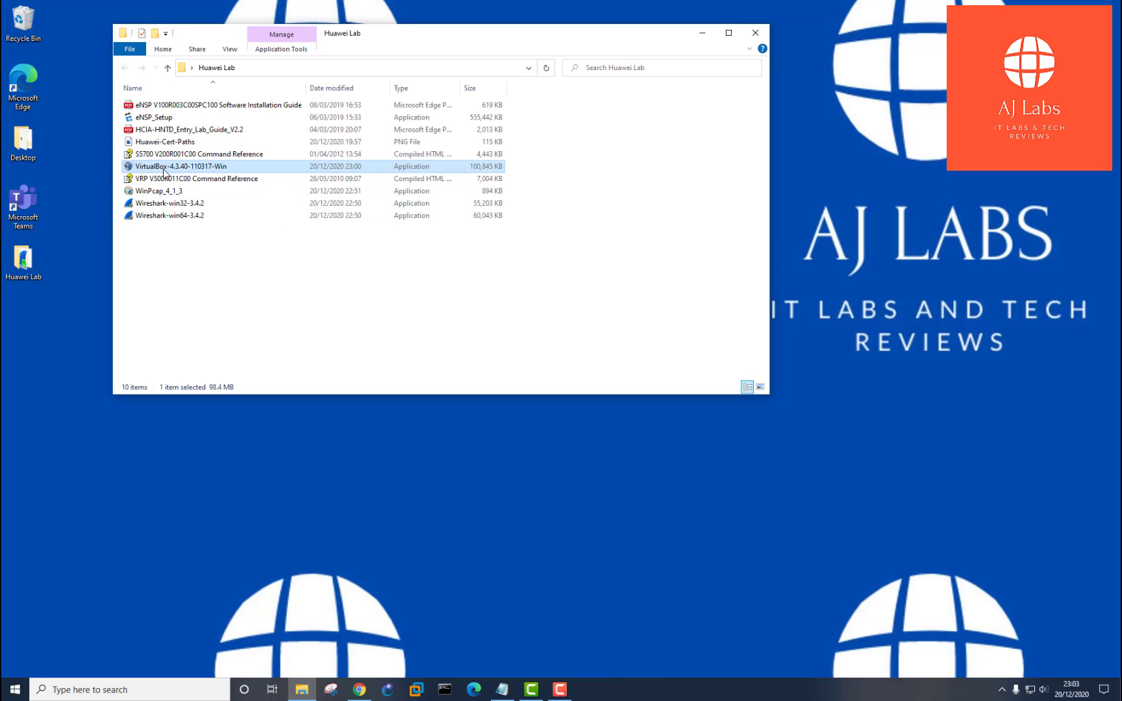
mouse_move(168, 167)
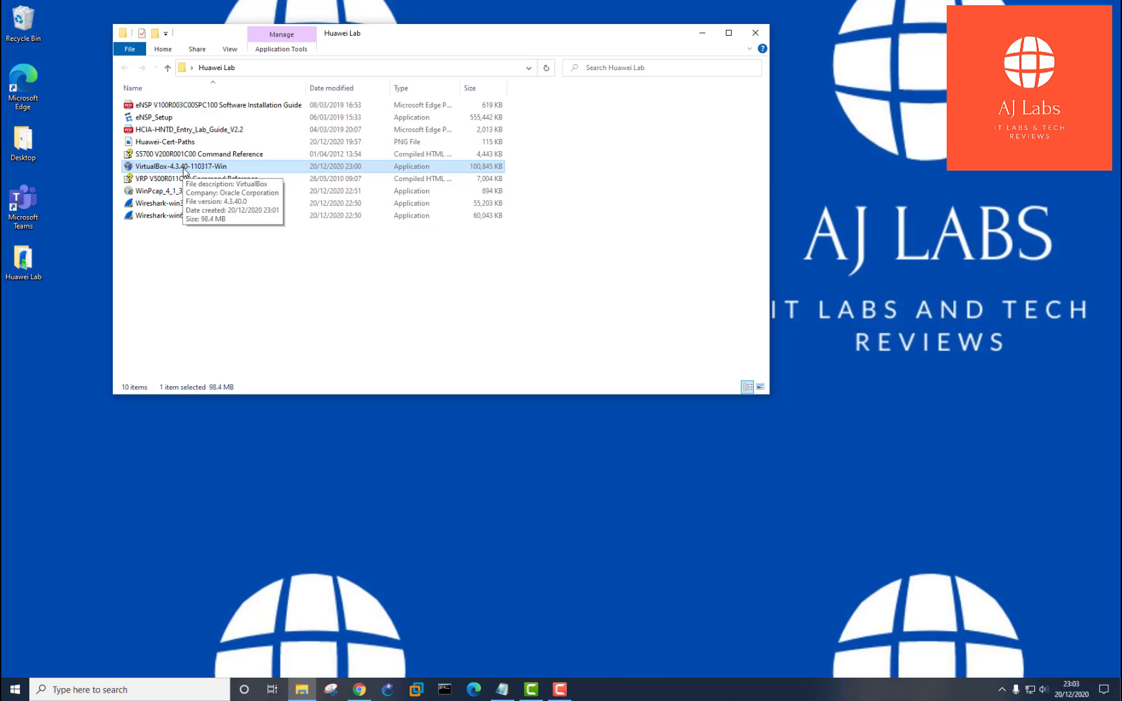
mouse_move(142, 197)
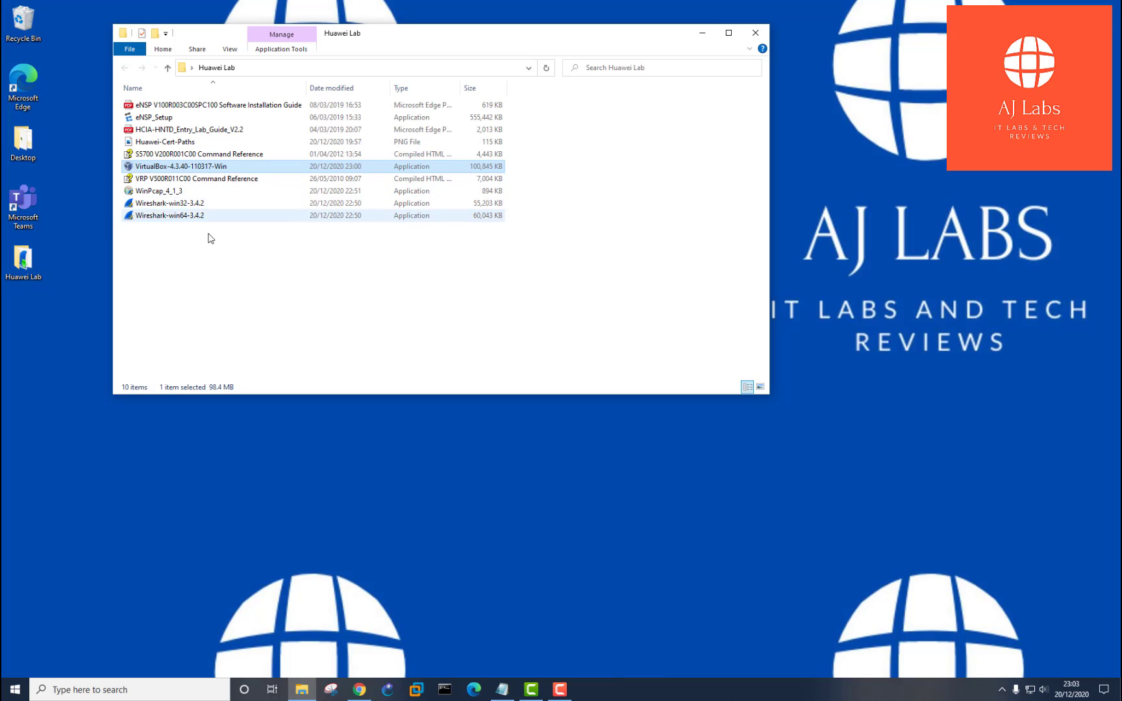
mouse_move(166, 212)
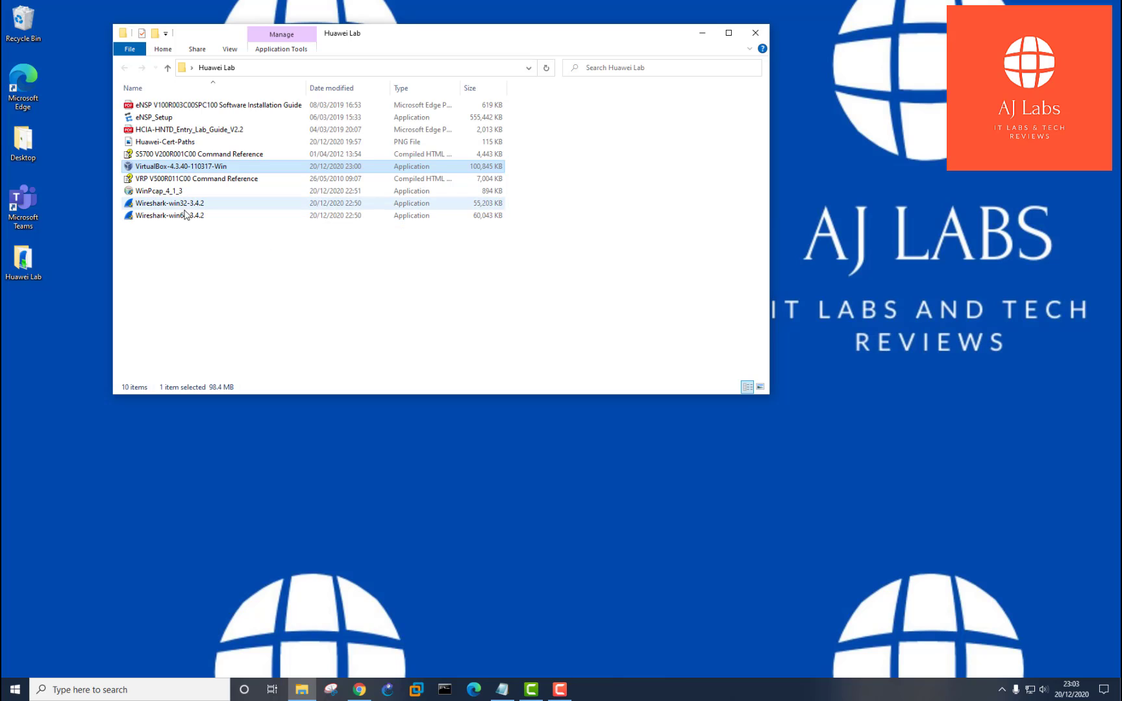
click(172, 216)
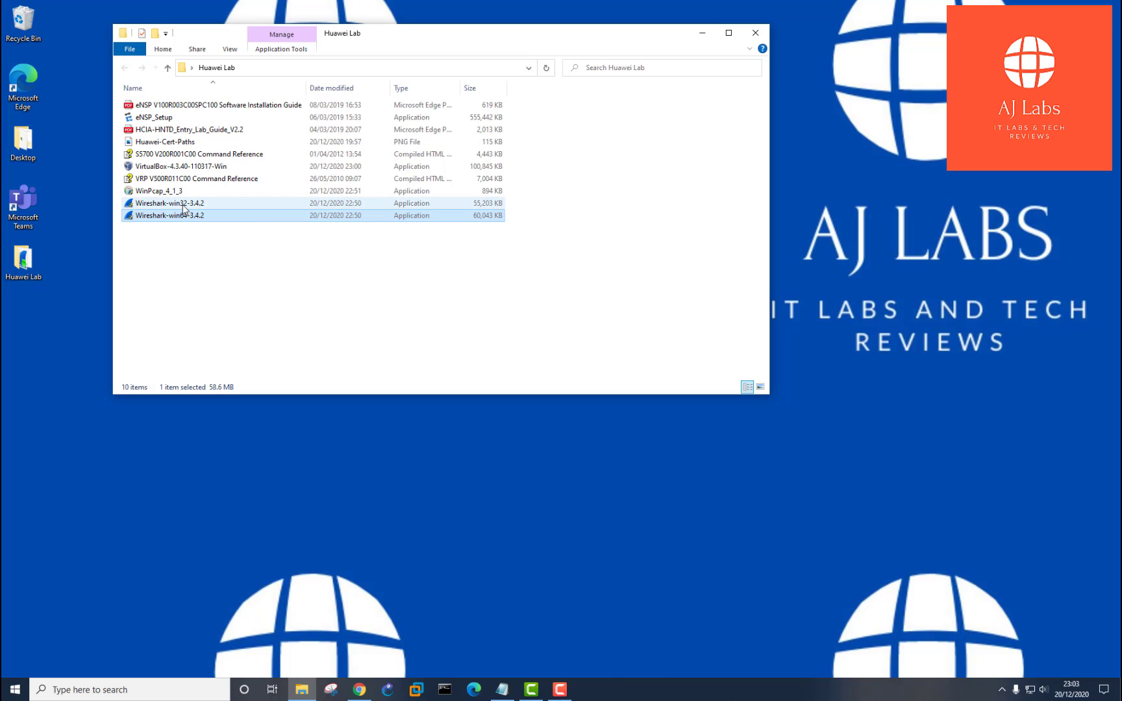
click(177, 166)
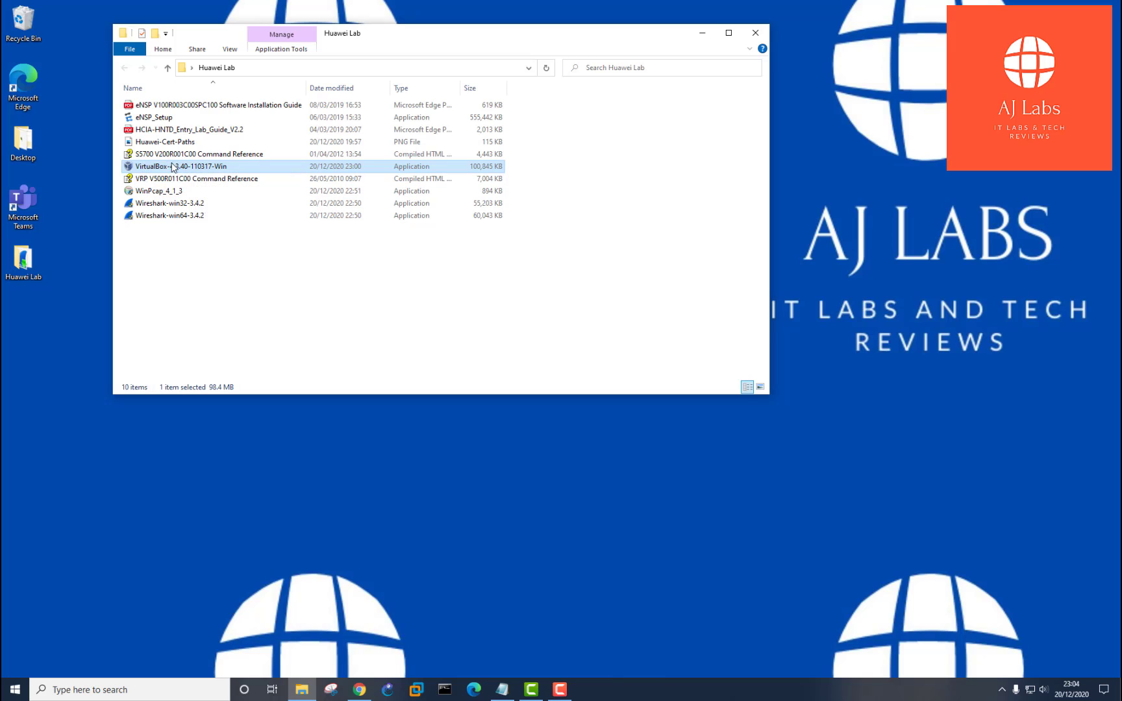
mouse_move(177, 175)
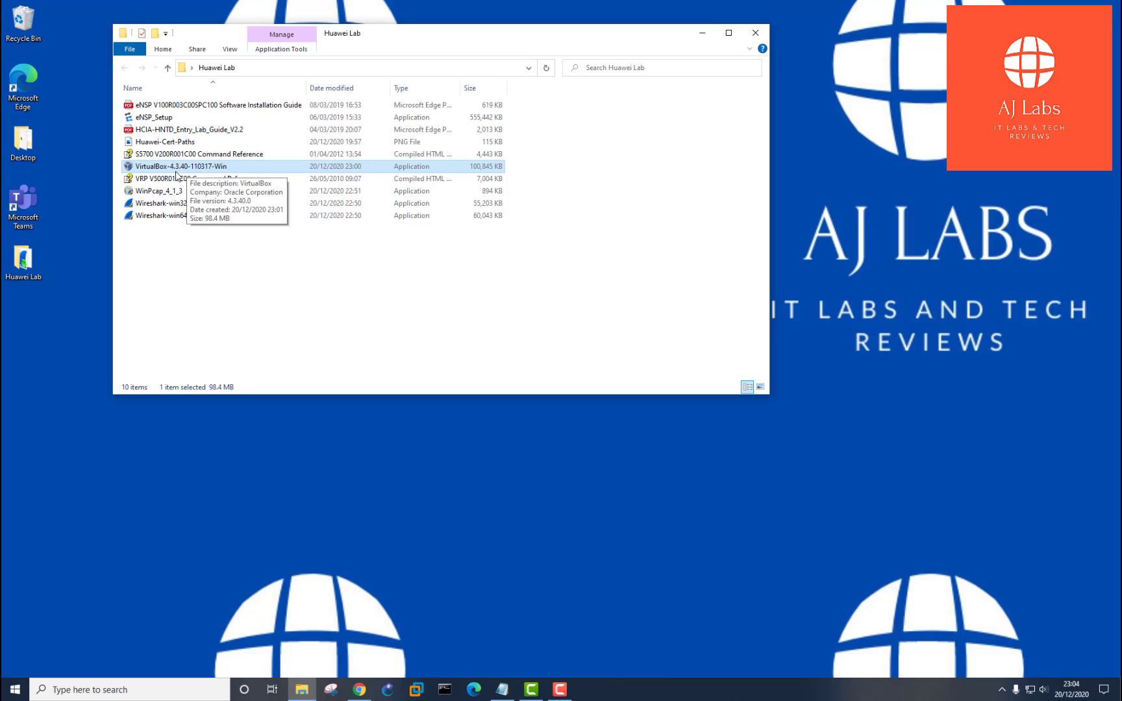
mouse_move(185, 174)
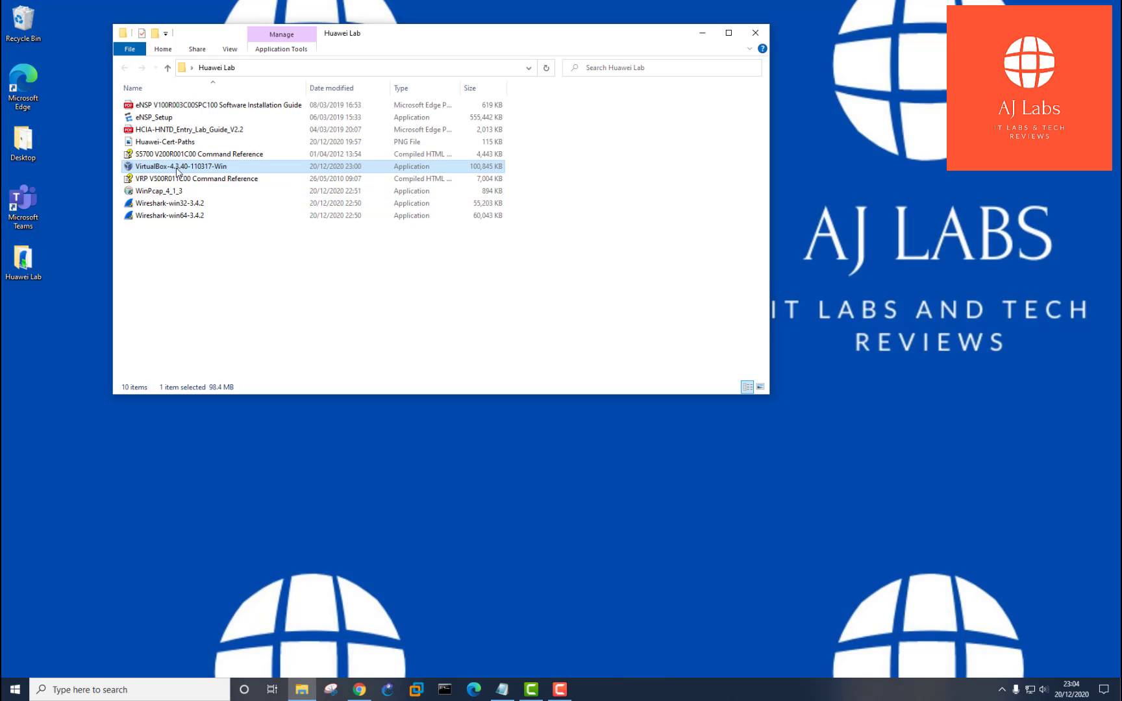
- Run the VirtualBox-4.3.40-110317-Win installer with default features and start installing
double_click(173, 166)
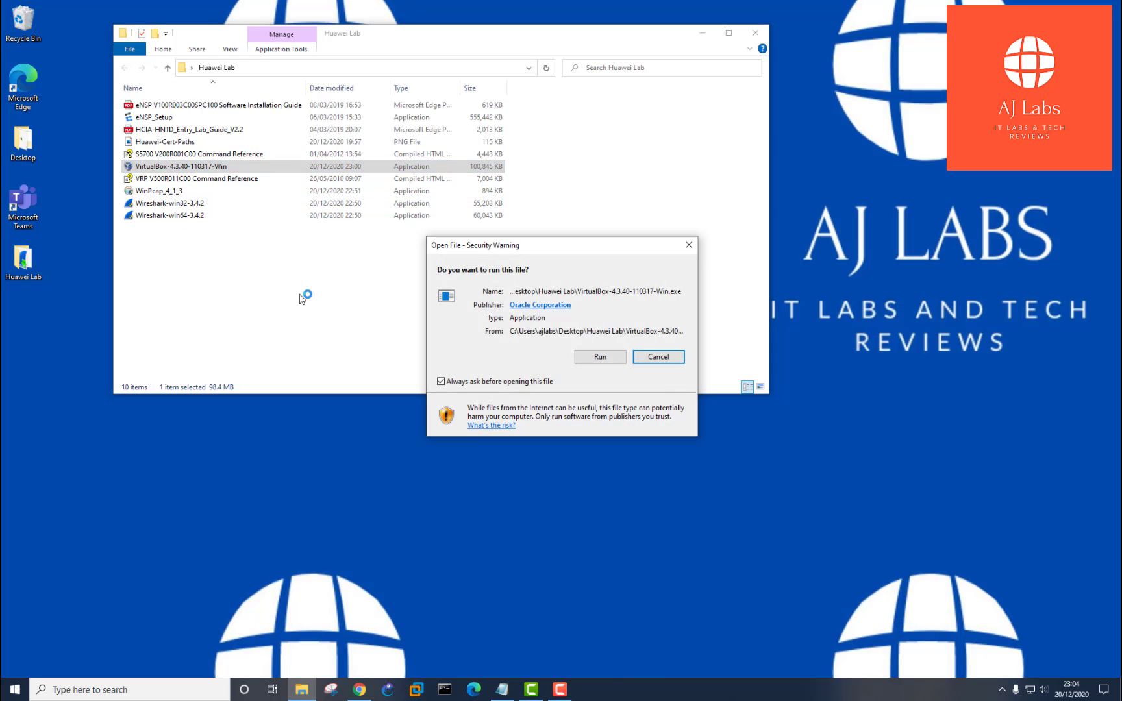
click(600, 357)
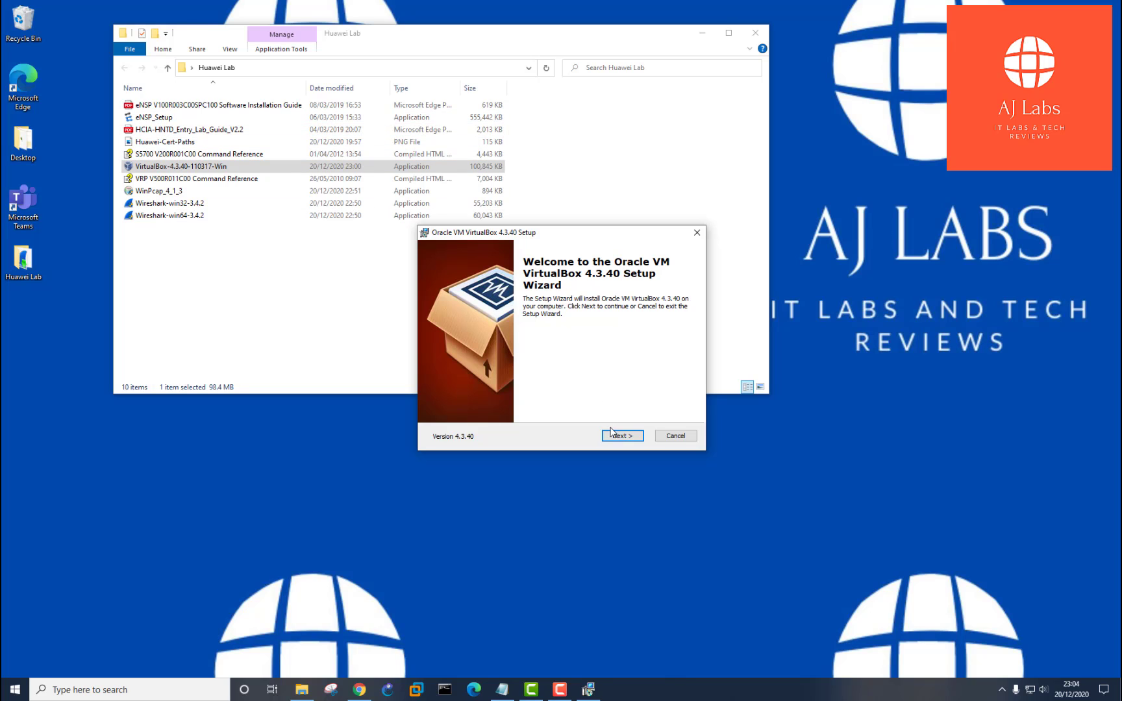
click(622, 436)
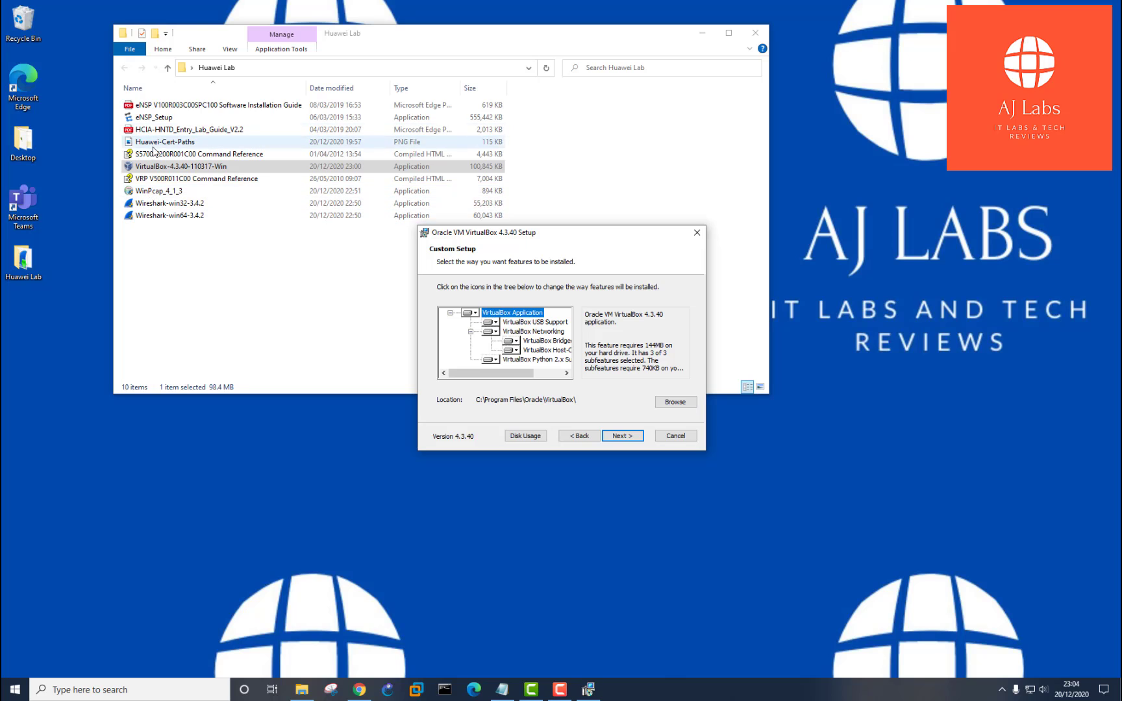
click(622, 436)
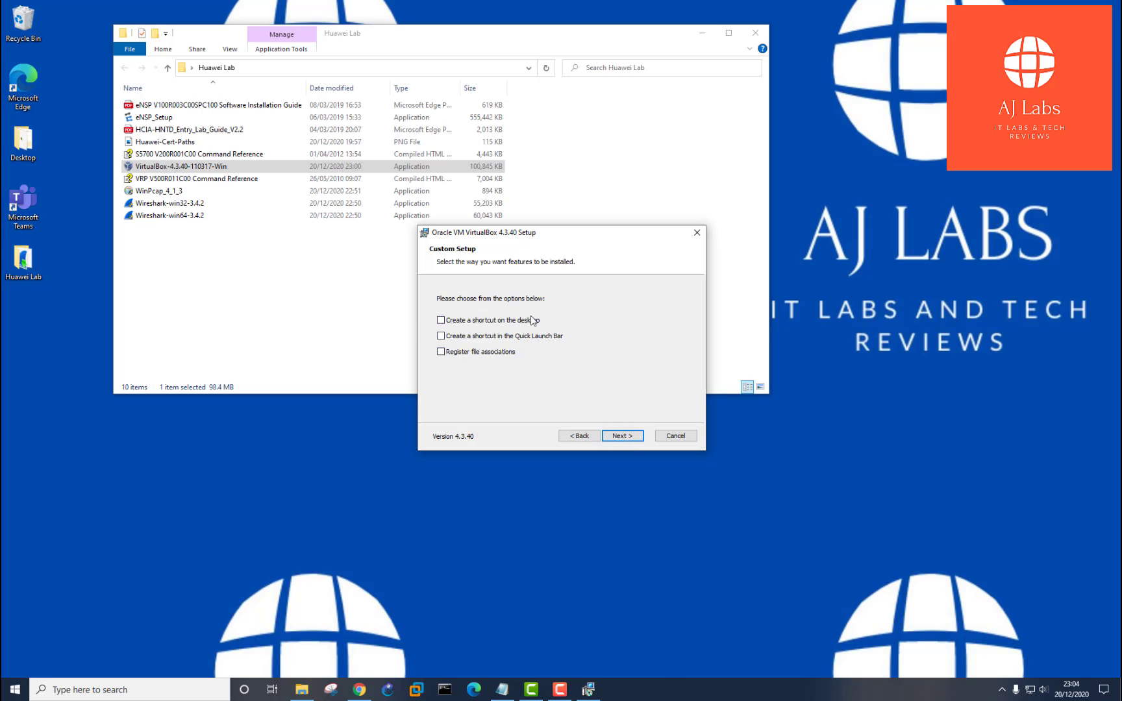
click(622, 437)
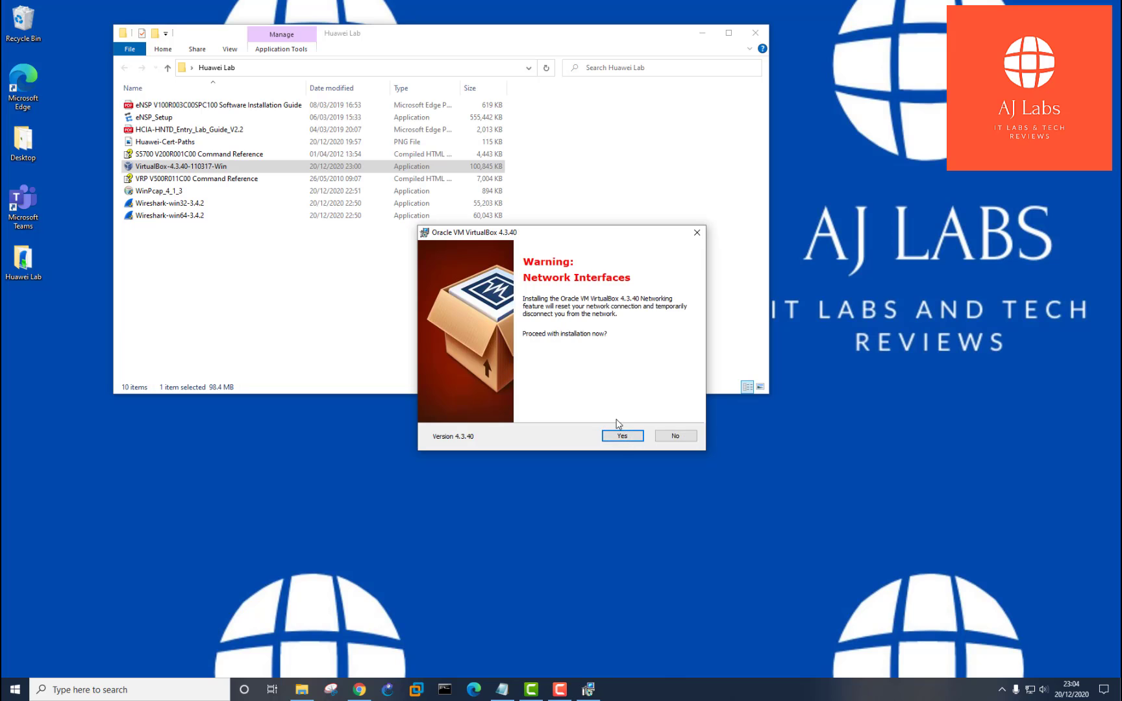
click(622, 436)
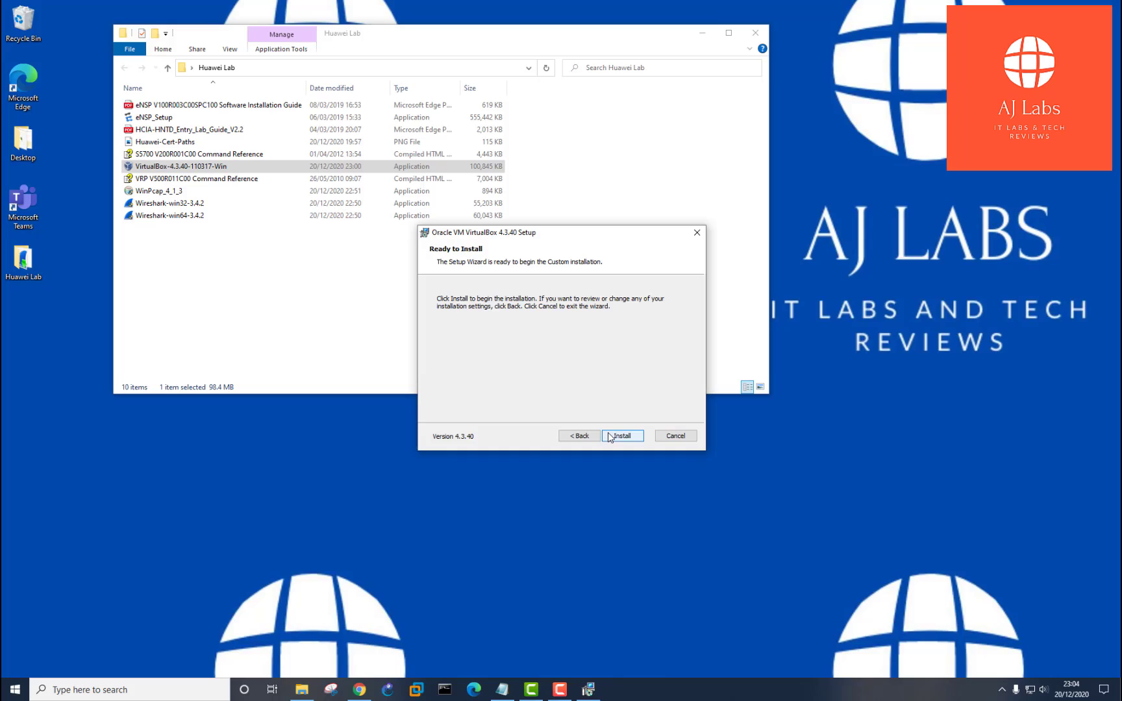
click(622, 437)
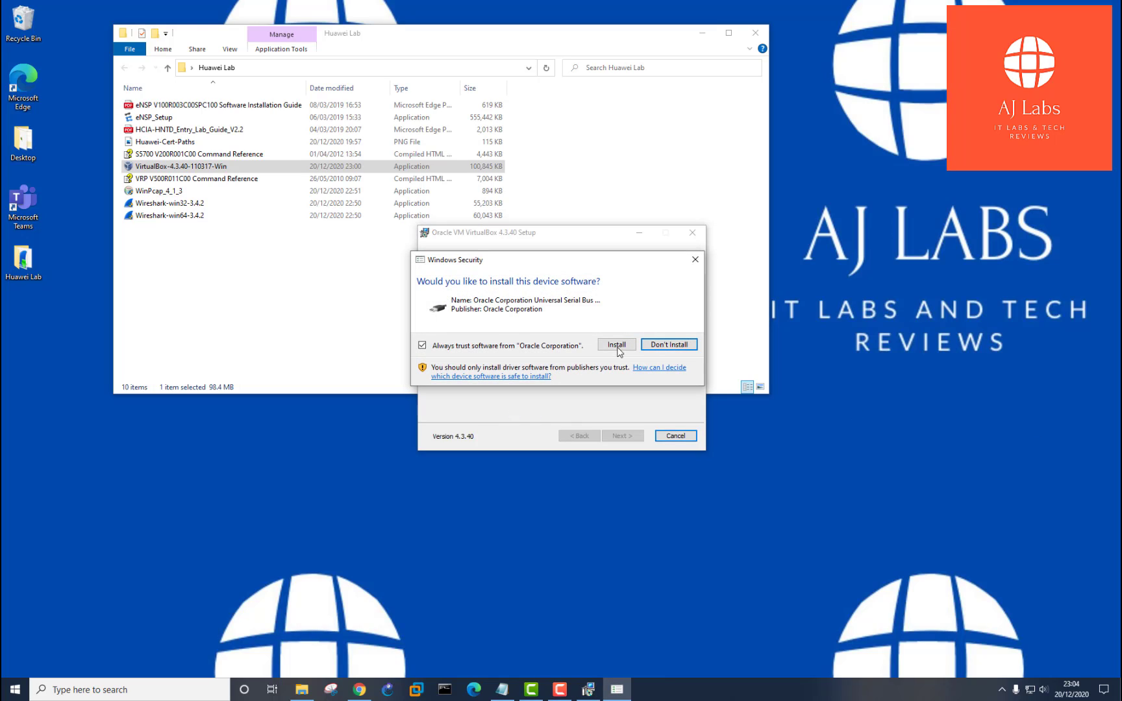
- Allow the Oracle device software and finish setup without launching VirtualBox
click(617, 344)
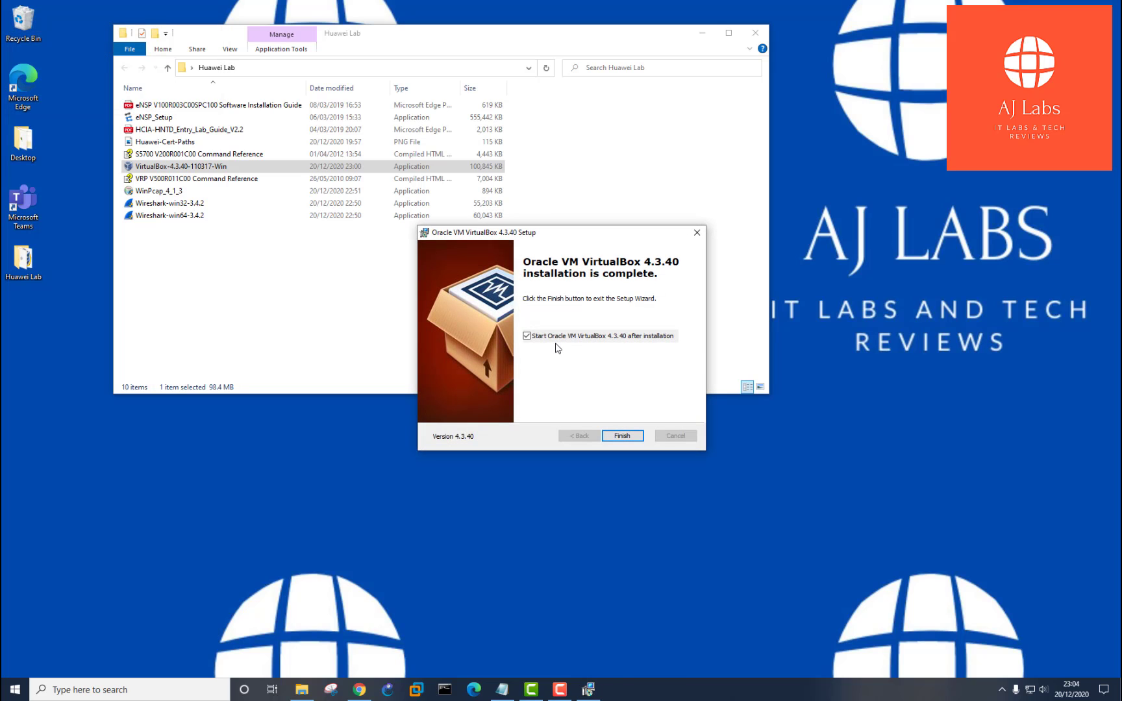
click(527, 335)
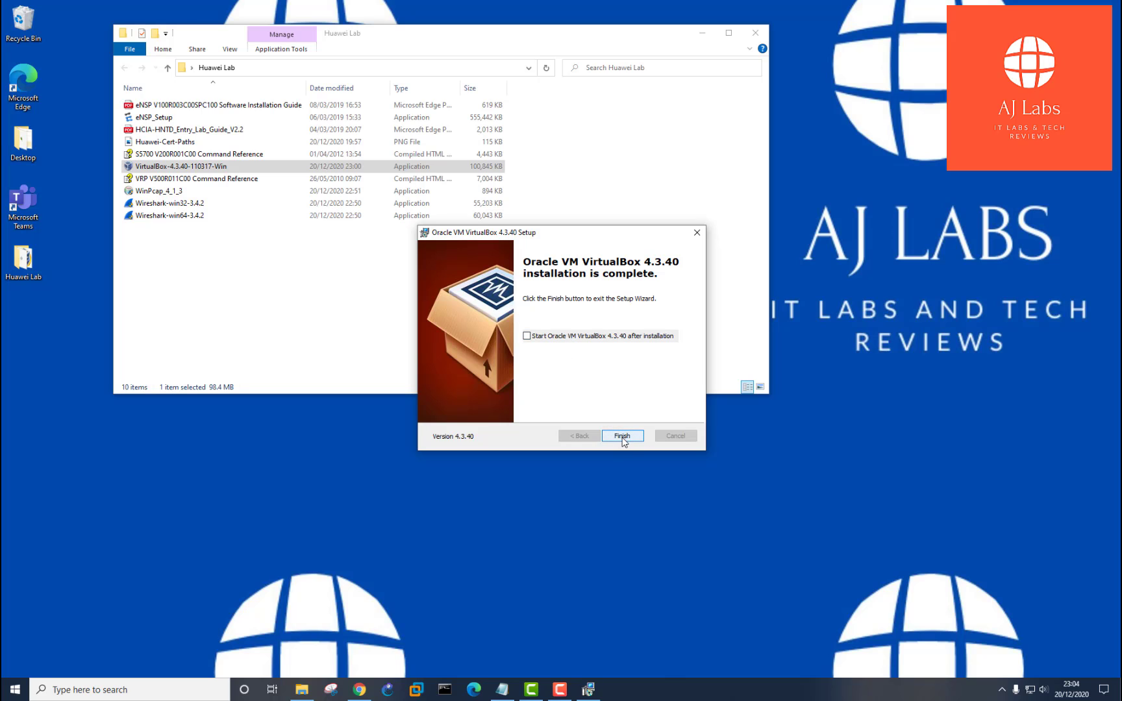
mouse_move(620, 449)
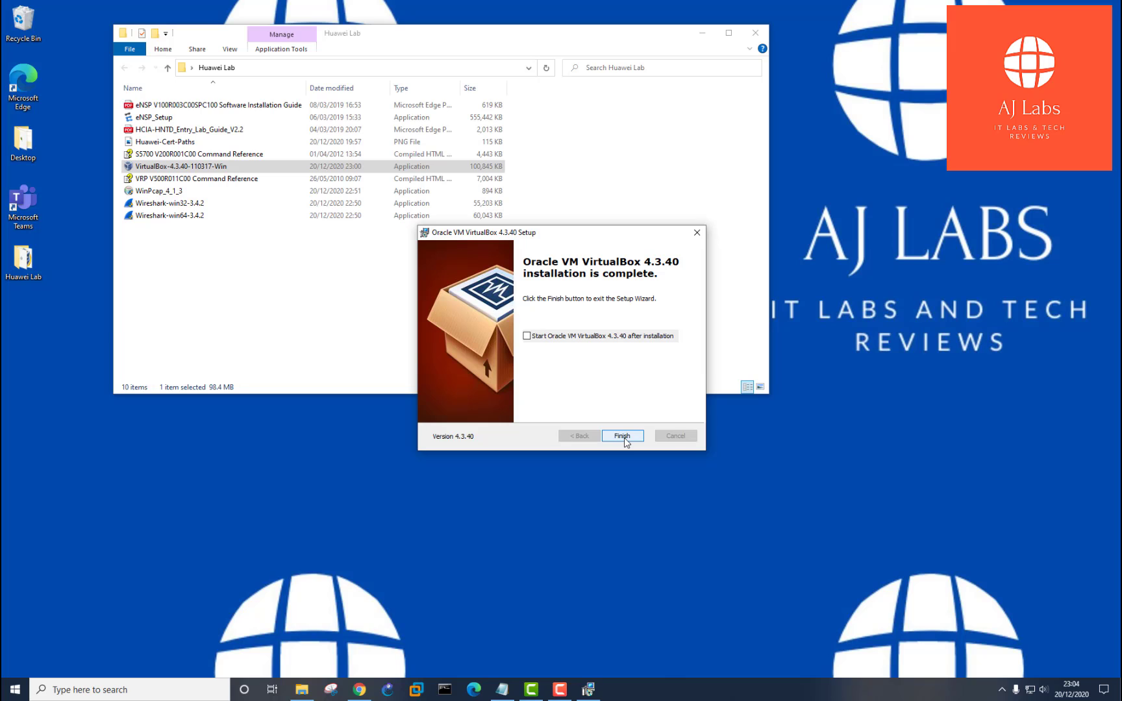
click(622, 437)
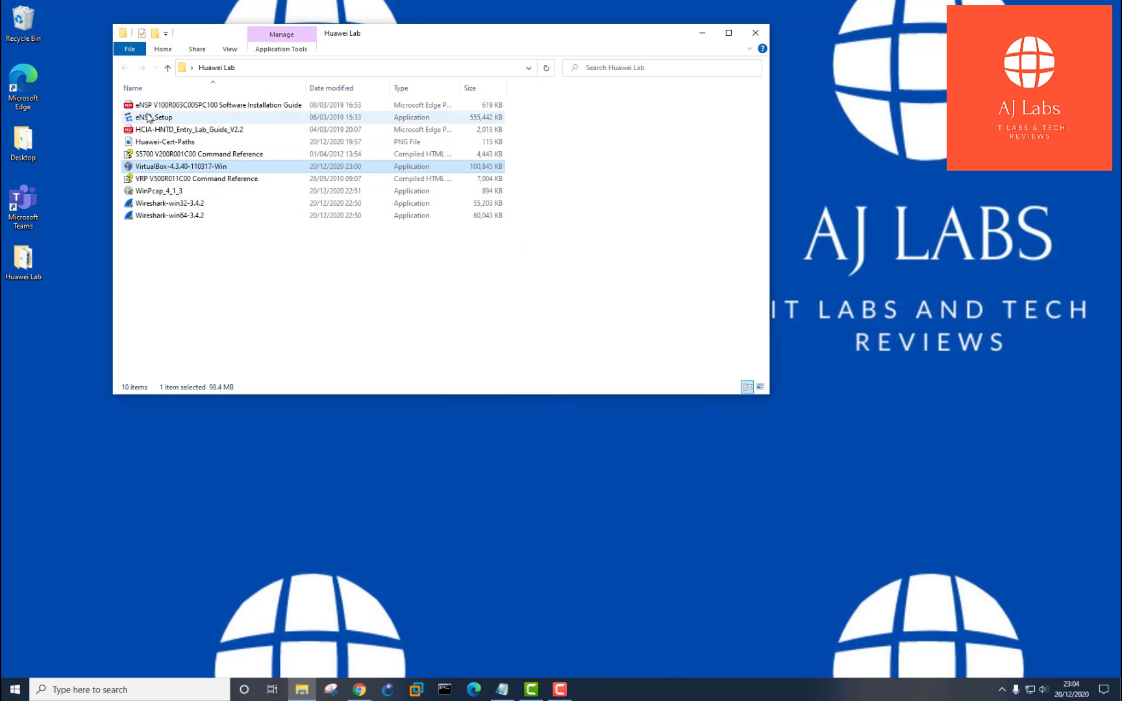
- Launch eNSP_Setup from Huawei Lab and agree to uninstall the outdated VirtualBox
click(151, 117)
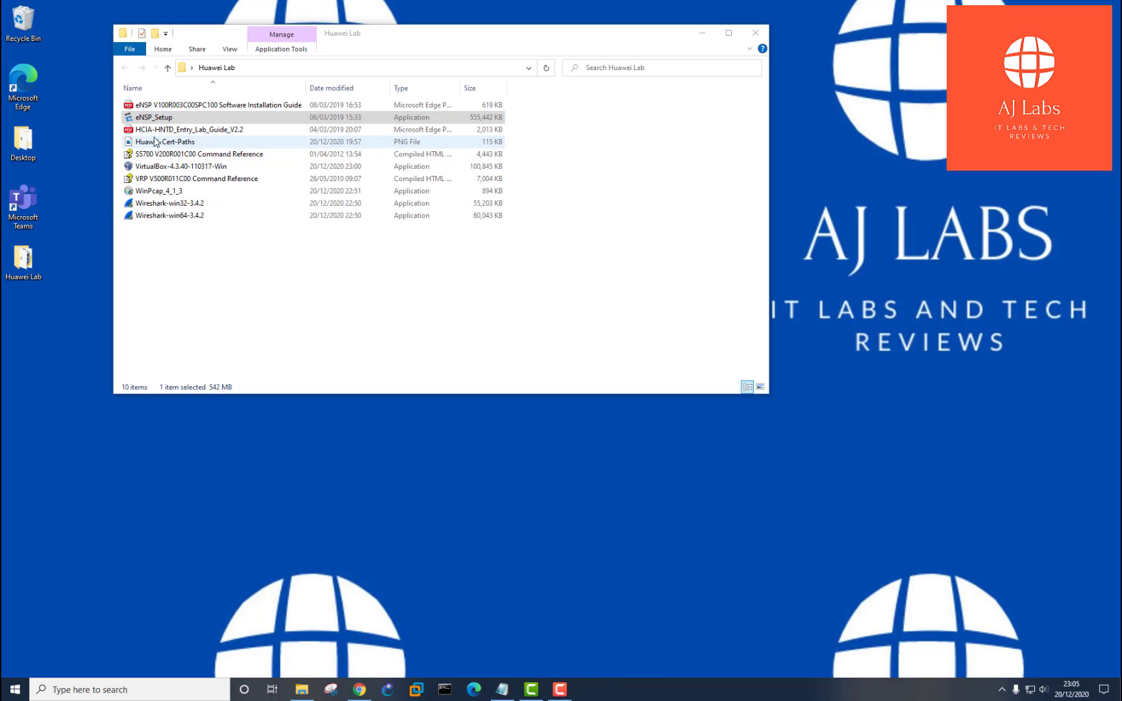
click(152, 118)
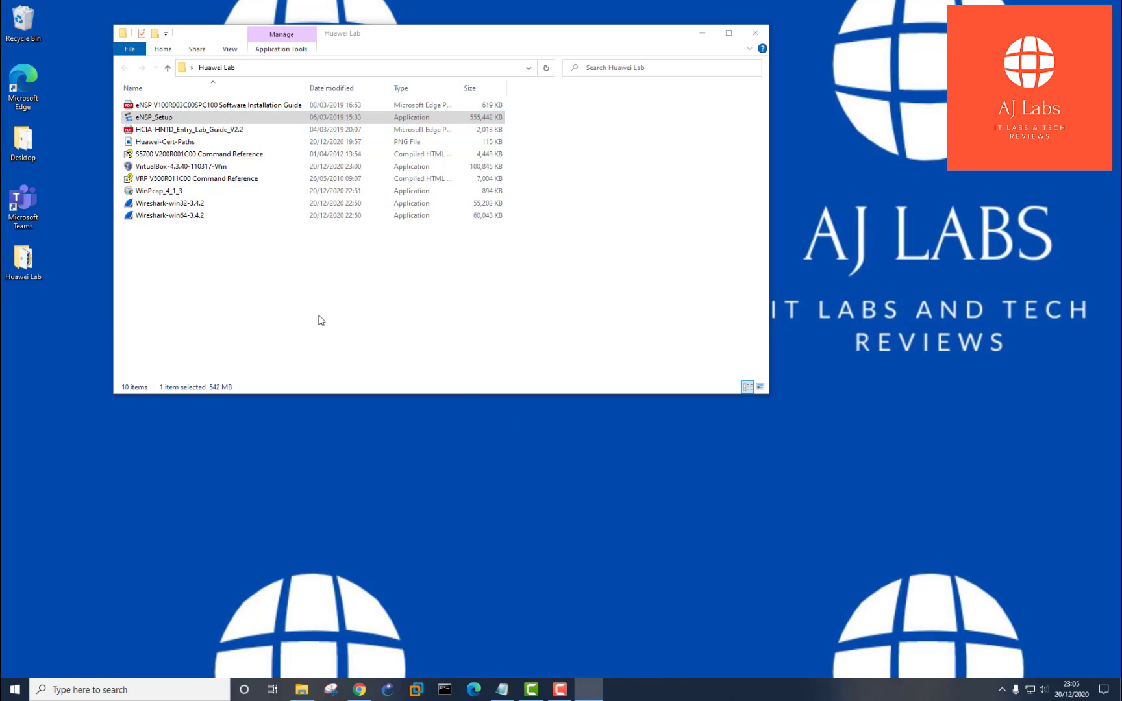
double_click(153, 117)
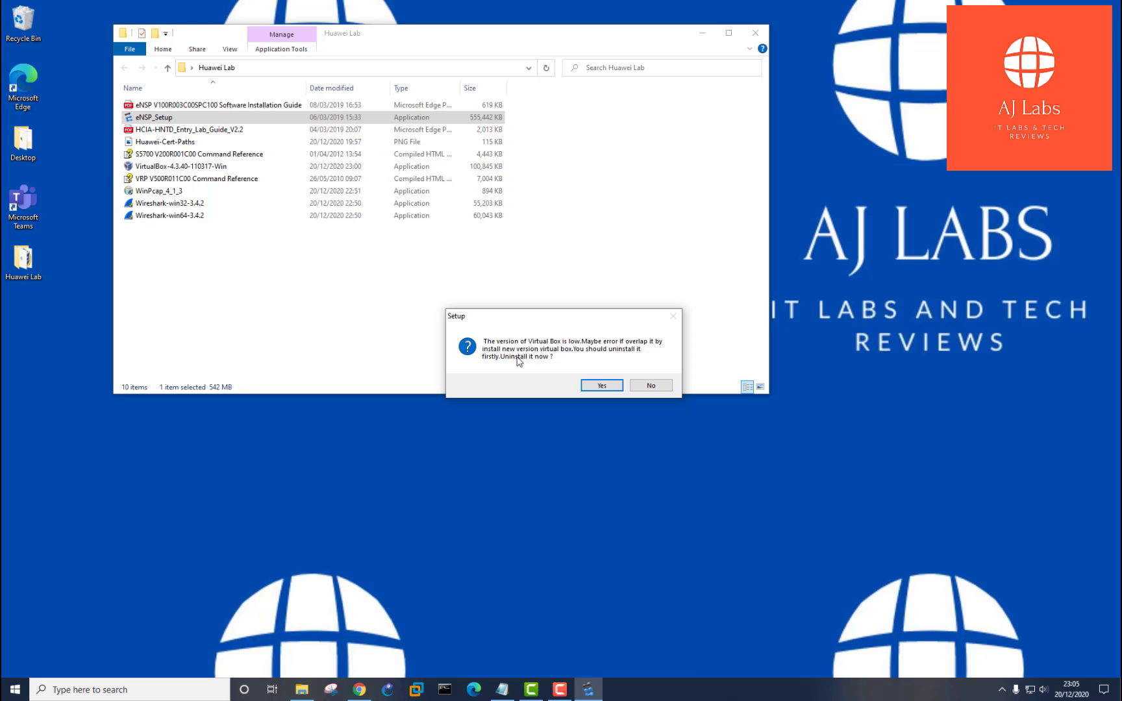
mouse_move(567, 352)
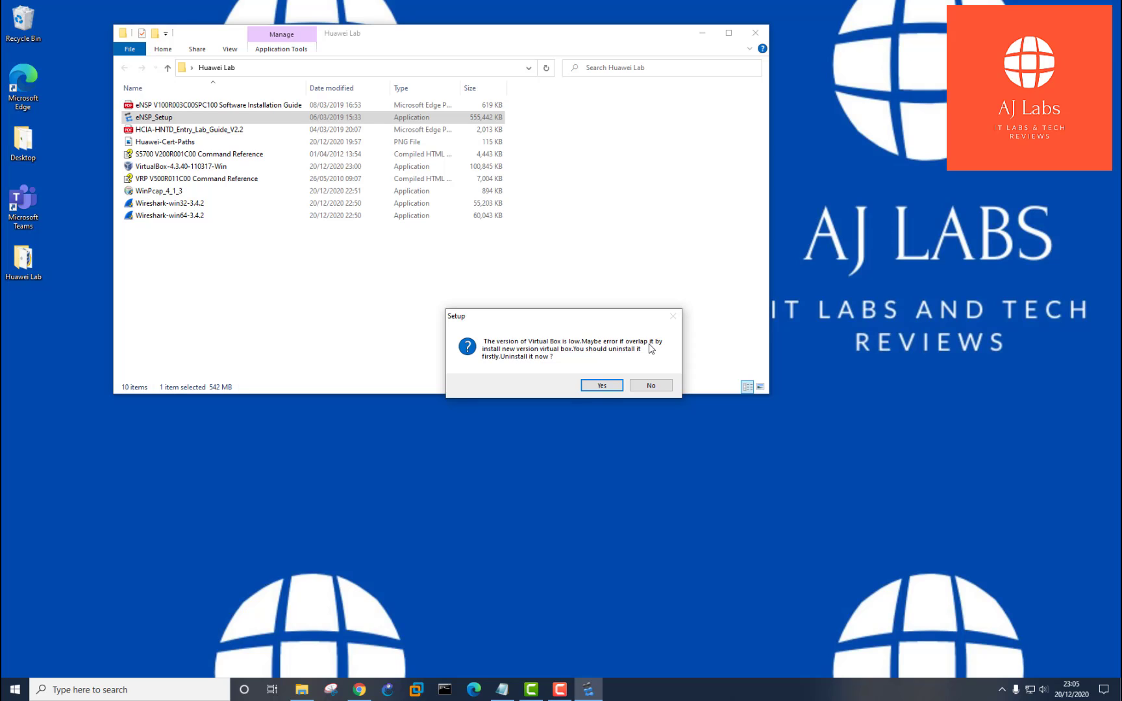
mouse_move(556, 358)
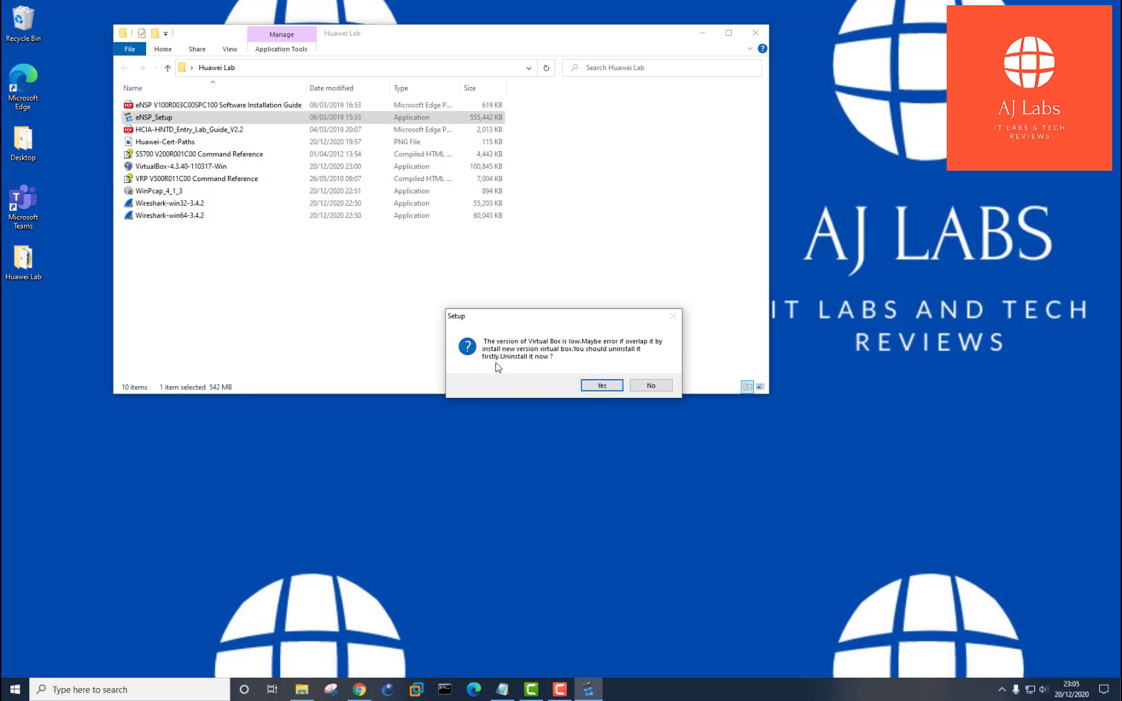
mouse_move(383, 272)
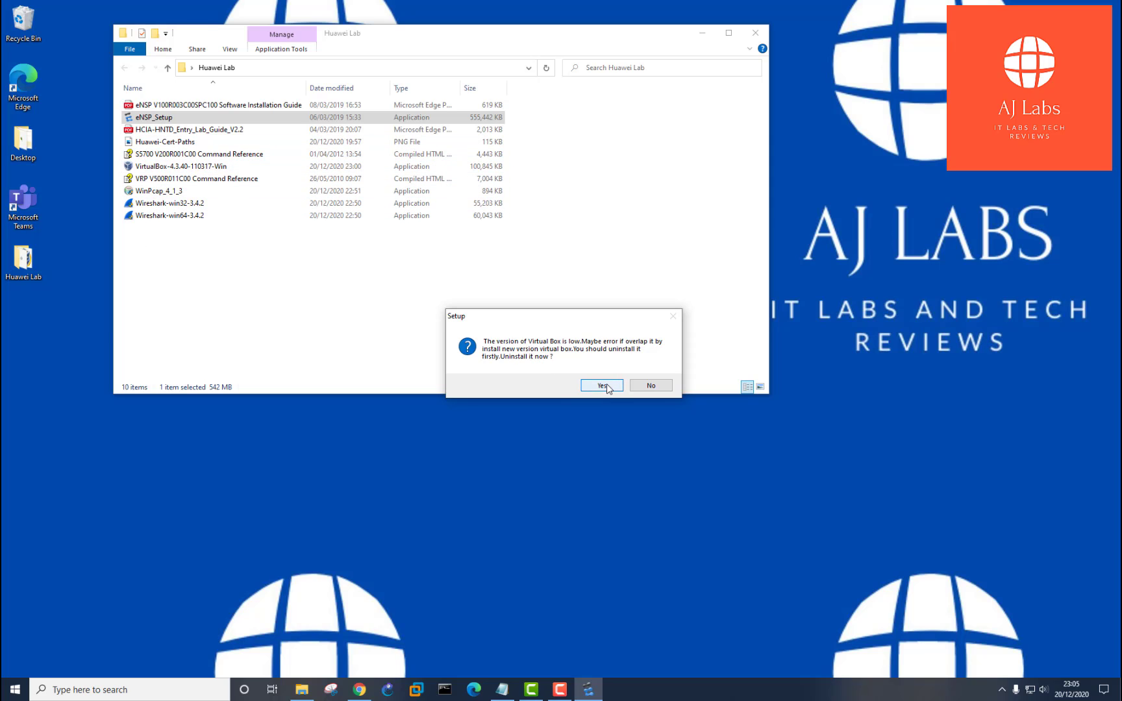
click(602, 385)
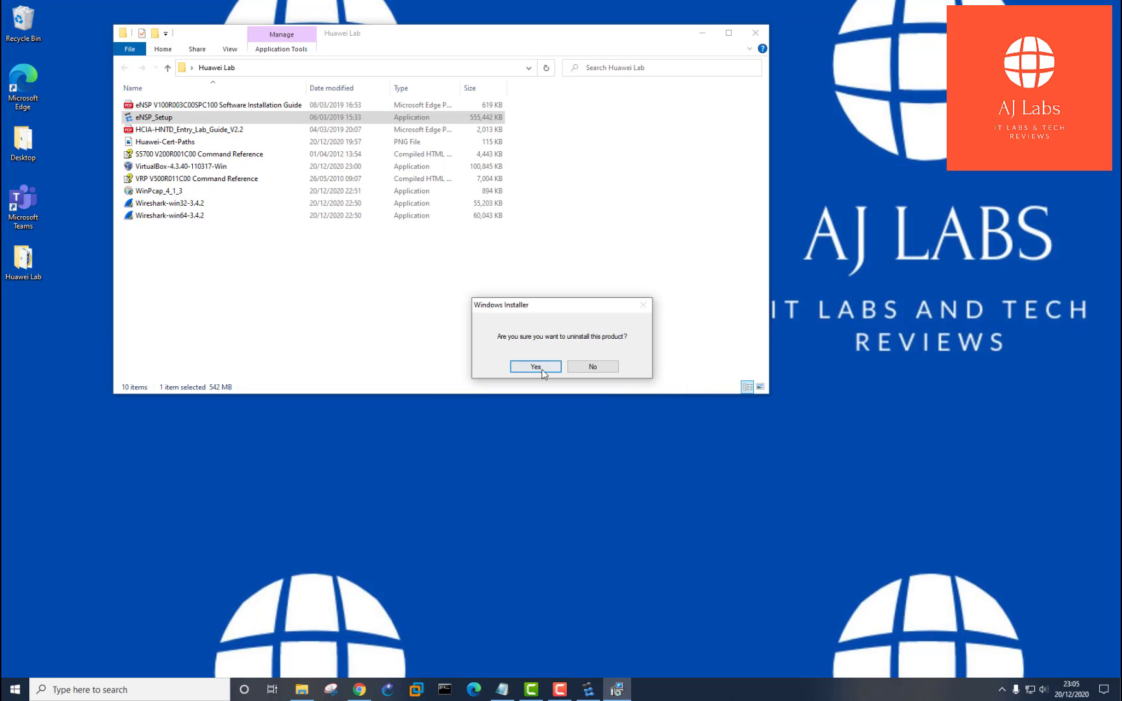
- Remove the old VirtualBox, accept the eNSP license and keep the default Start Menu folder and shortcut
click(535, 366)
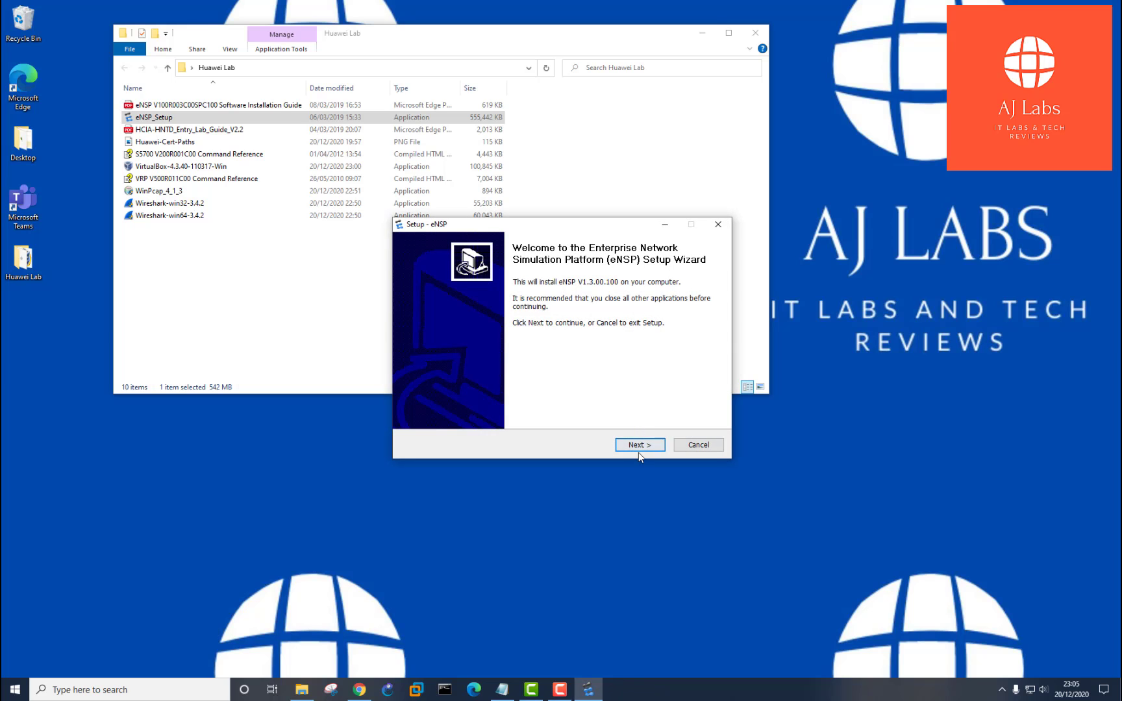
click(639, 445)
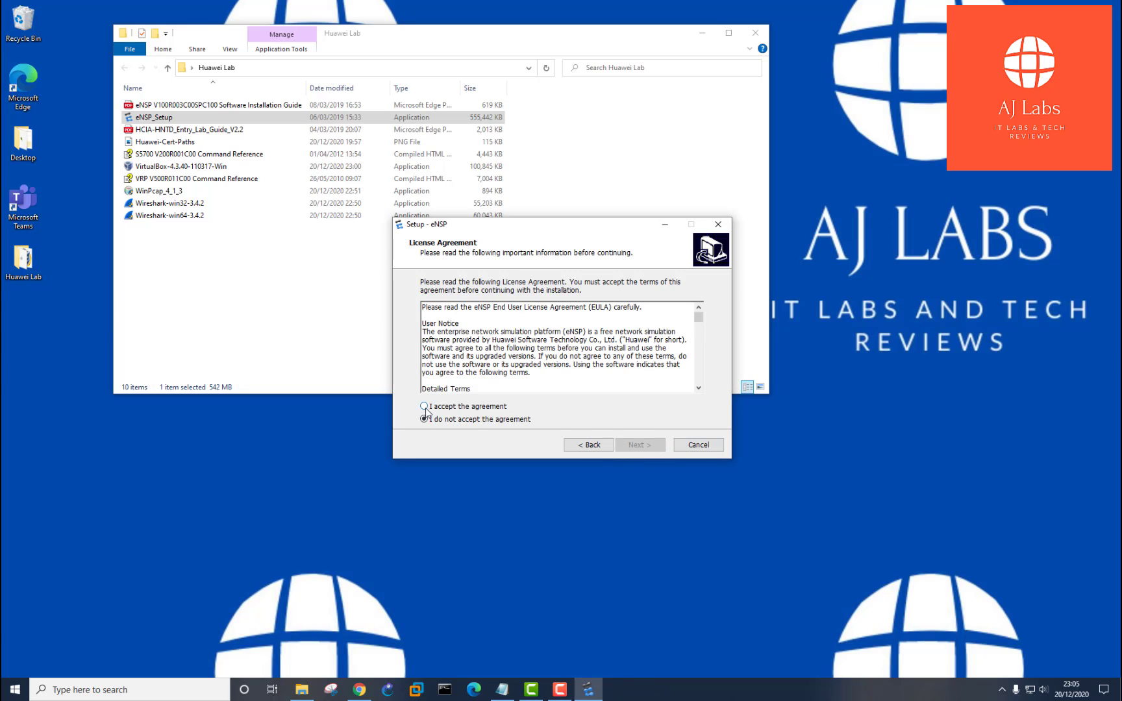
click(424, 405)
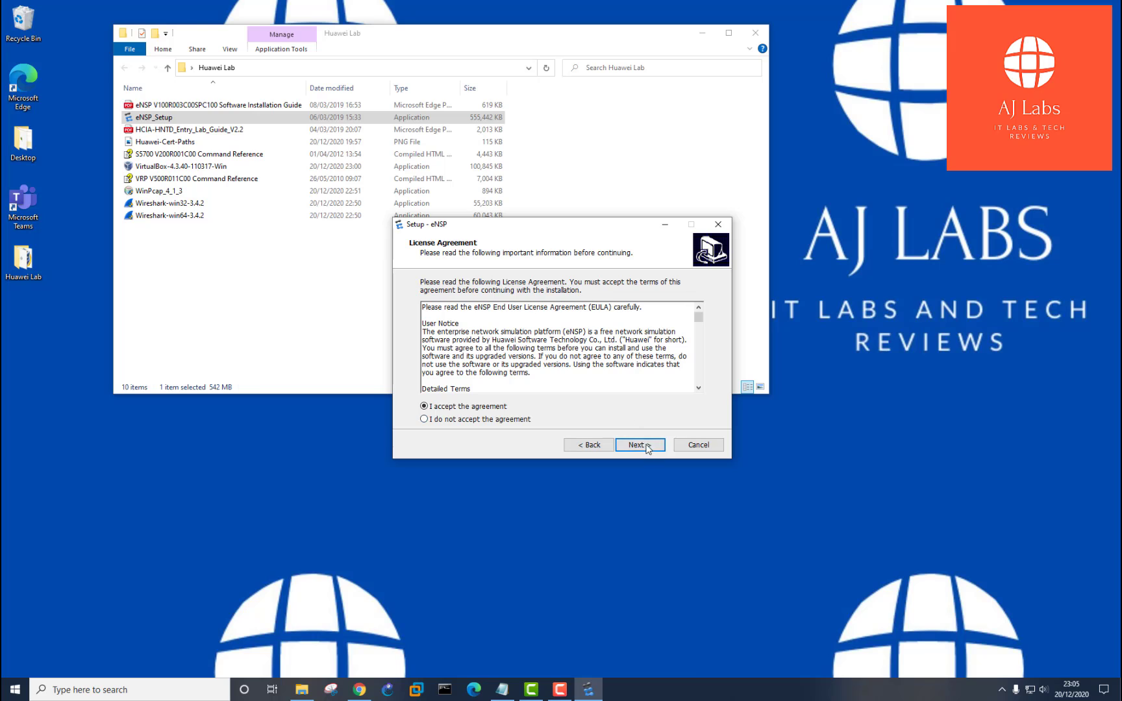
click(637, 444)
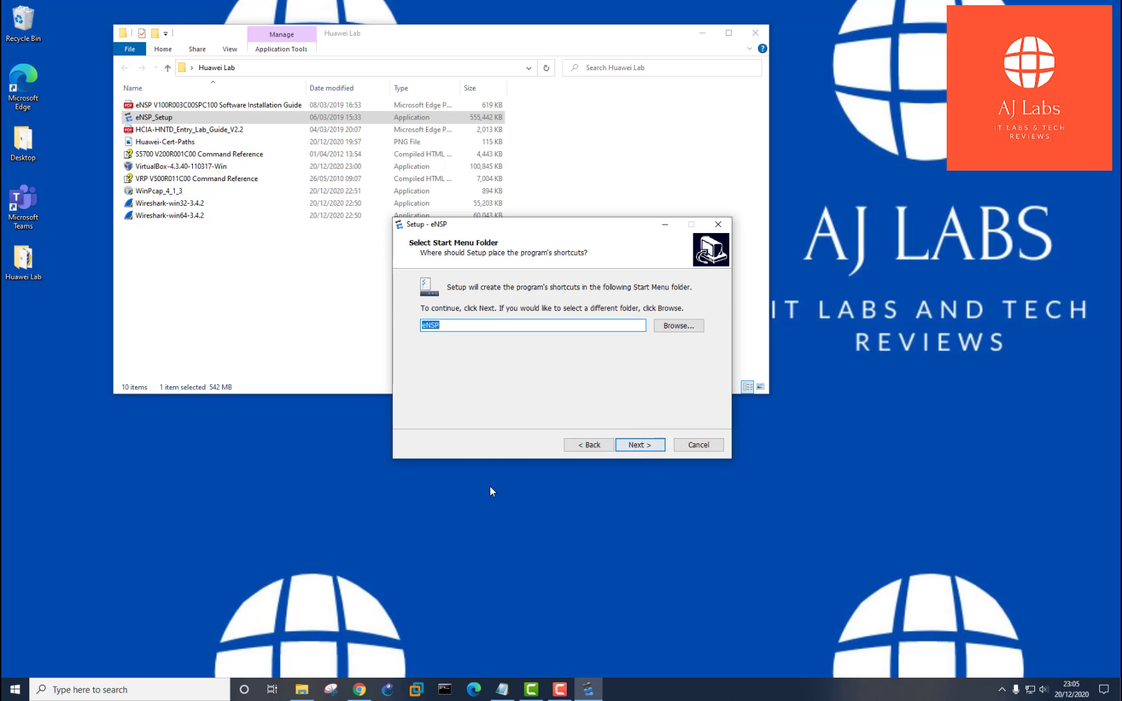
click(641, 445)
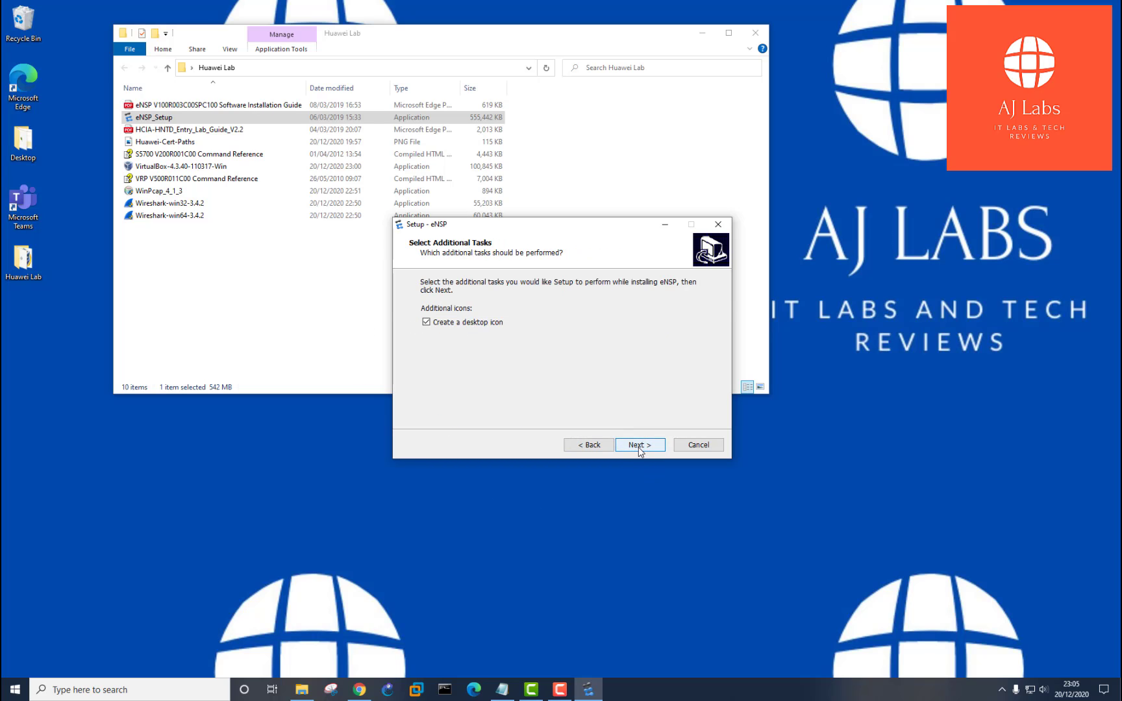
click(641, 444)
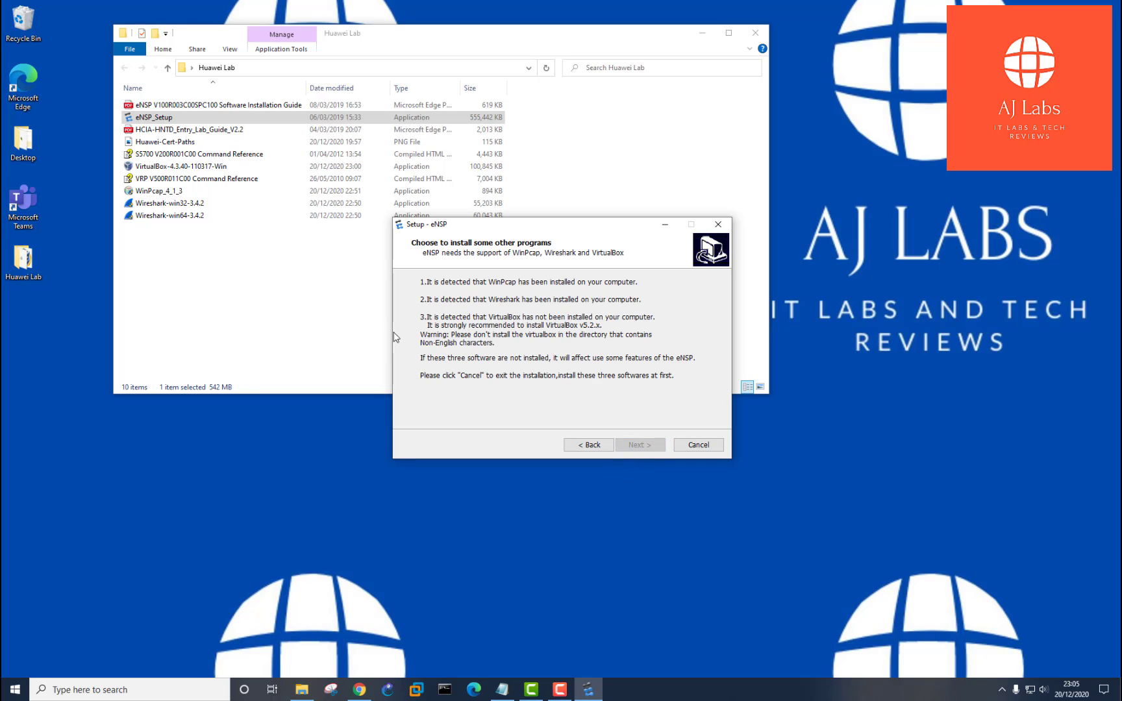
mouse_move(521, 339)
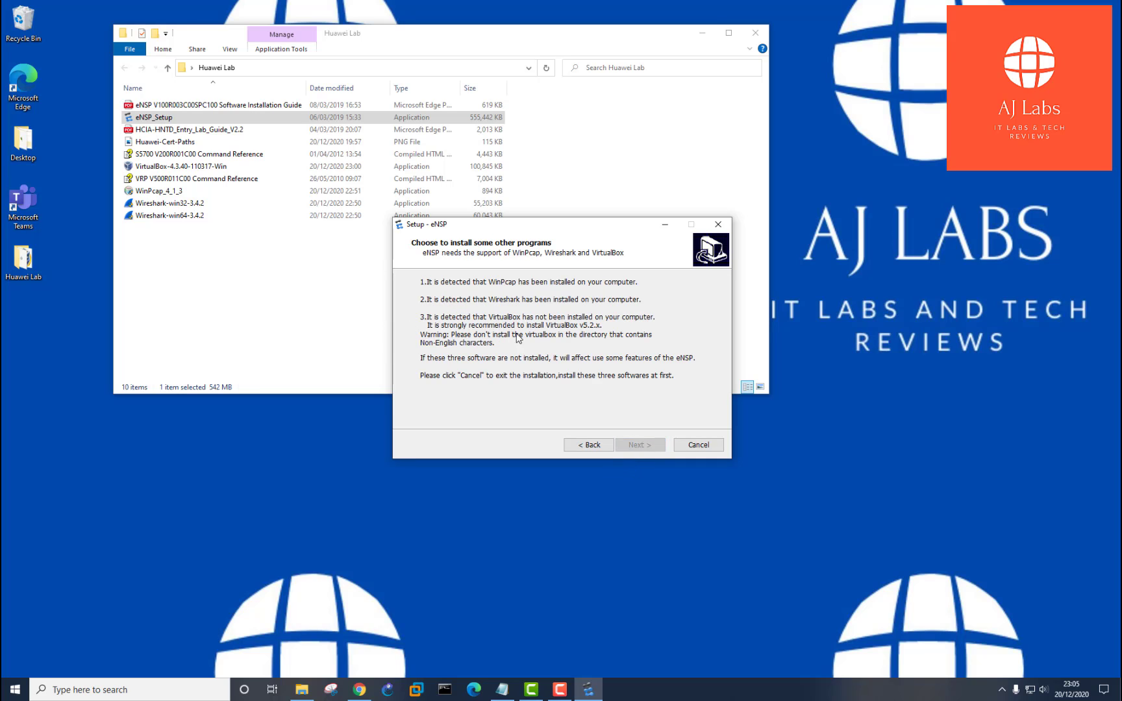
mouse_move(637, 325)
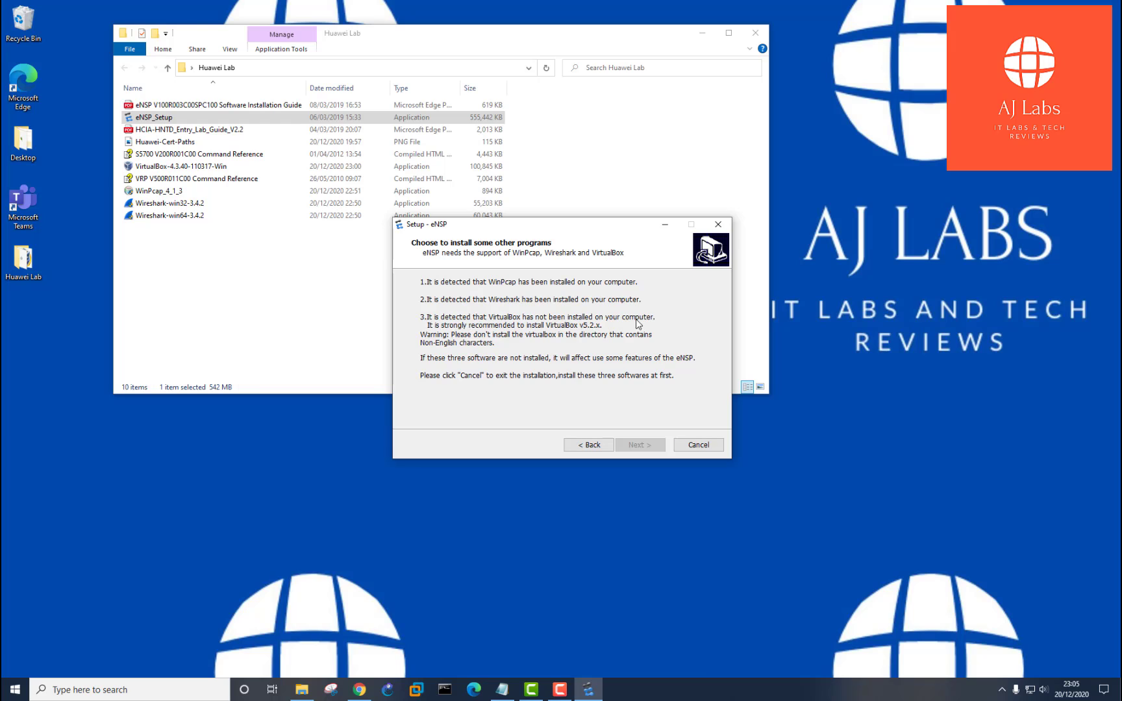
mouse_move(530, 321)
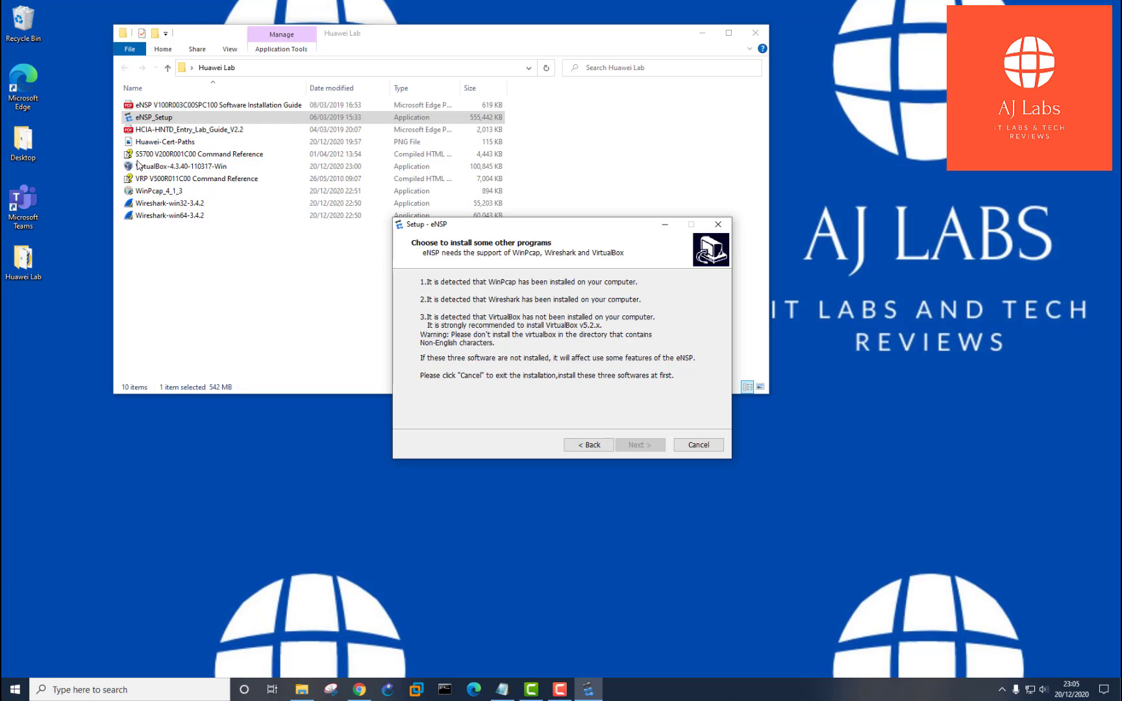
- Delete the VirtualBox 4.3.40 installer to the Recycle Bin and exit eNSP Setup
click(174, 166)
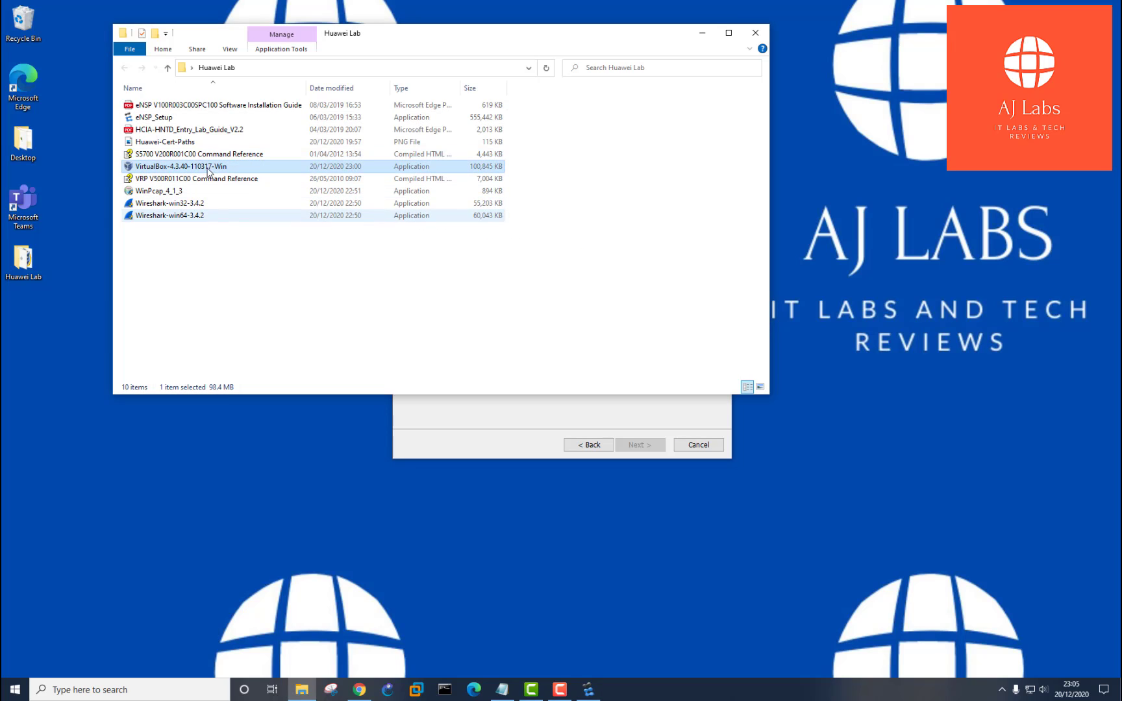
mouse_move(207, 178)
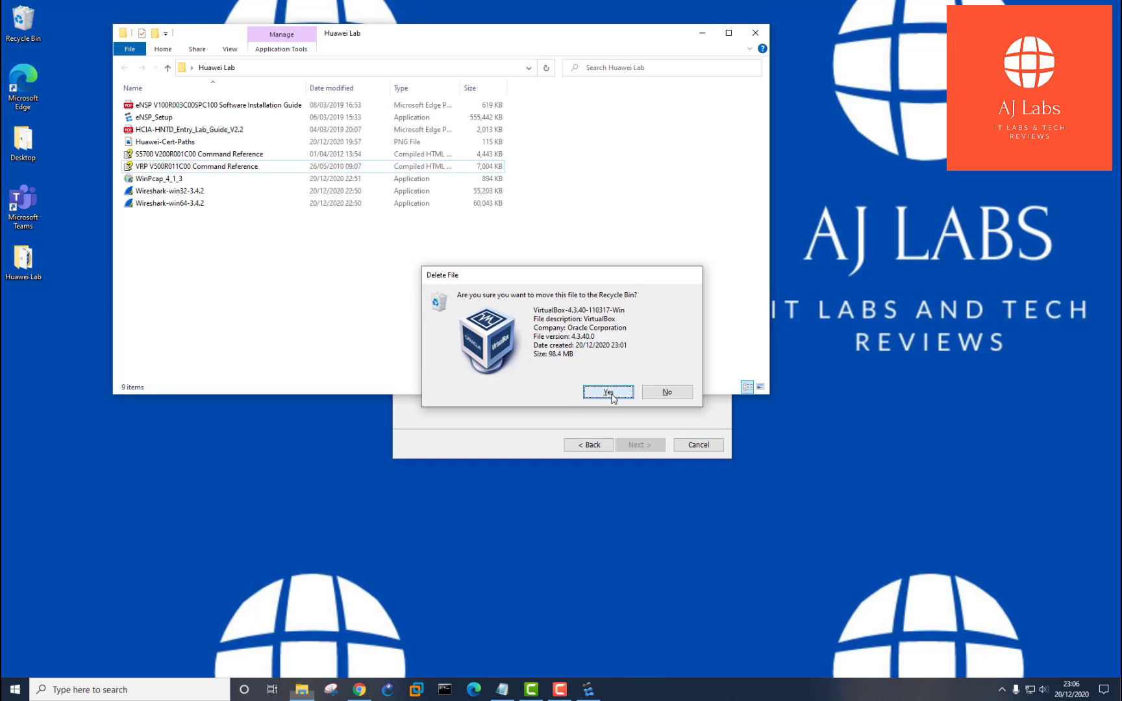
click(609, 392)
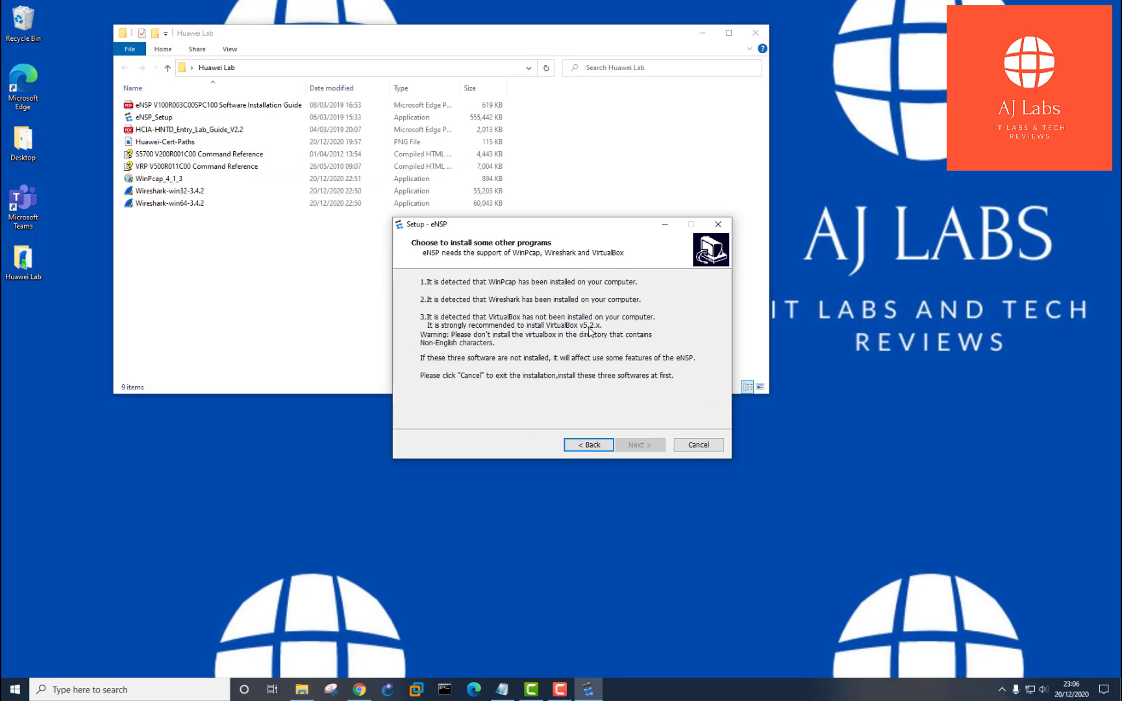
mouse_move(371, 306)
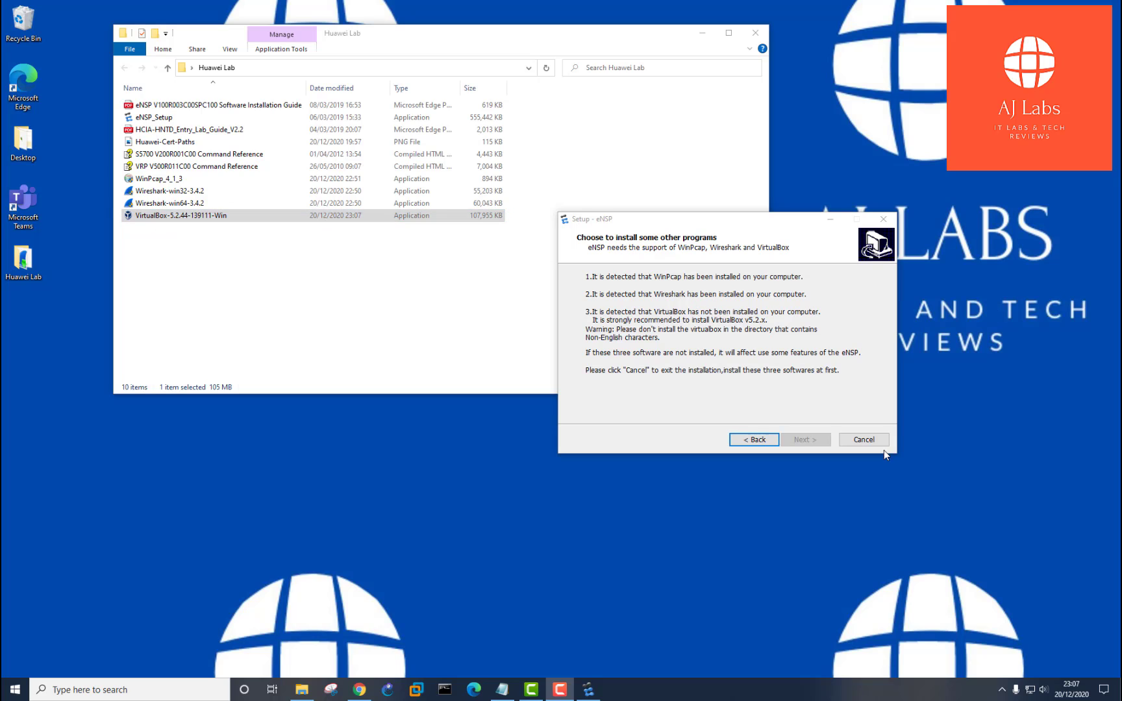
click(863, 439)
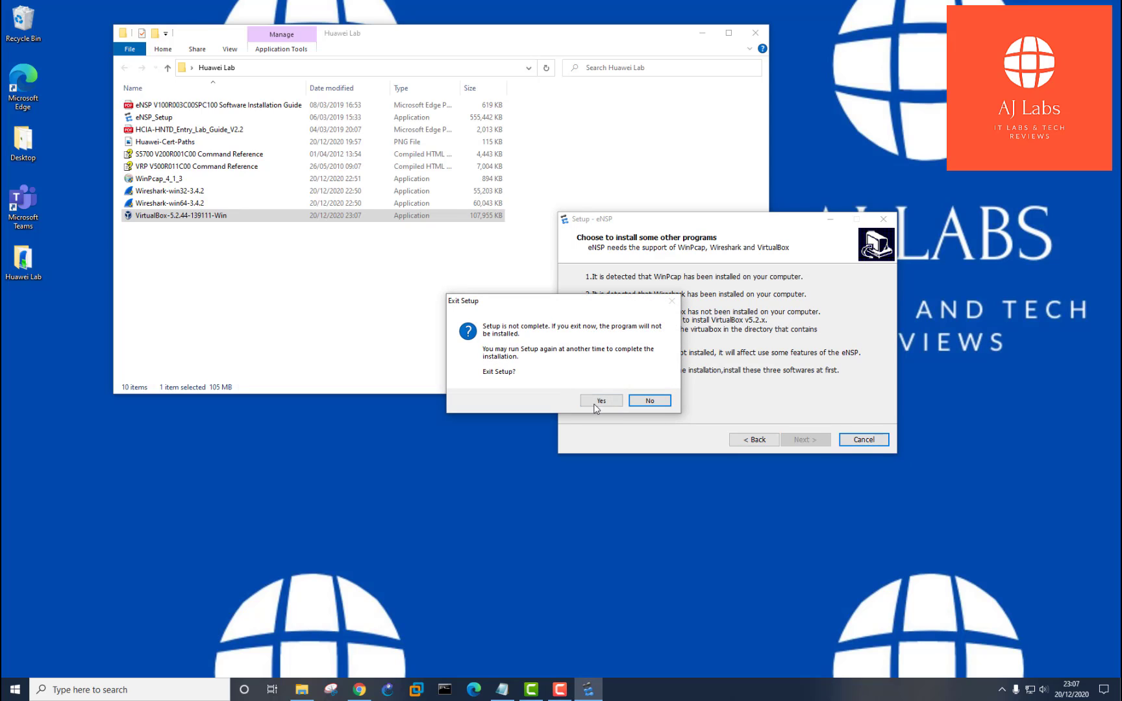
click(601, 400)
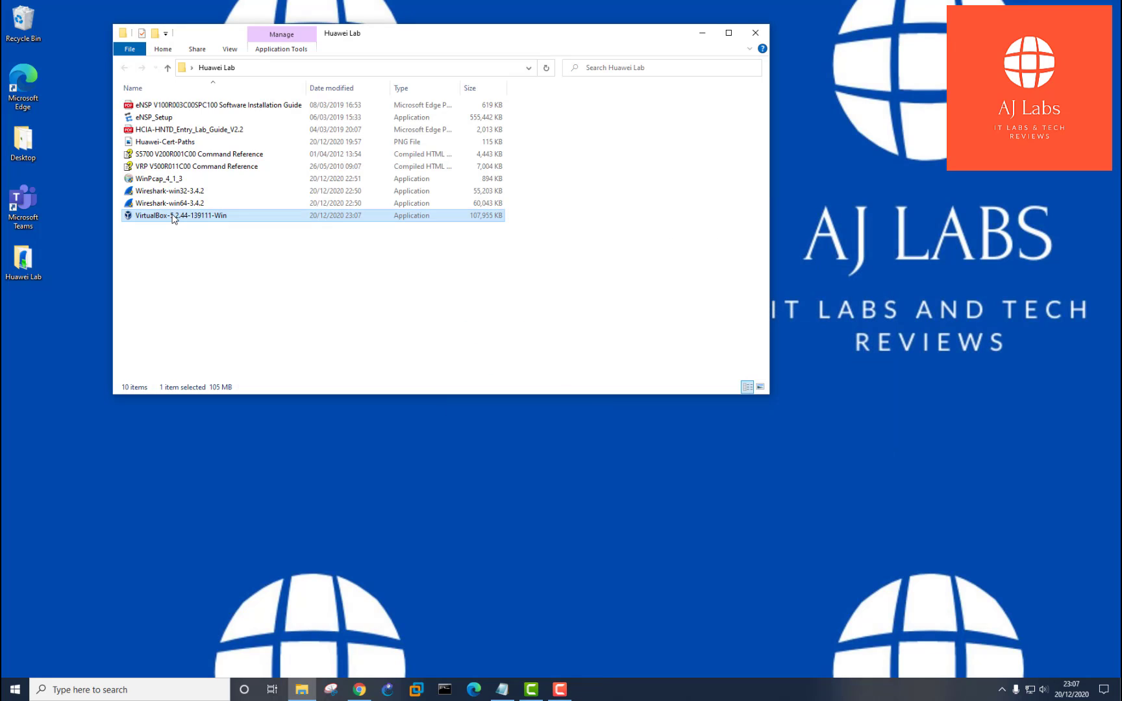
mouse_move(174, 218)
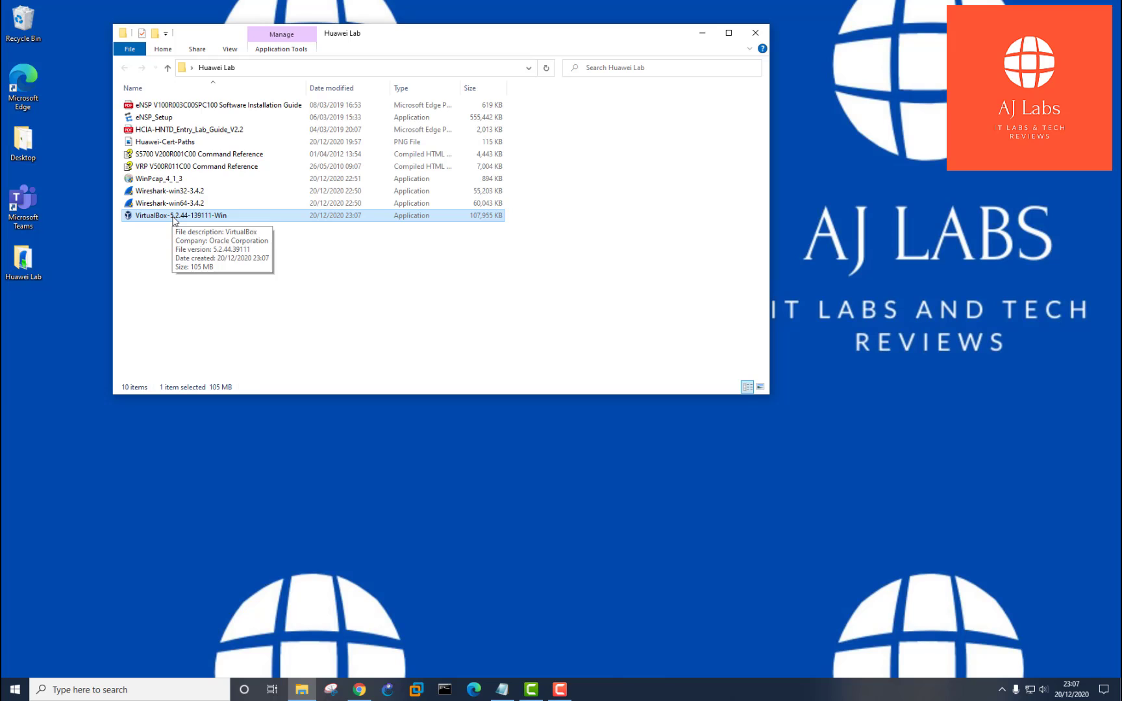
- Install VirtualBox 5.2.44 with no shortcuts, accepting the network warning, and finish without launching it
double_click(163, 215)
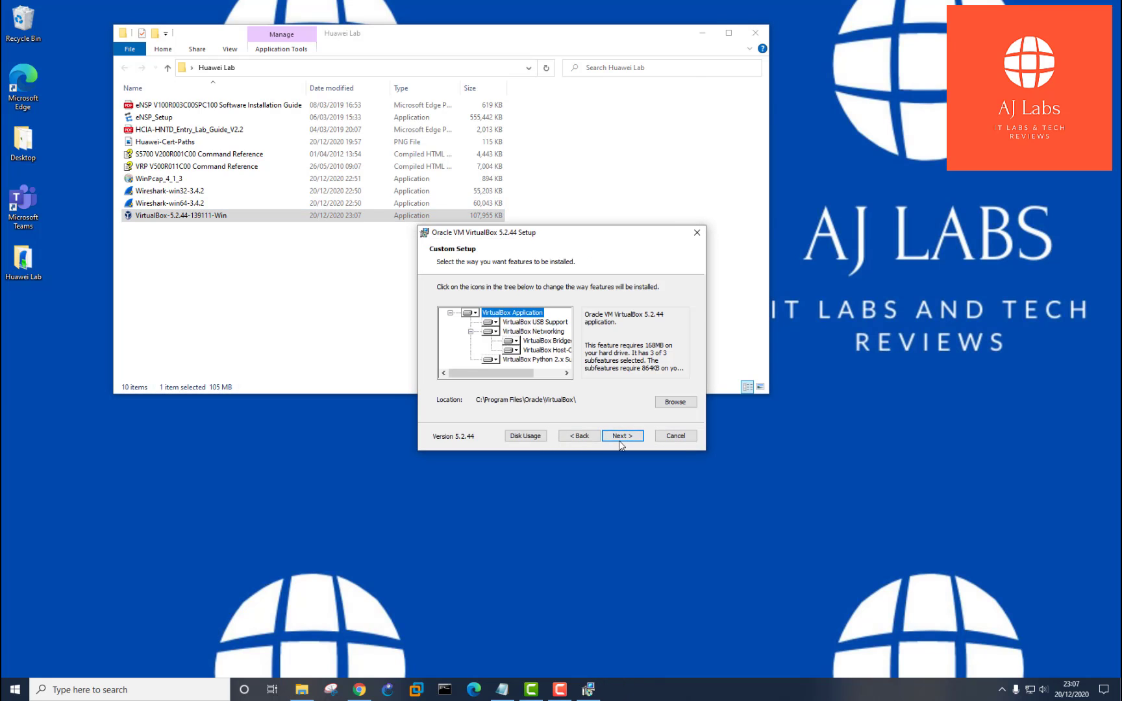
click(622, 436)
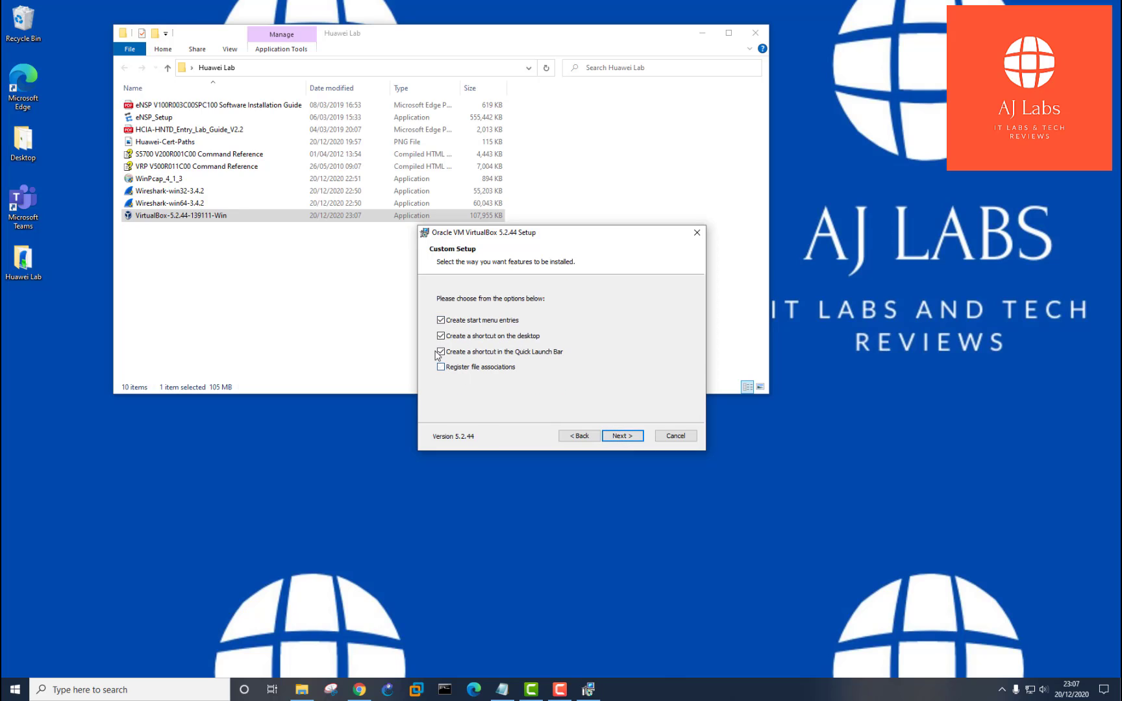
click(440, 352)
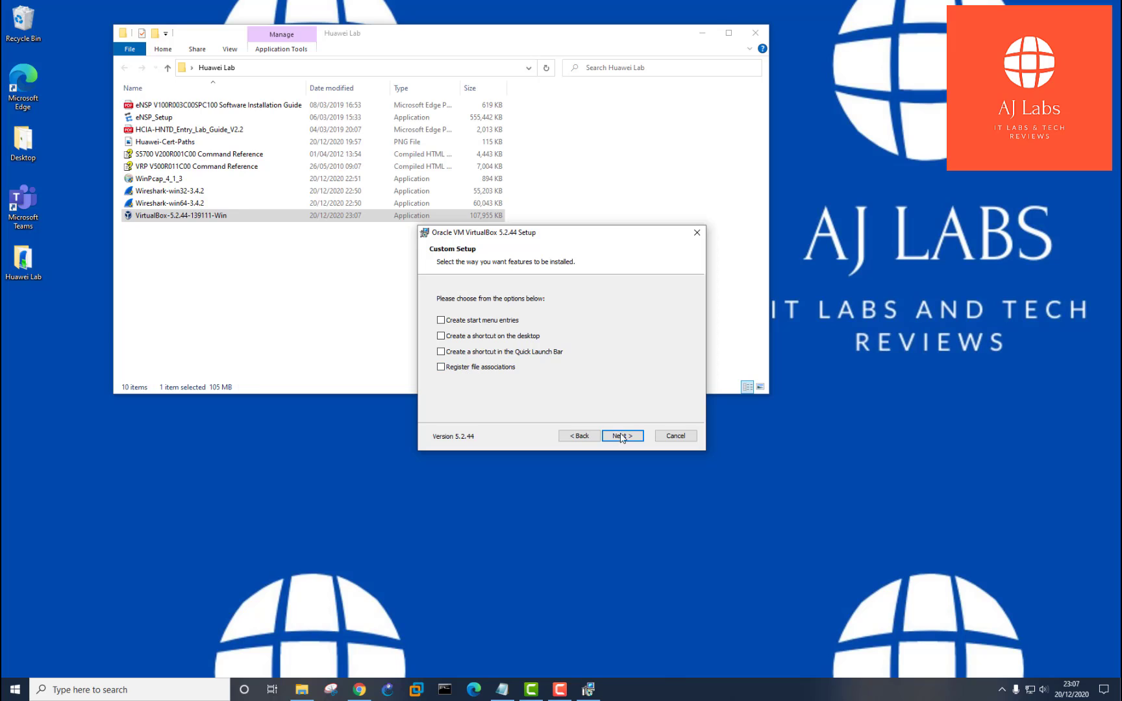
click(622, 436)
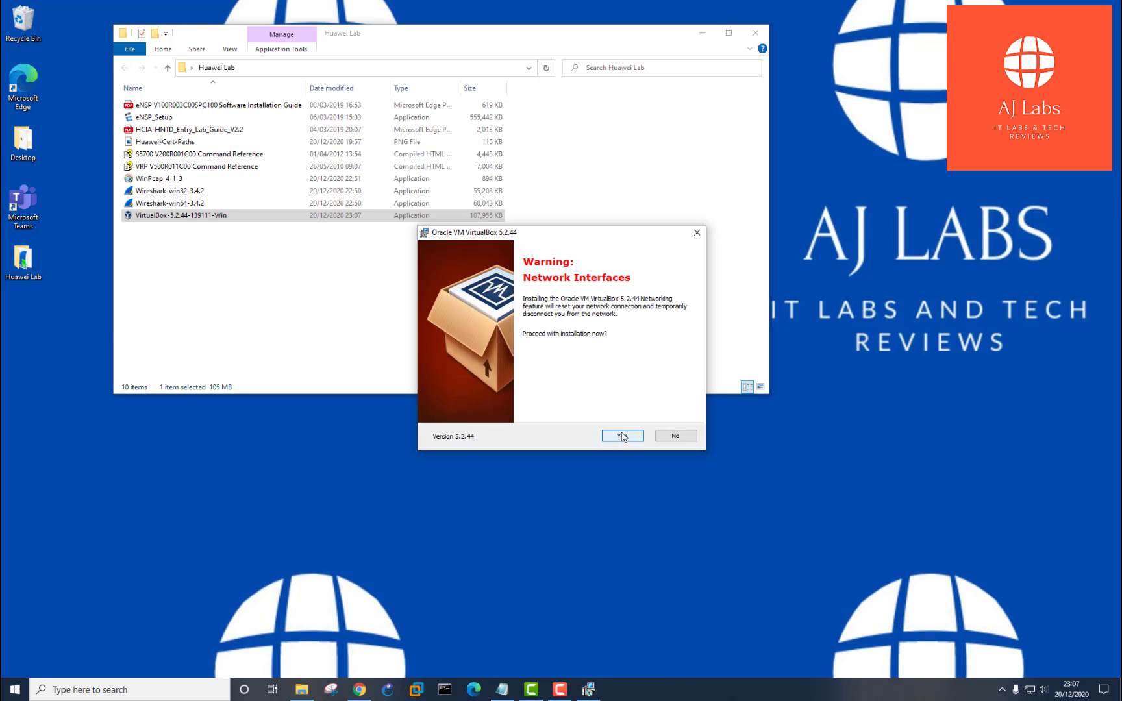
click(622, 436)
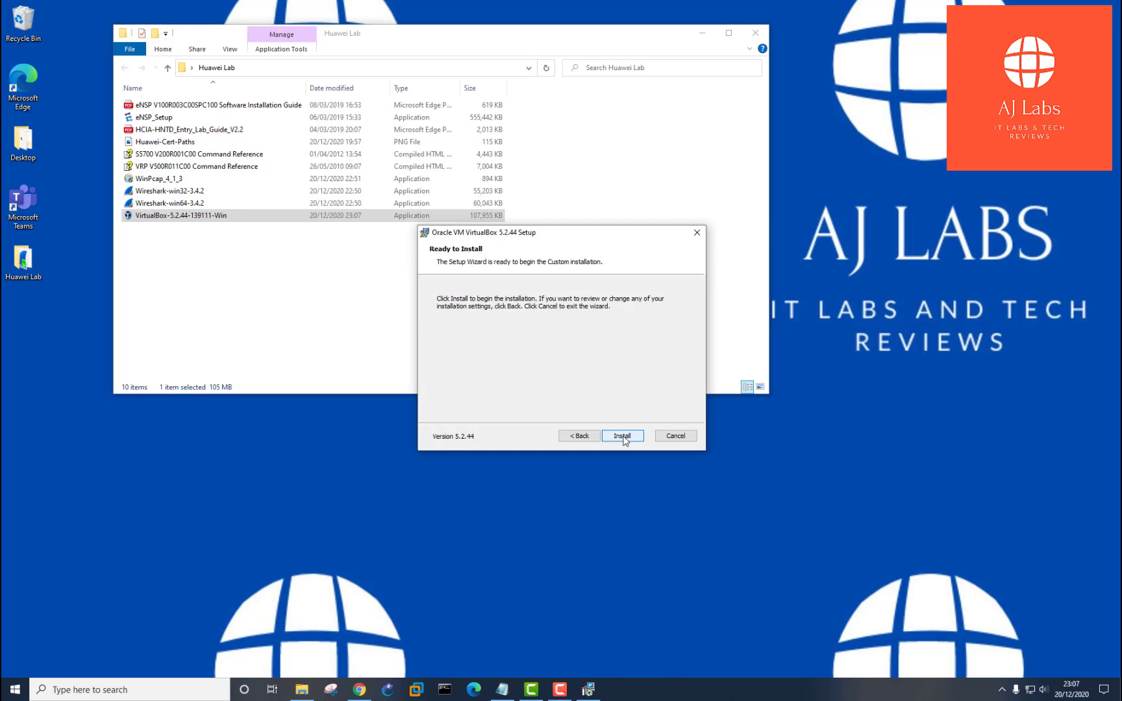
click(622, 436)
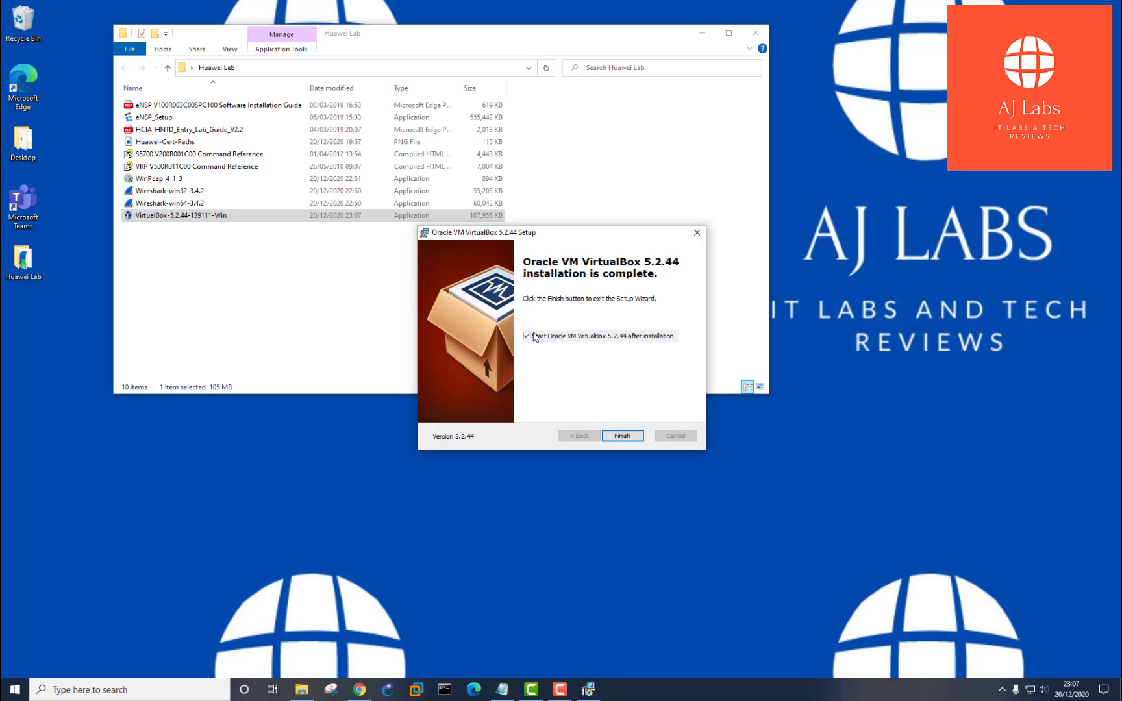
click(527, 335)
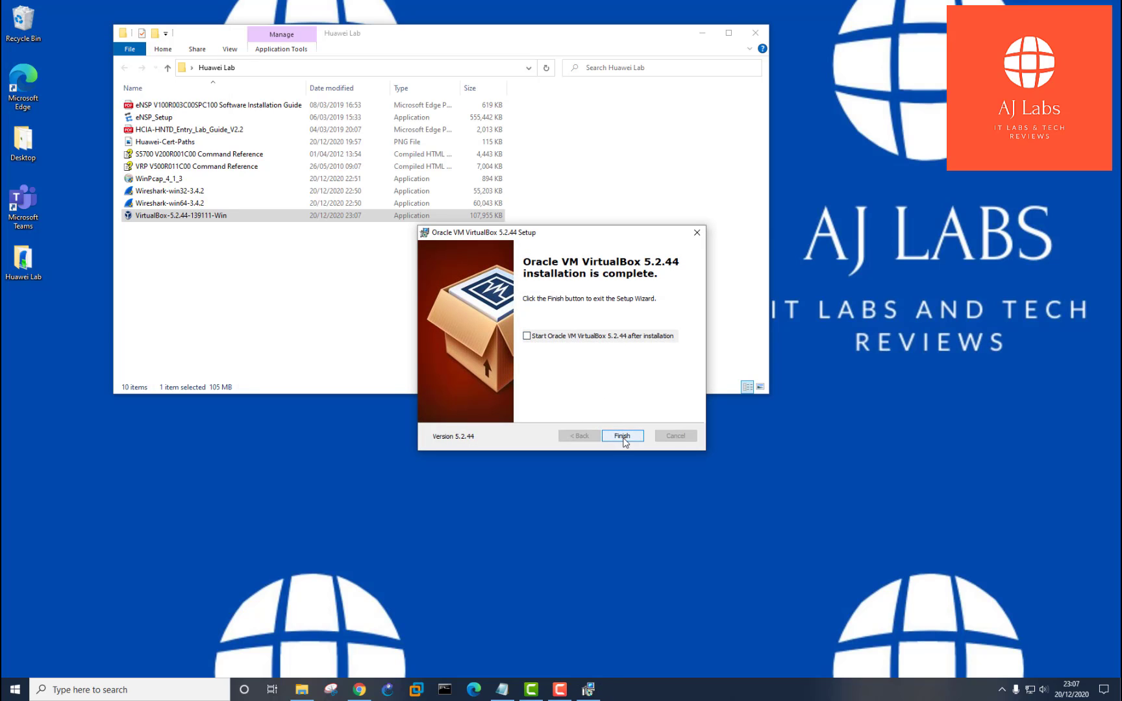
click(623, 436)
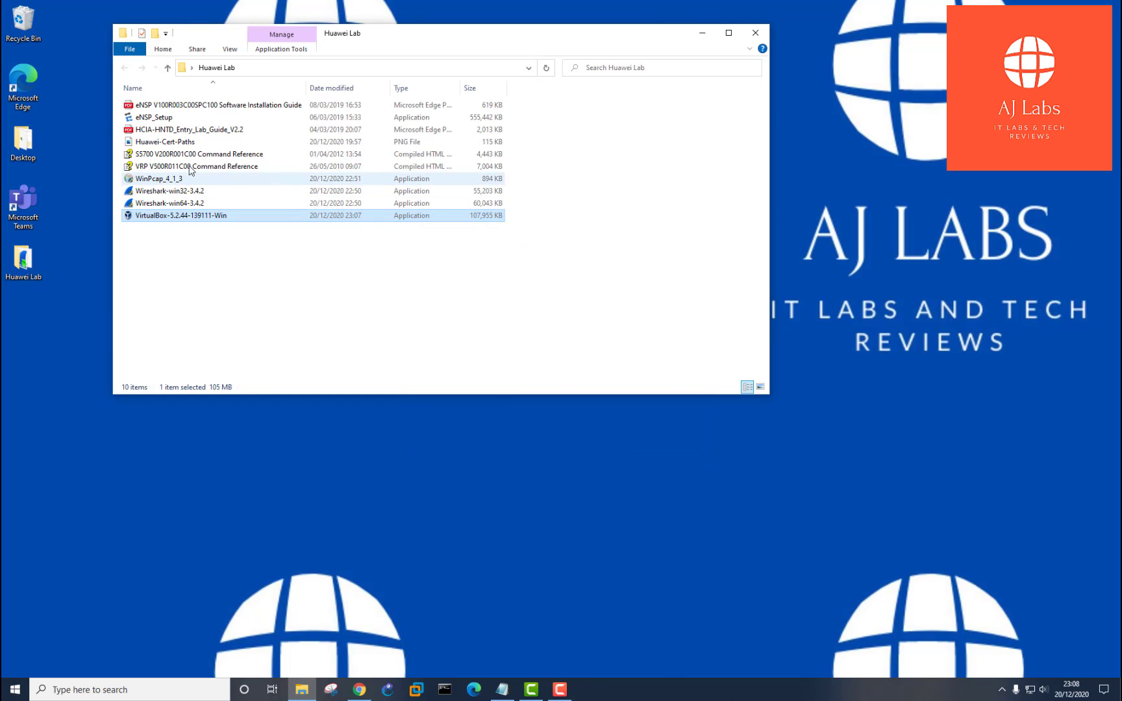
- Relaunch eNSP_Setup from the Huawei Lab folder to its V1.3.00.100 welcome page
click(152, 117)
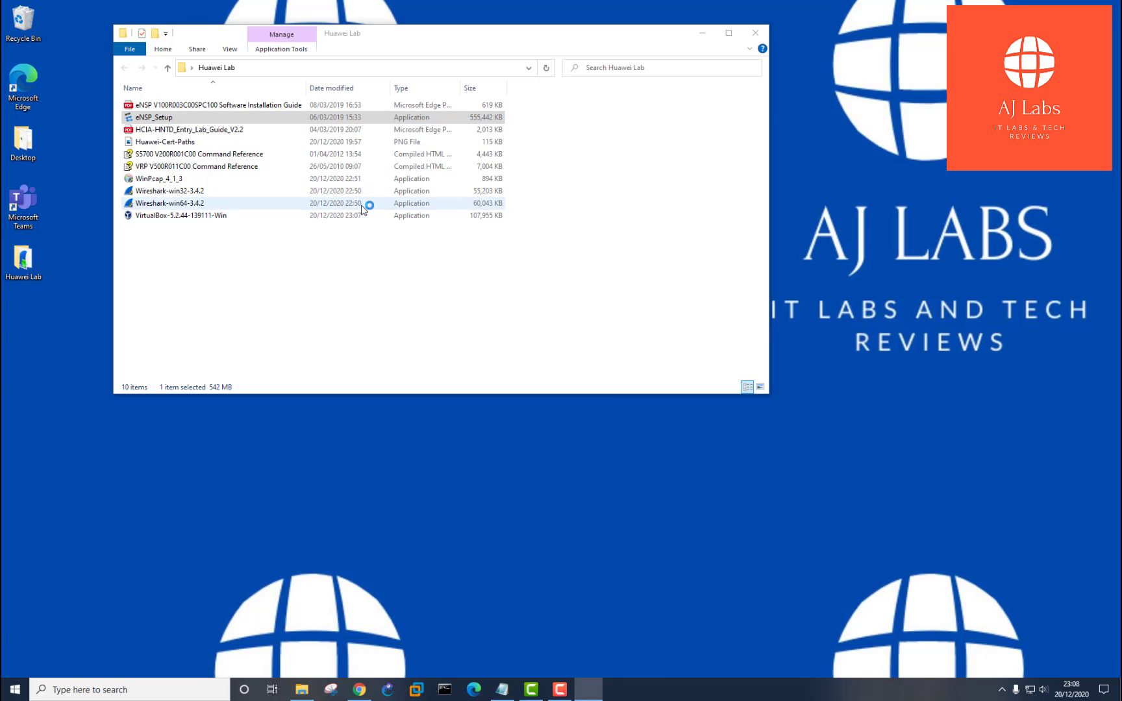
double_click(152, 116)
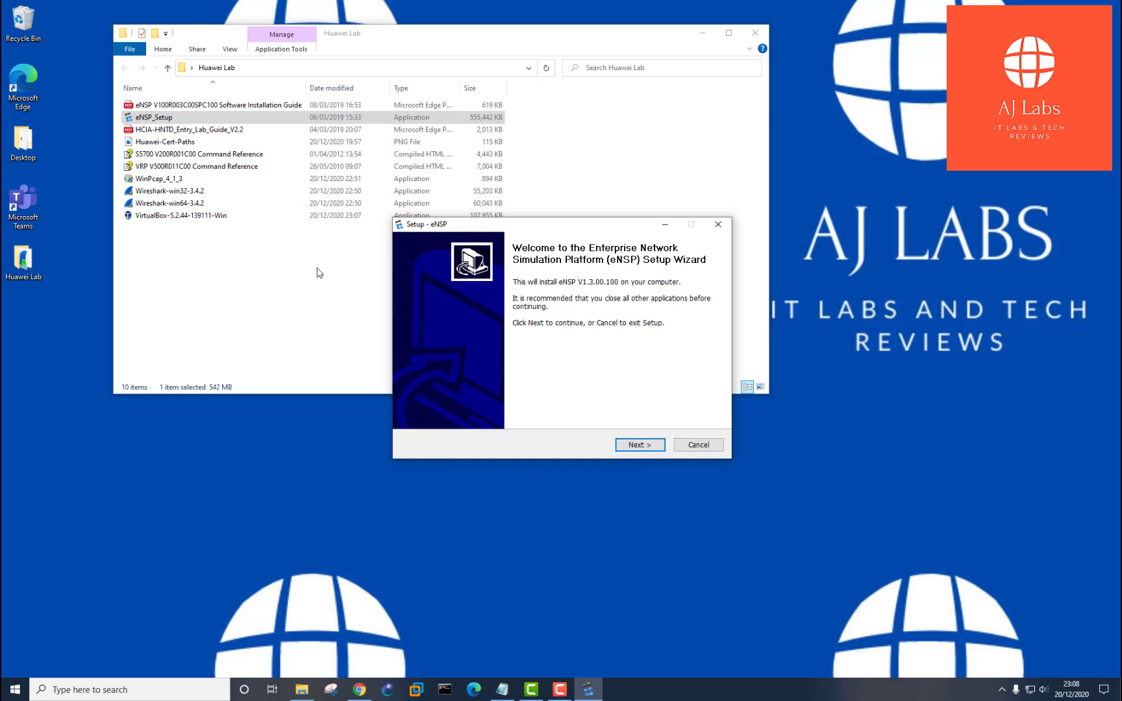
- Accept the license, keep the default Start Menu folder, and install eNSP to C:\Program Files\Huawei\eNSP
click(640, 444)
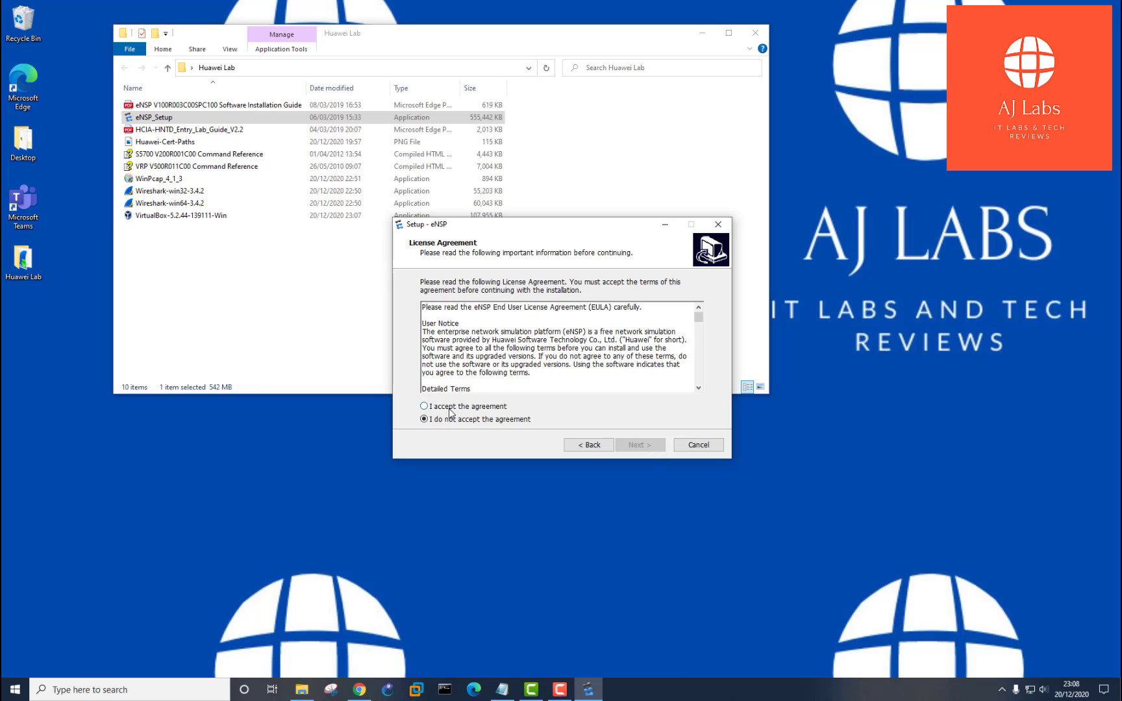
click(640, 445)
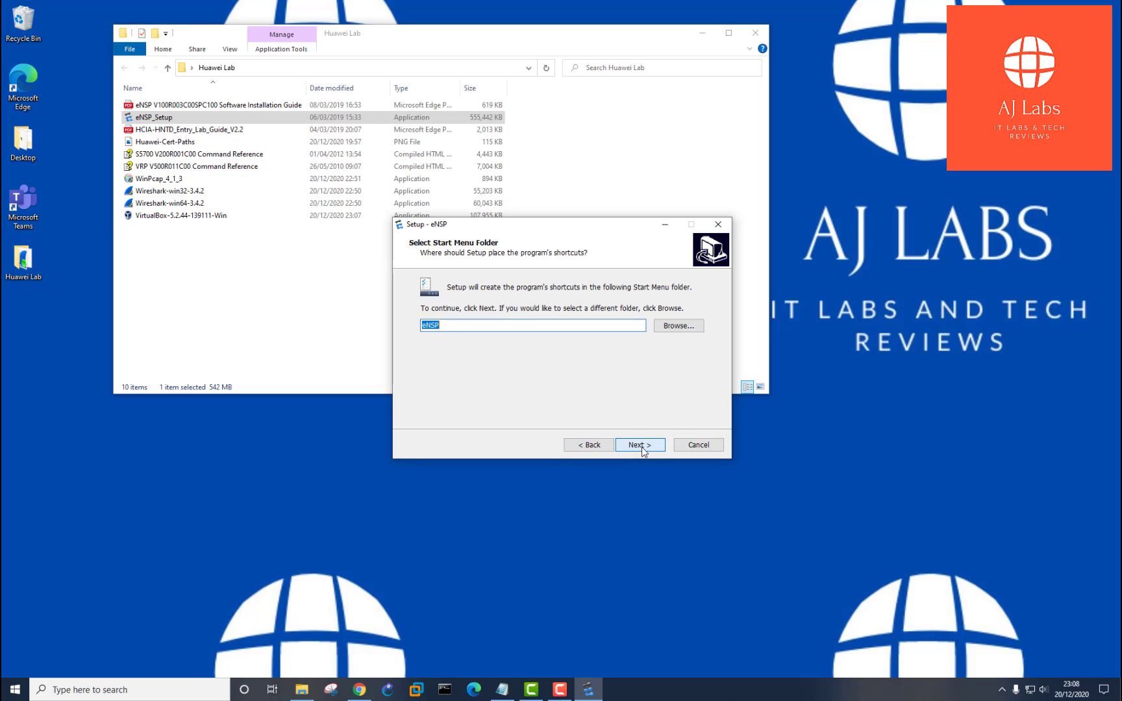
click(640, 444)
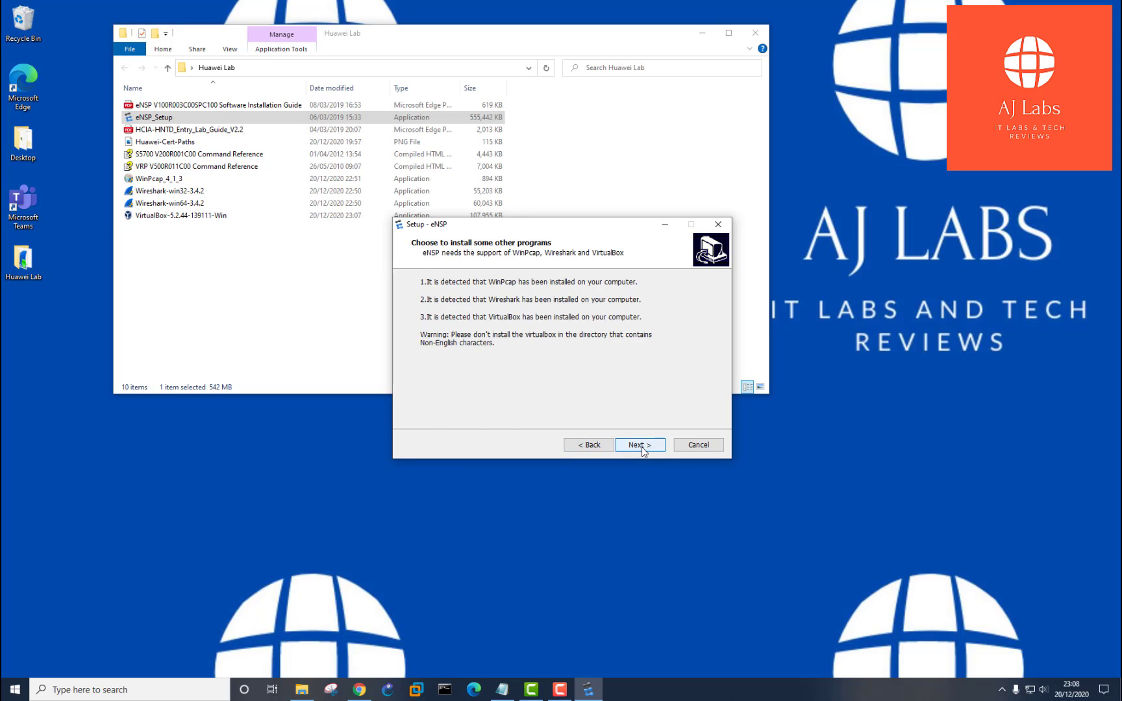
click(641, 445)
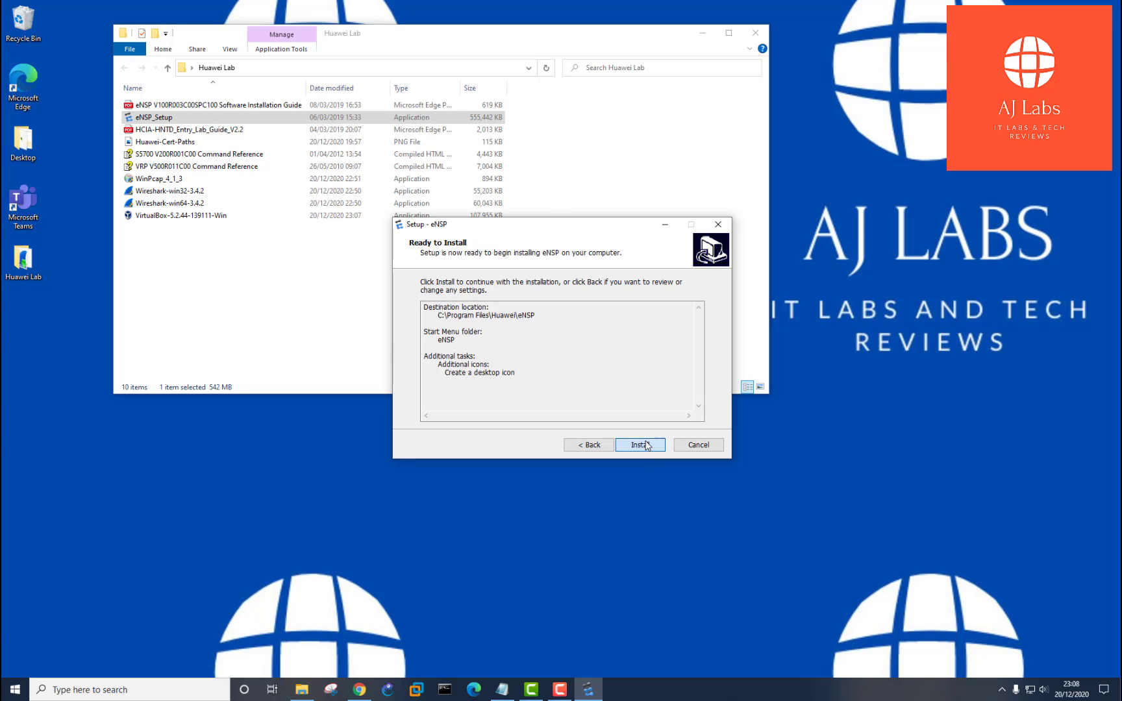
click(641, 444)
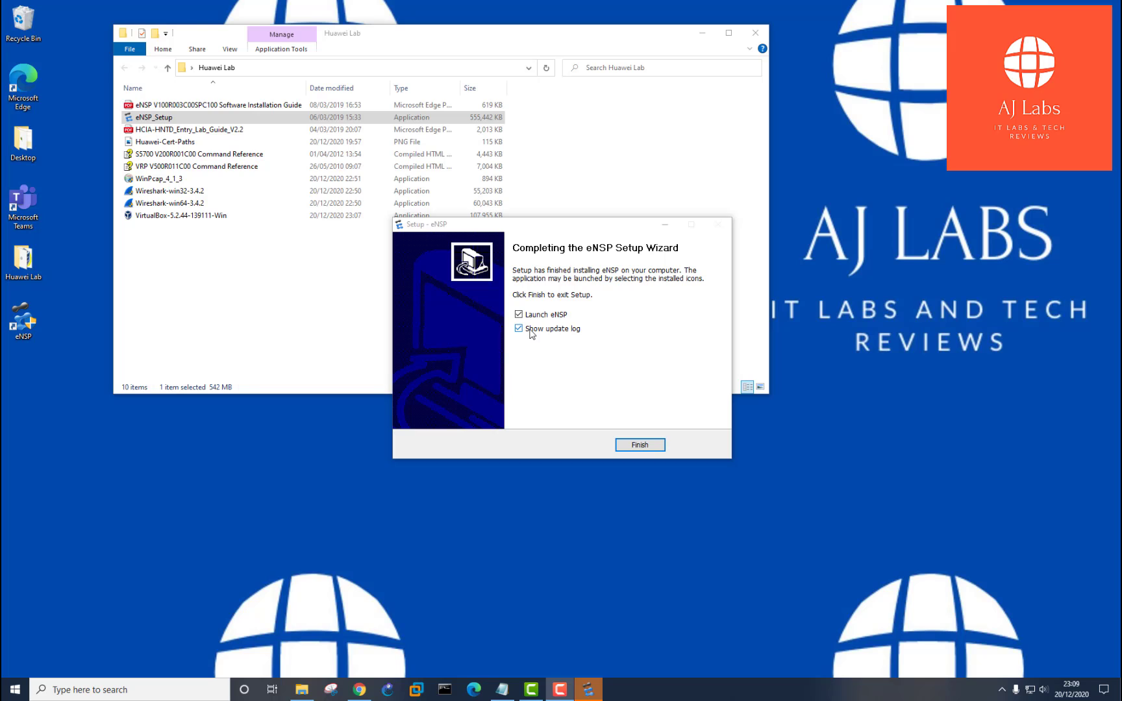
- Finish the eNSP Setup wizard with 'Show update log' unticked
click(519, 328)
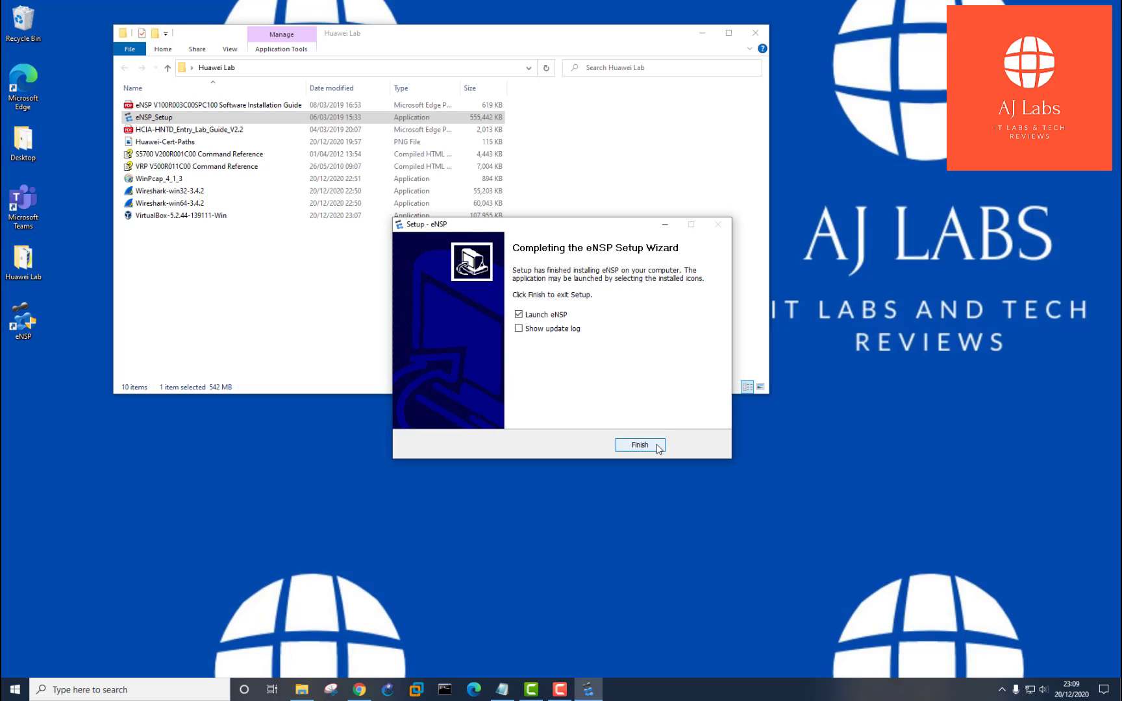
click(640, 444)
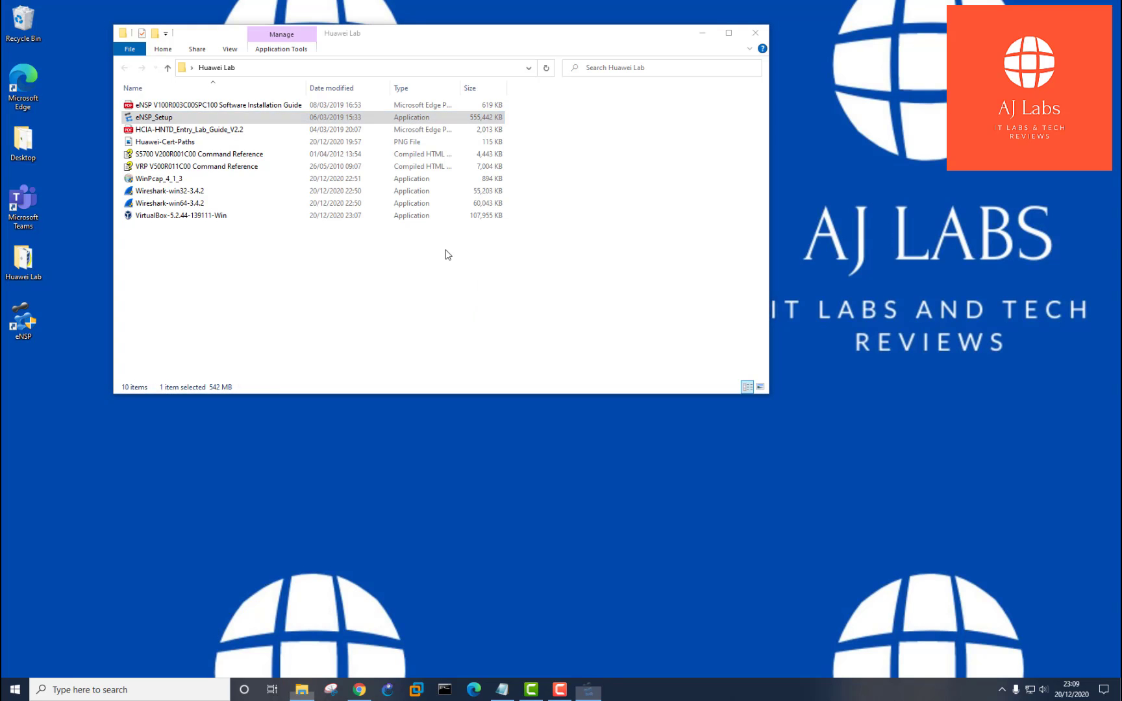
- Launch eNSP and acknowledge the eNSP_Client firewall-permission notice
double_click(153, 116)
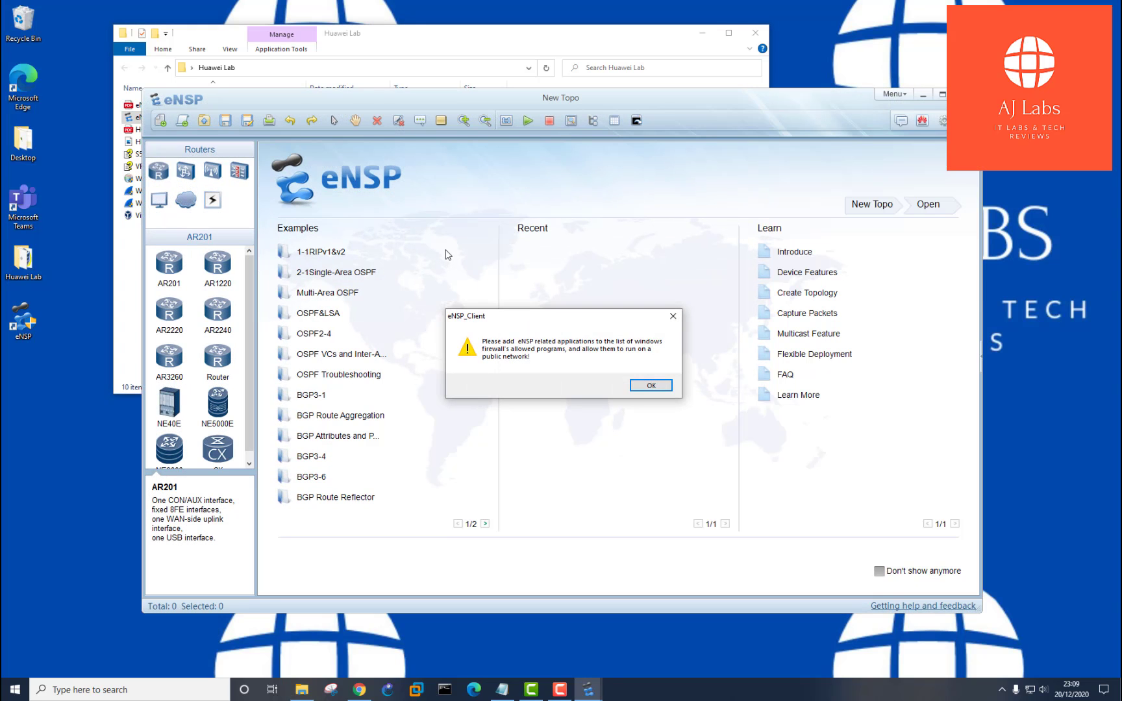
mouse_move(533, 349)
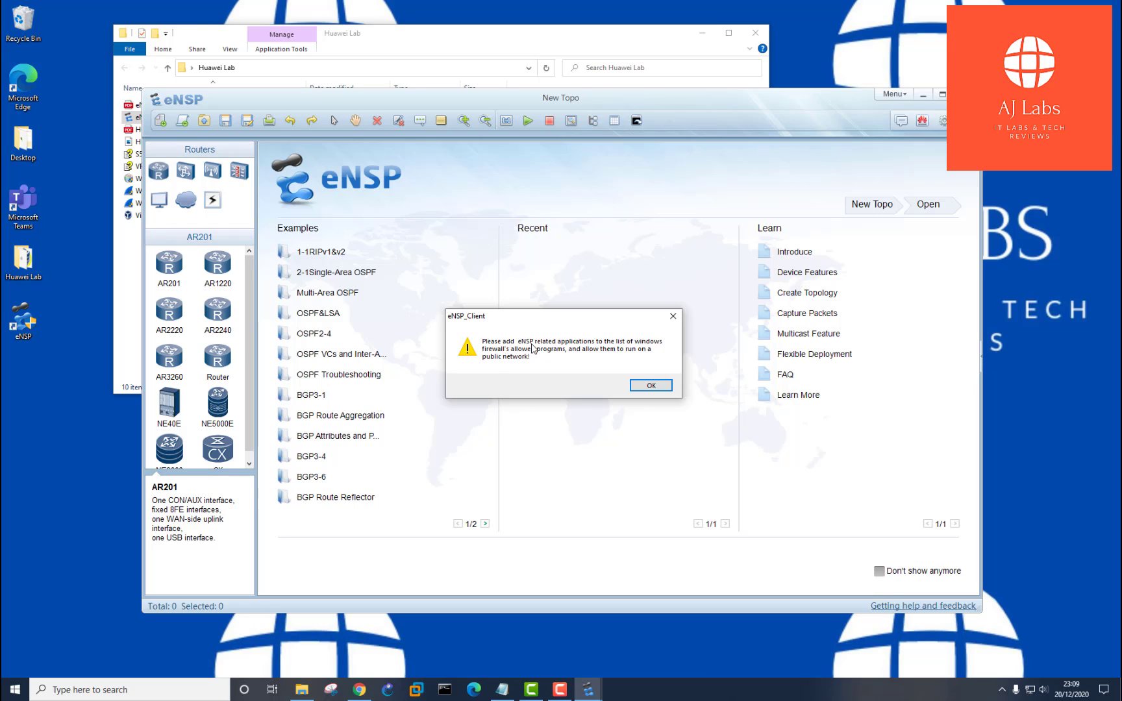
mouse_move(611, 356)
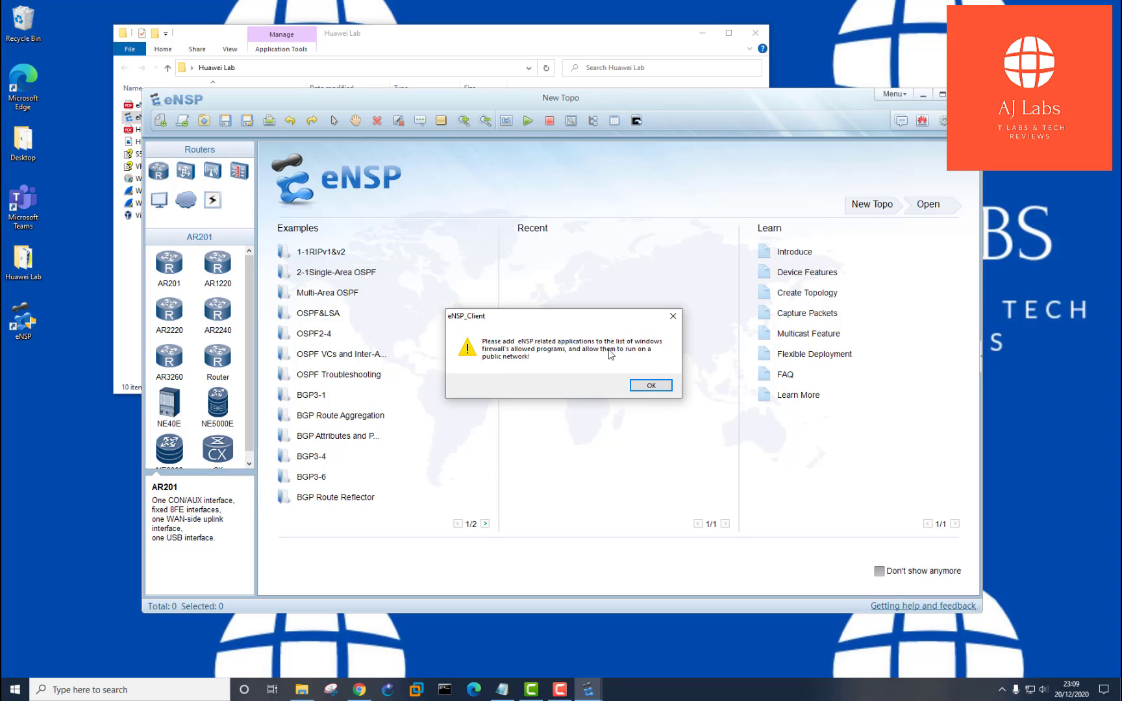
mouse_move(571, 359)
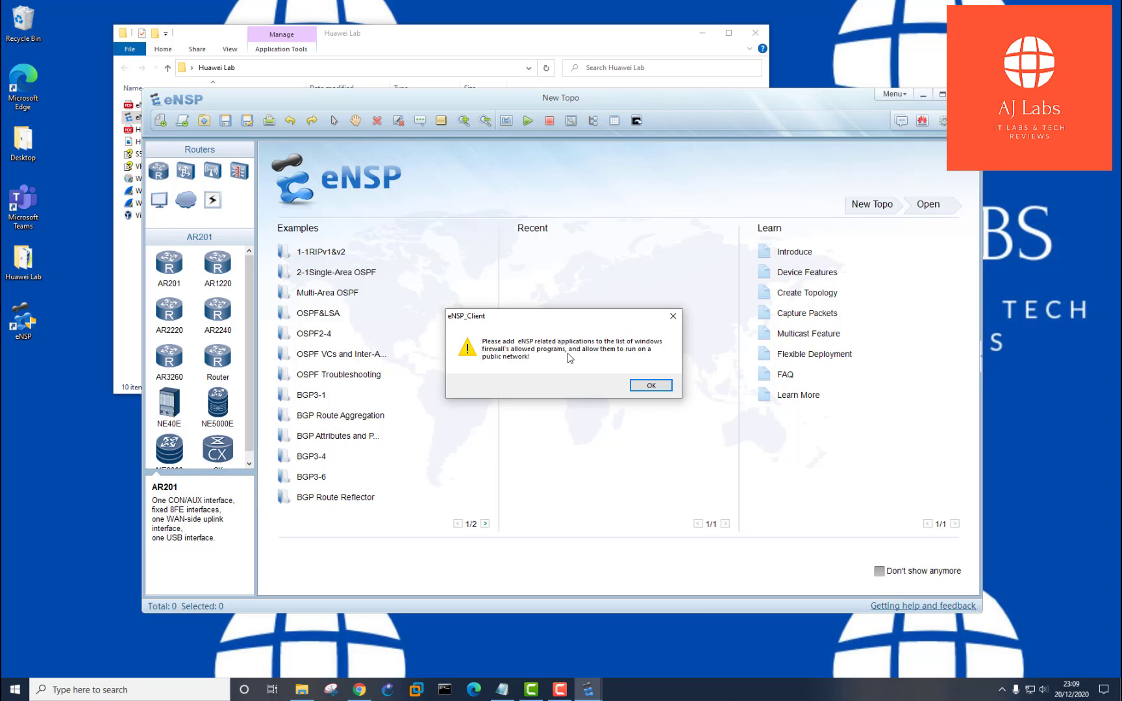
mouse_move(525, 373)
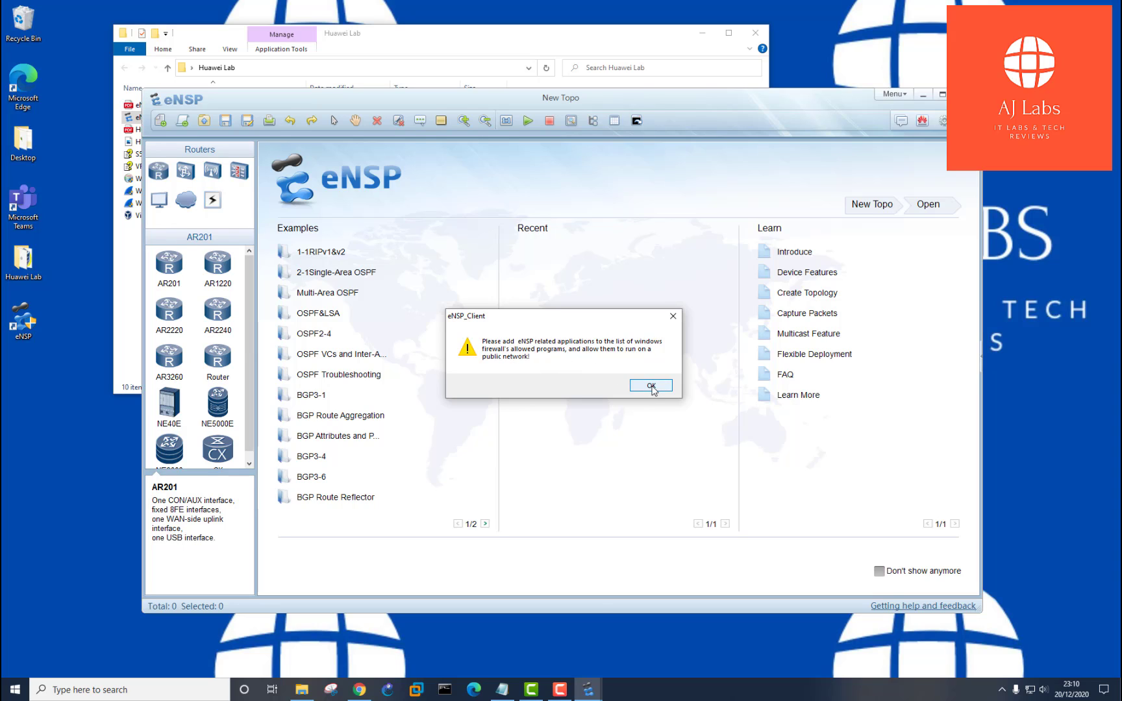
click(651, 384)
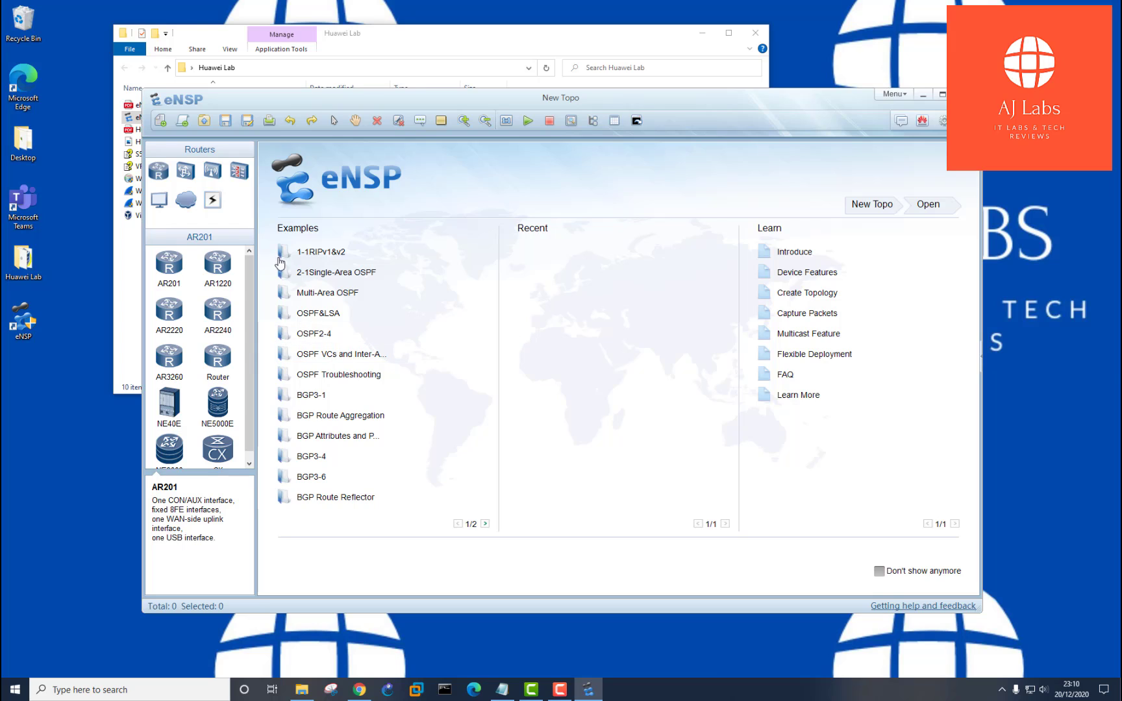
mouse_move(277, 533)
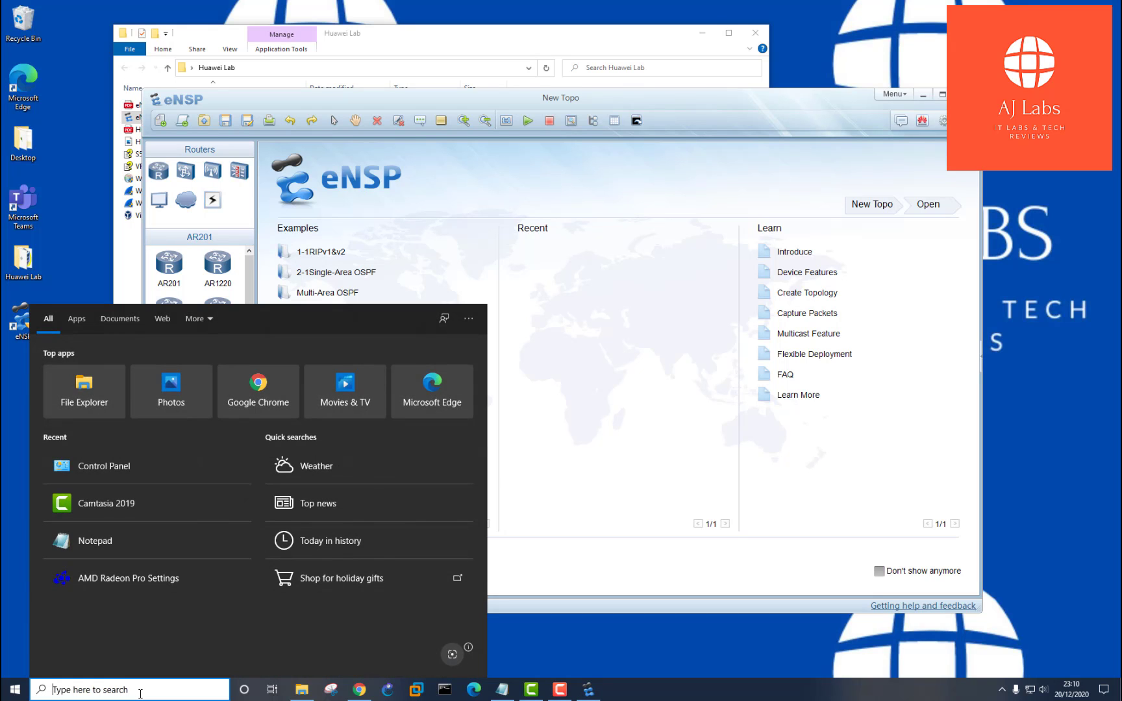
- Find Windows Defender Firewall via search and turn it off for private and public networks
text(firewall)
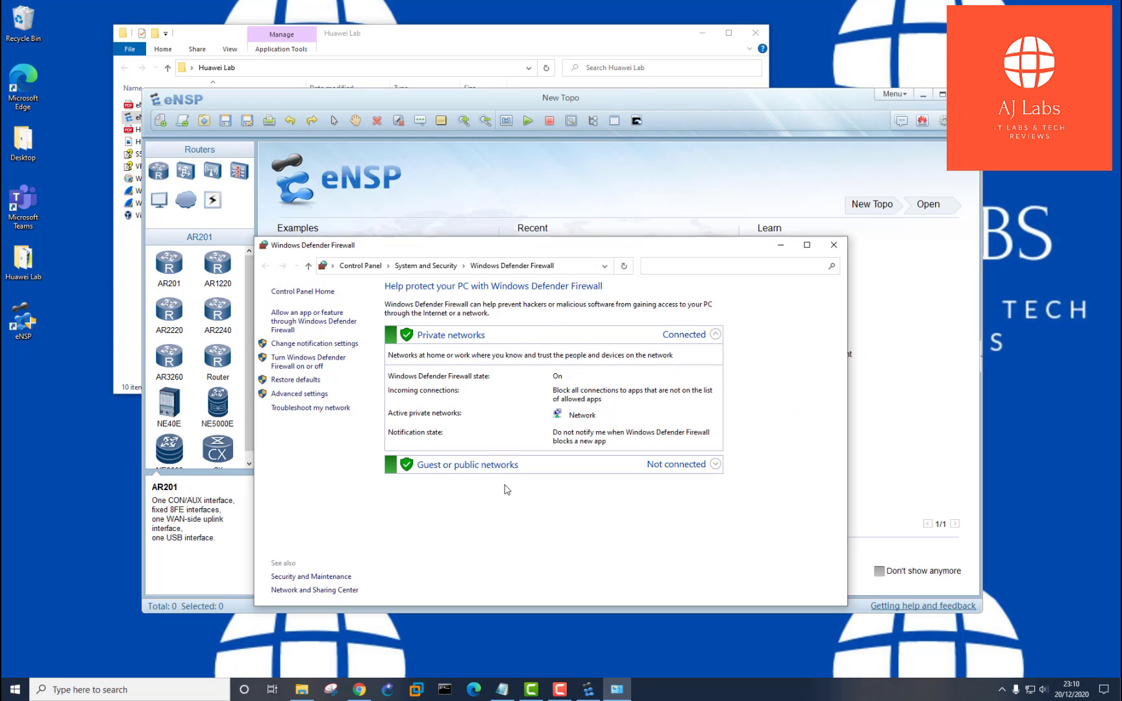
mouse_move(306, 378)
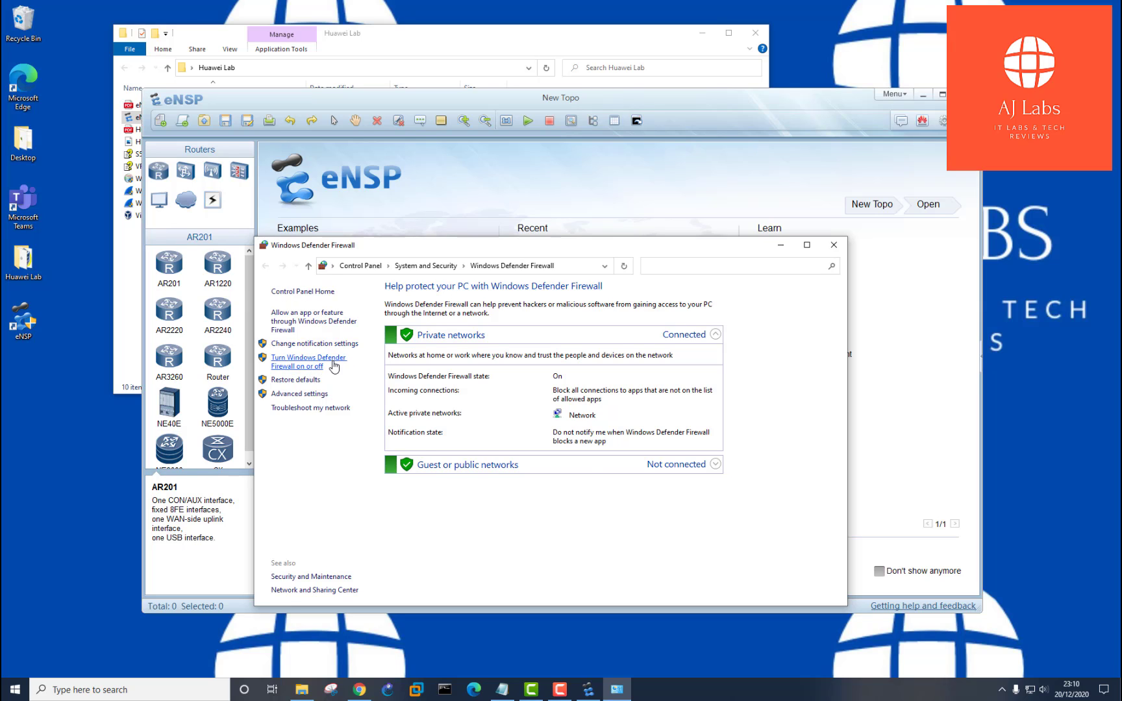
click(309, 363)
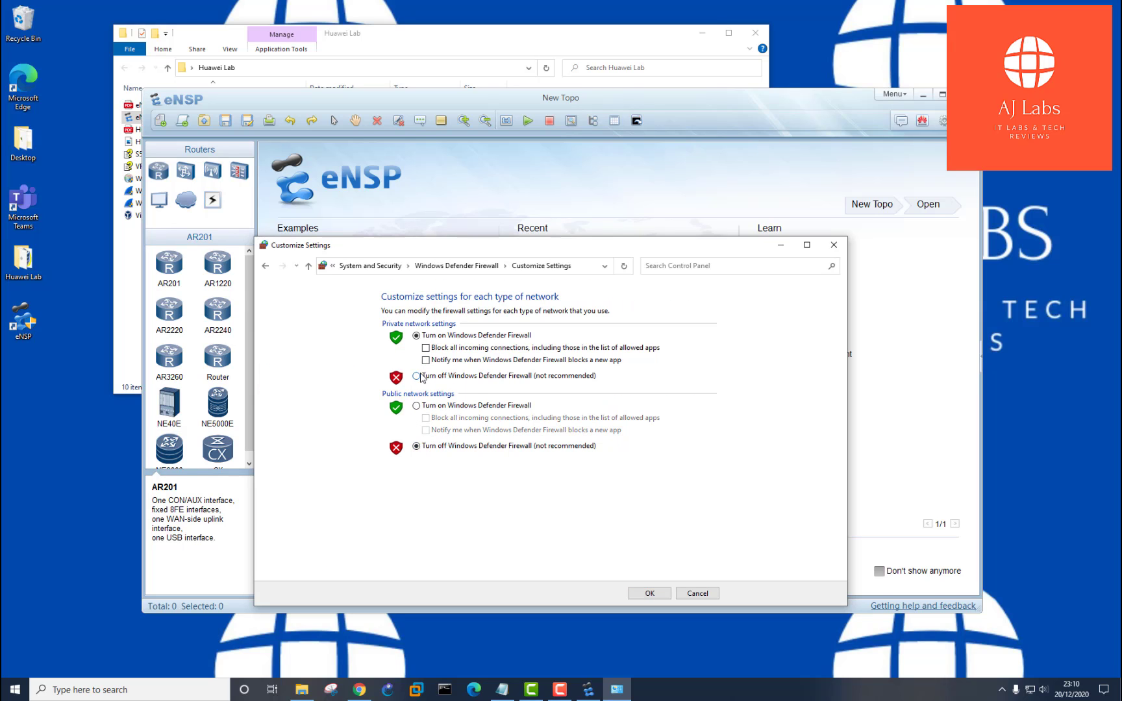
click(415, 375)
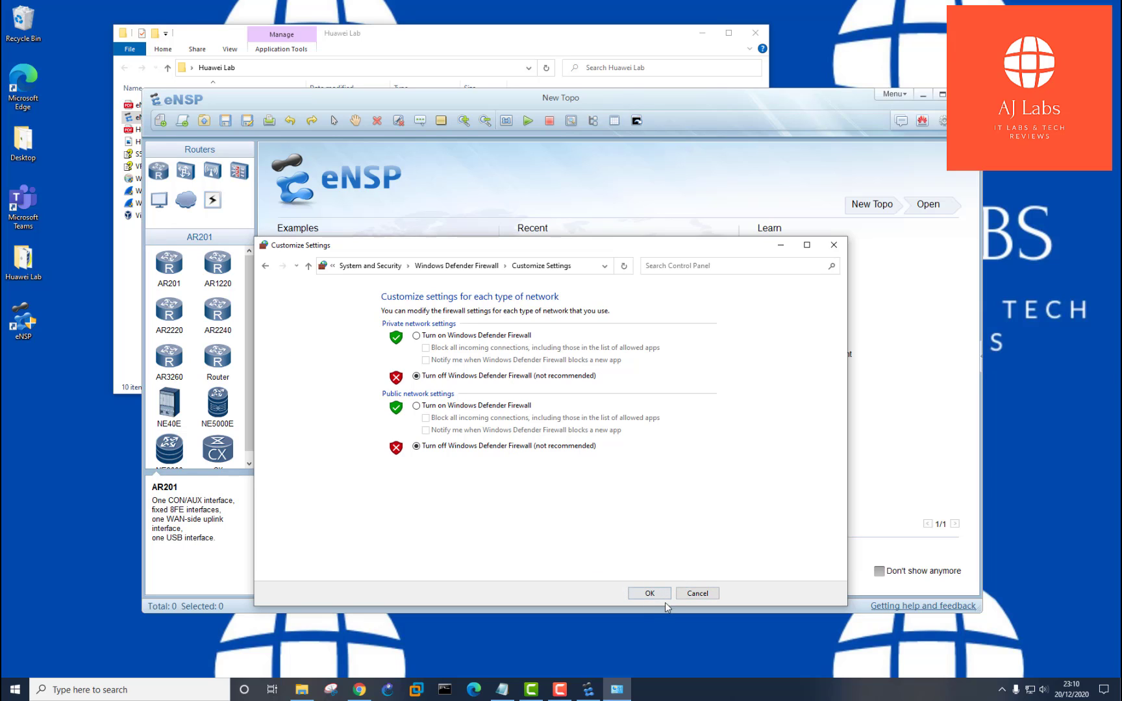
click(649, 594)
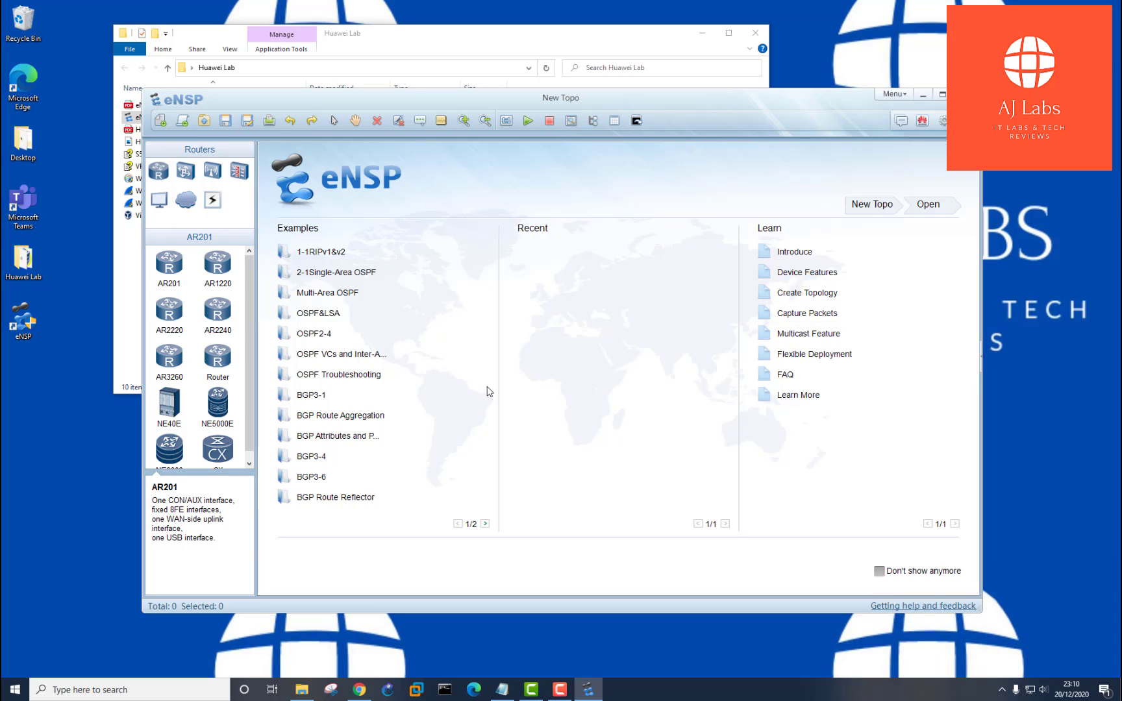
mouse_move(439, 395)
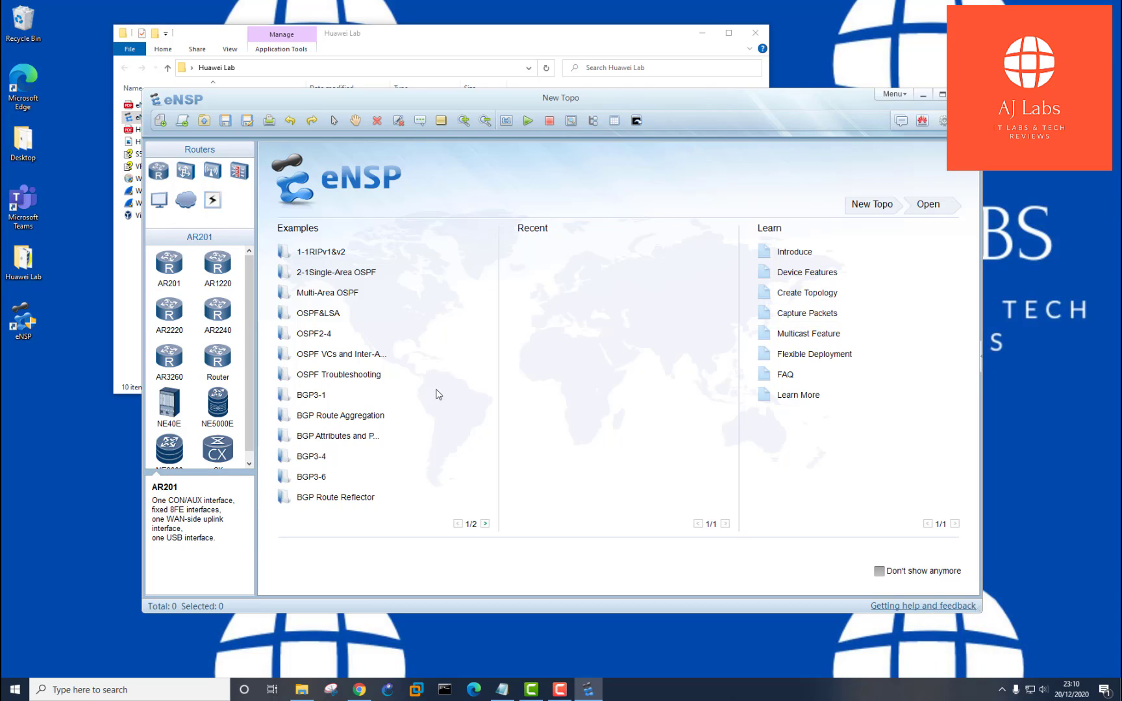
mouse_move(427, 382)
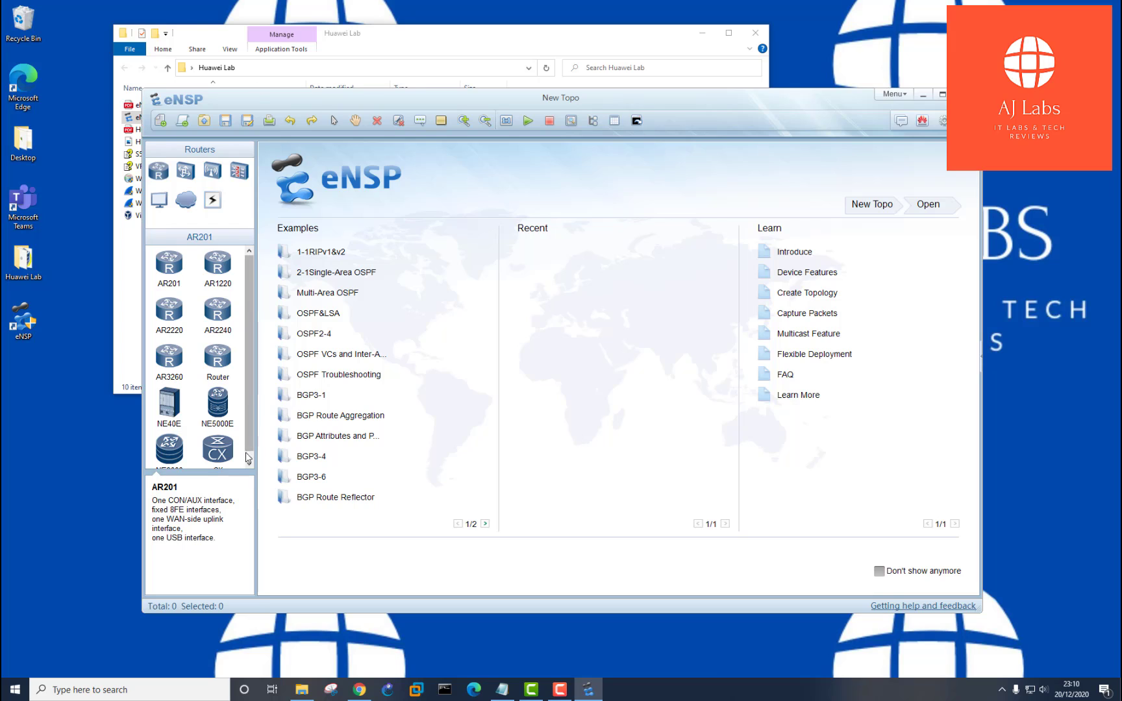
mouse_move(236, 308)
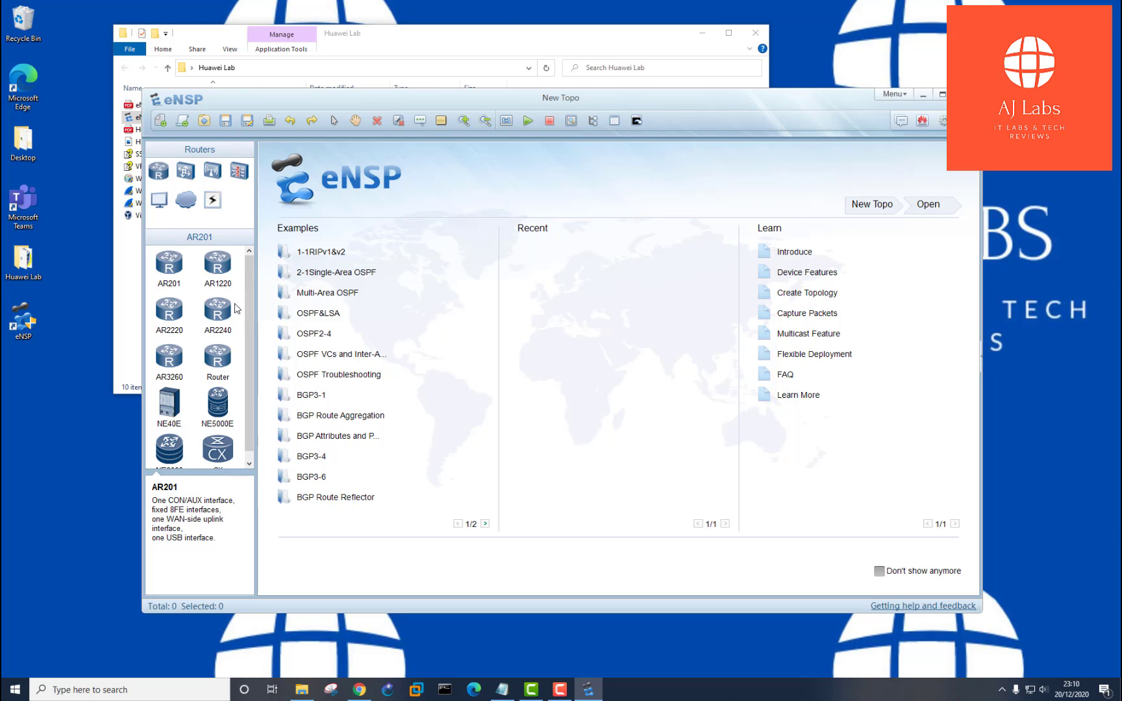
mouse_move(159, 123)
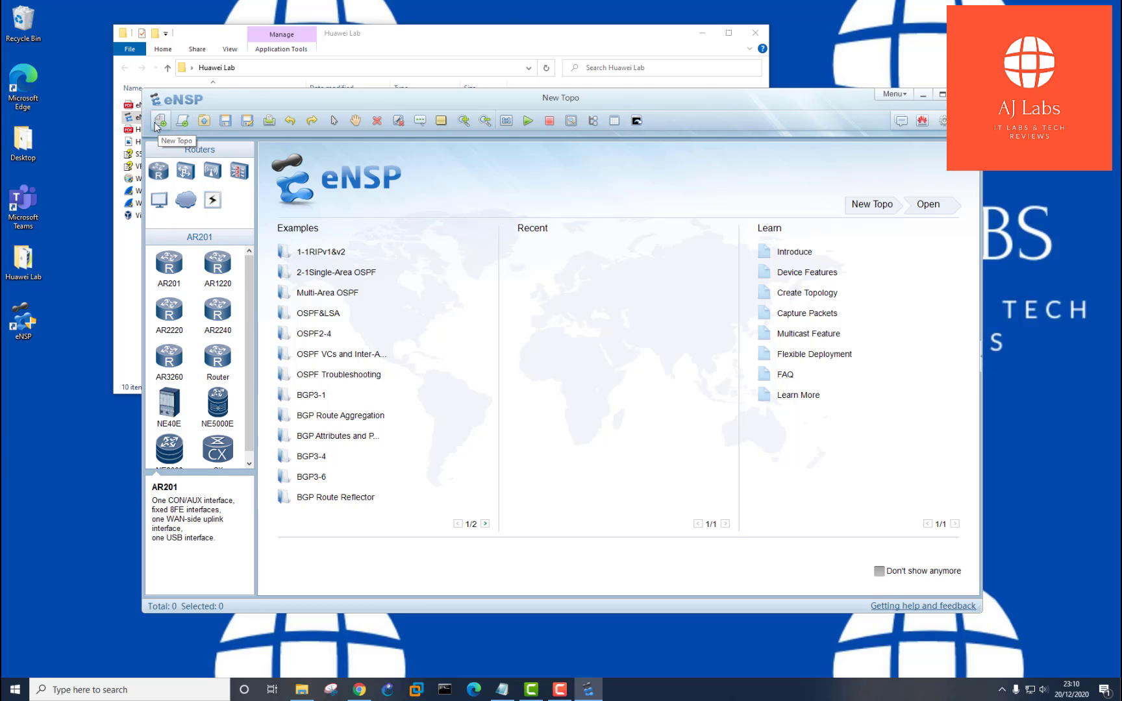
mouse_move(182, 122)
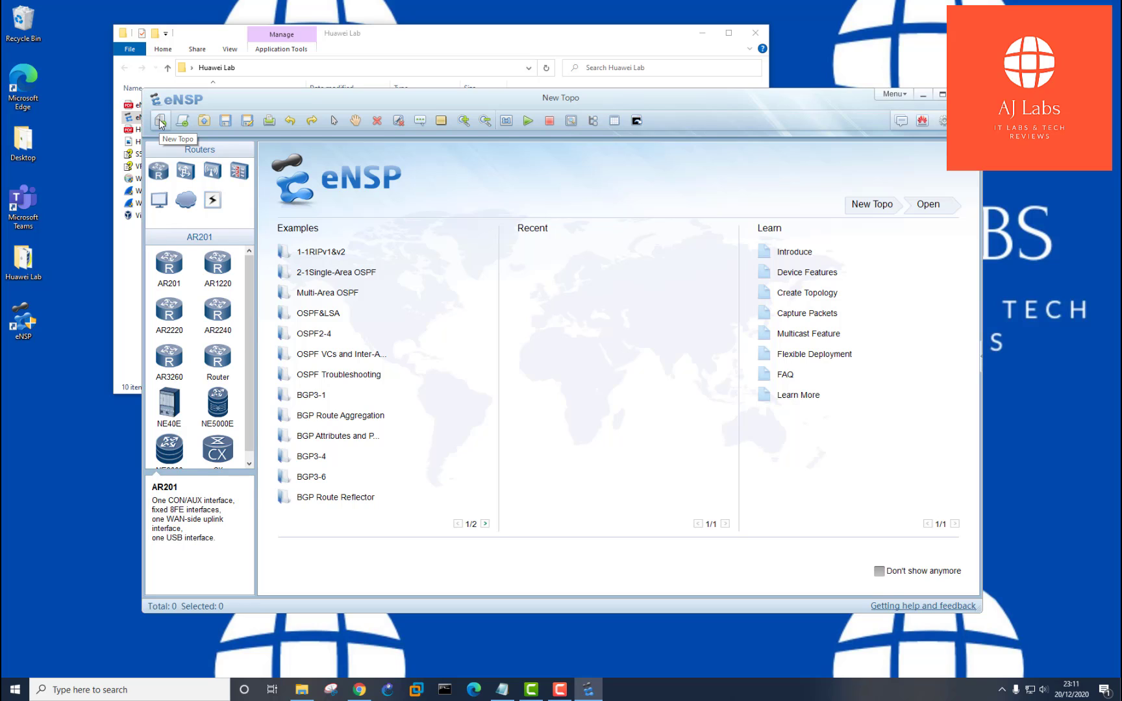
mouse_move(158, 173)
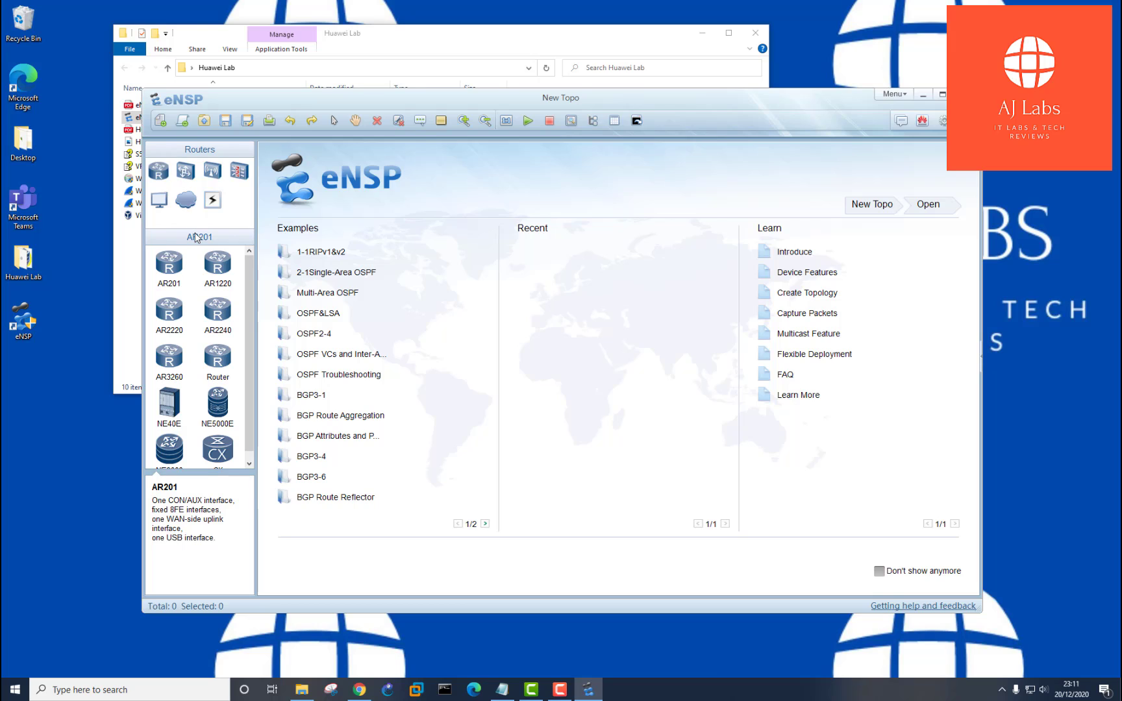
mouse_move(196, 169)
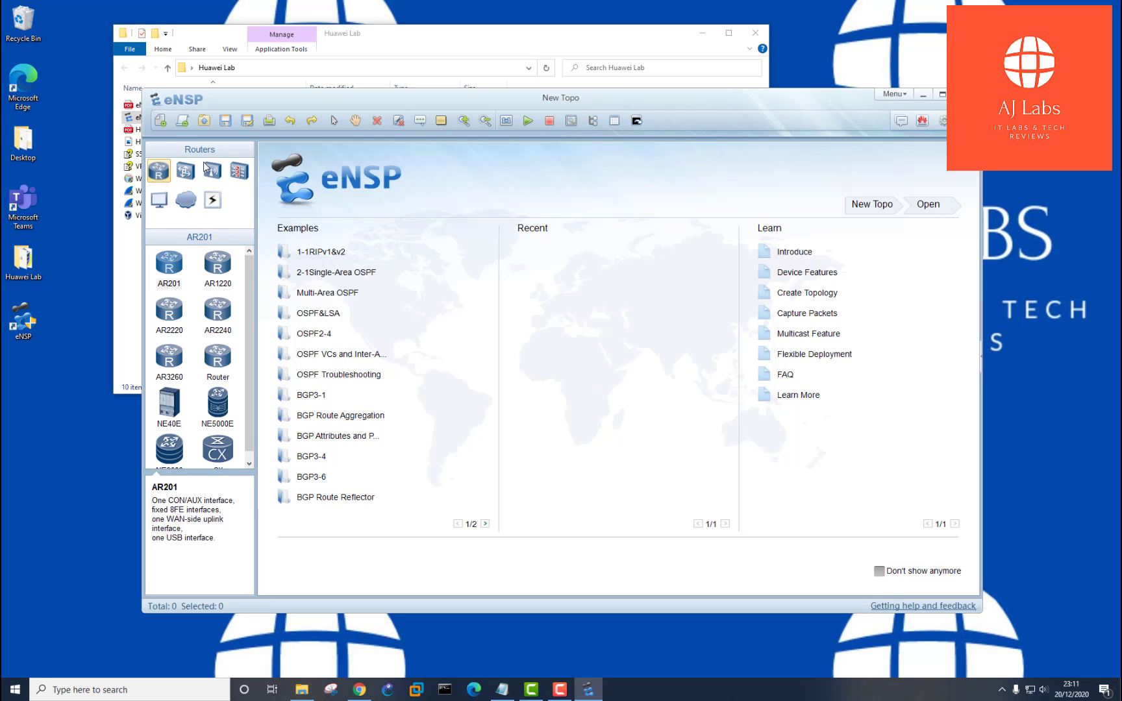
- Browse the Switches, WLAN, FireWall, End Devices, Other Devices and Connections device categories
click(186, 171)
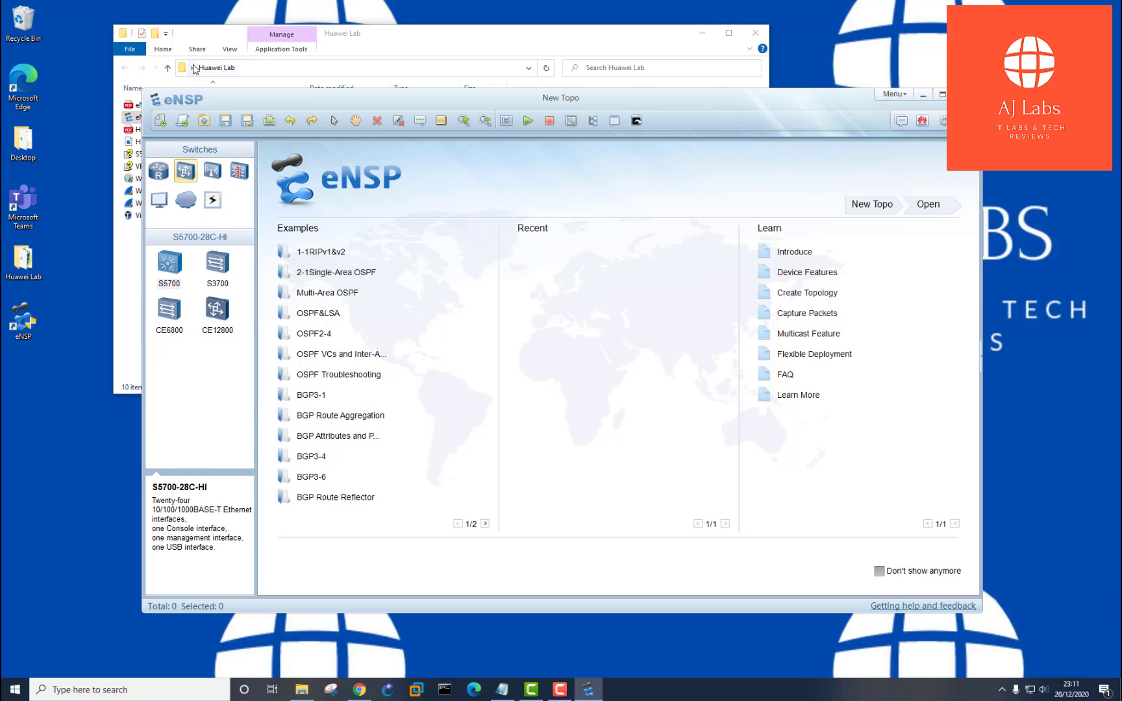
click(212, 171)
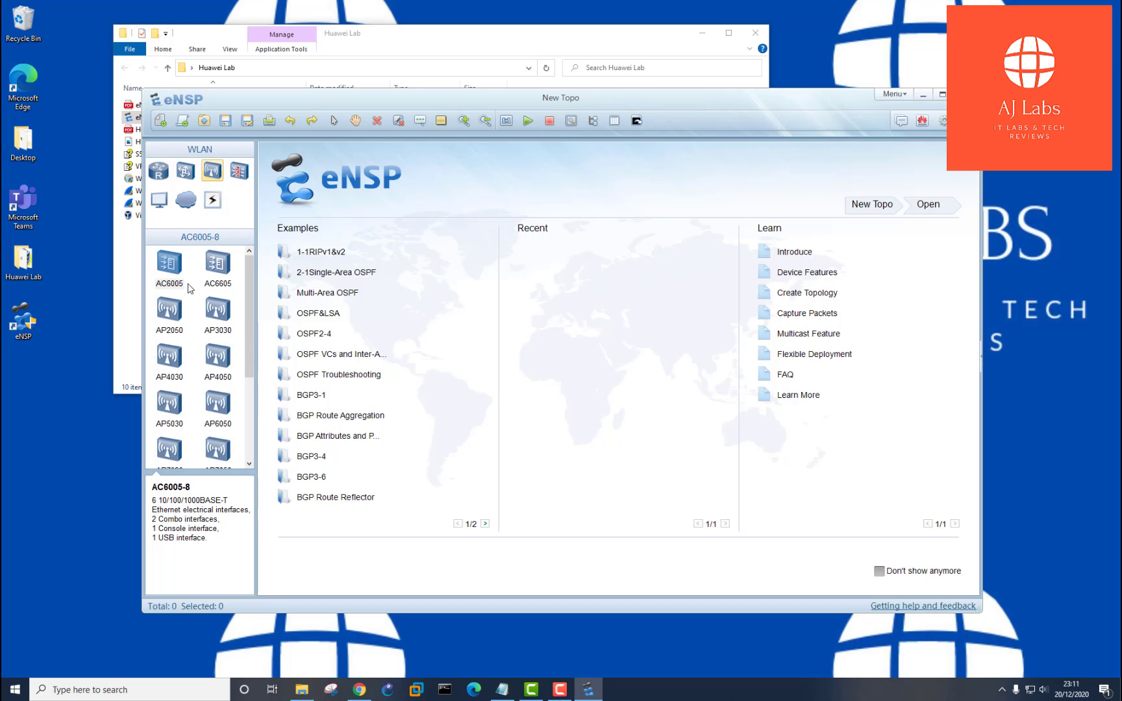
scroll(down, 3)
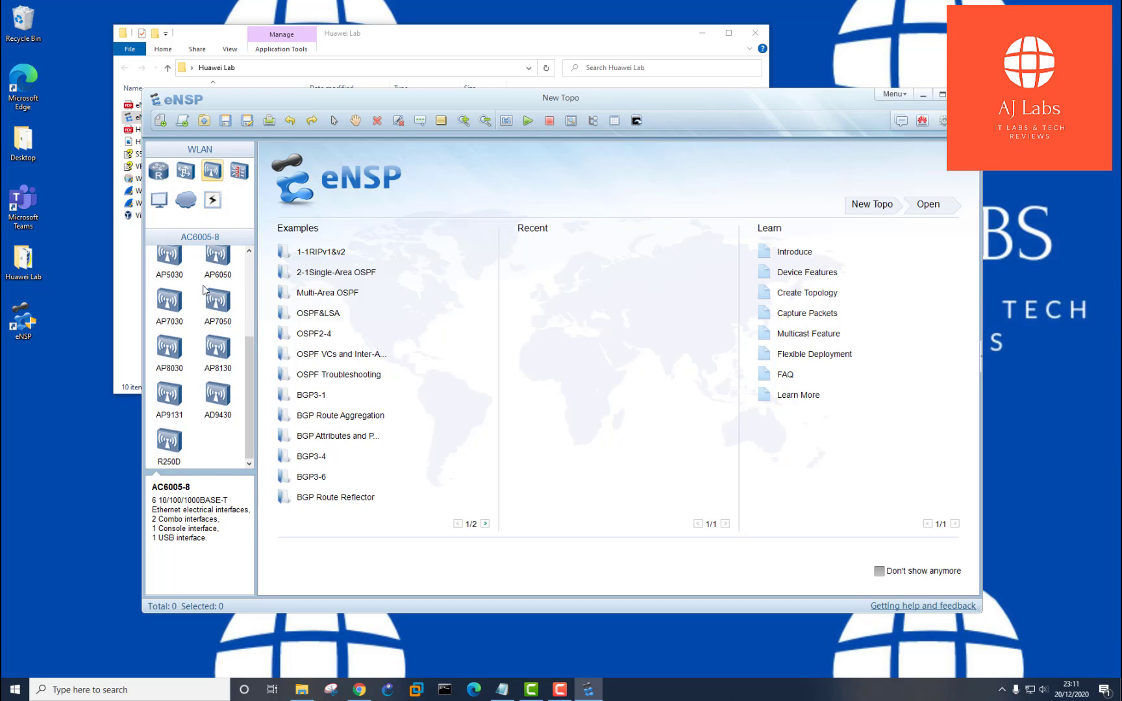
click(239, 171)
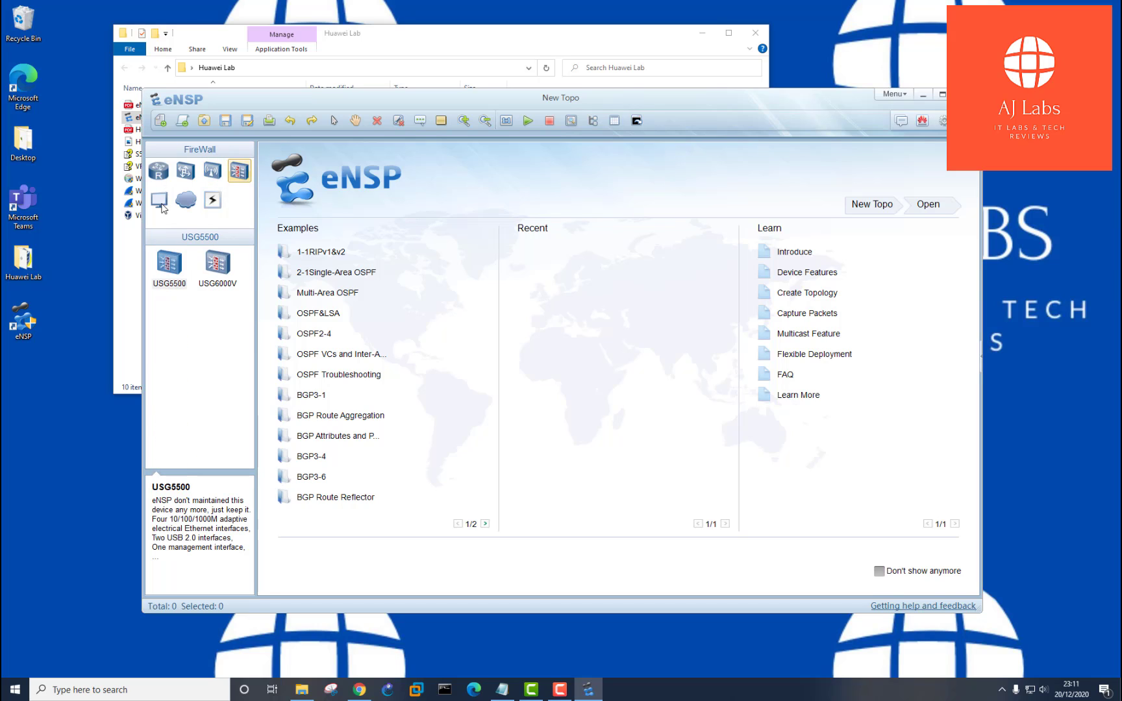
click(159, 200)
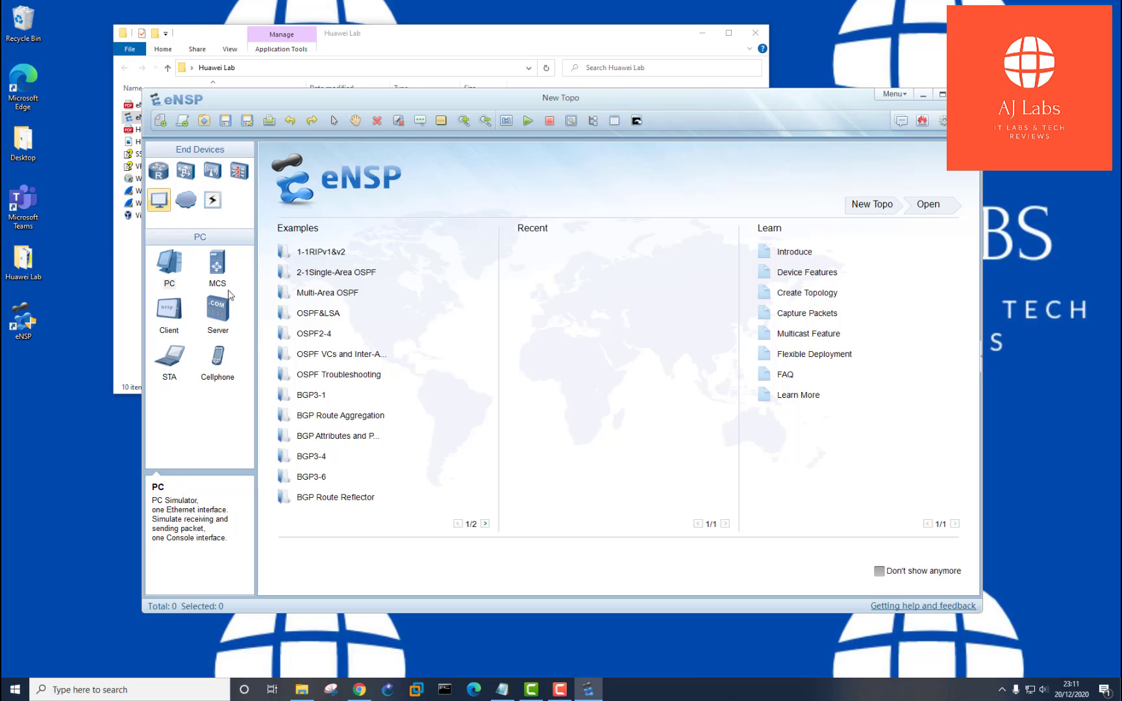
click(213, 200)
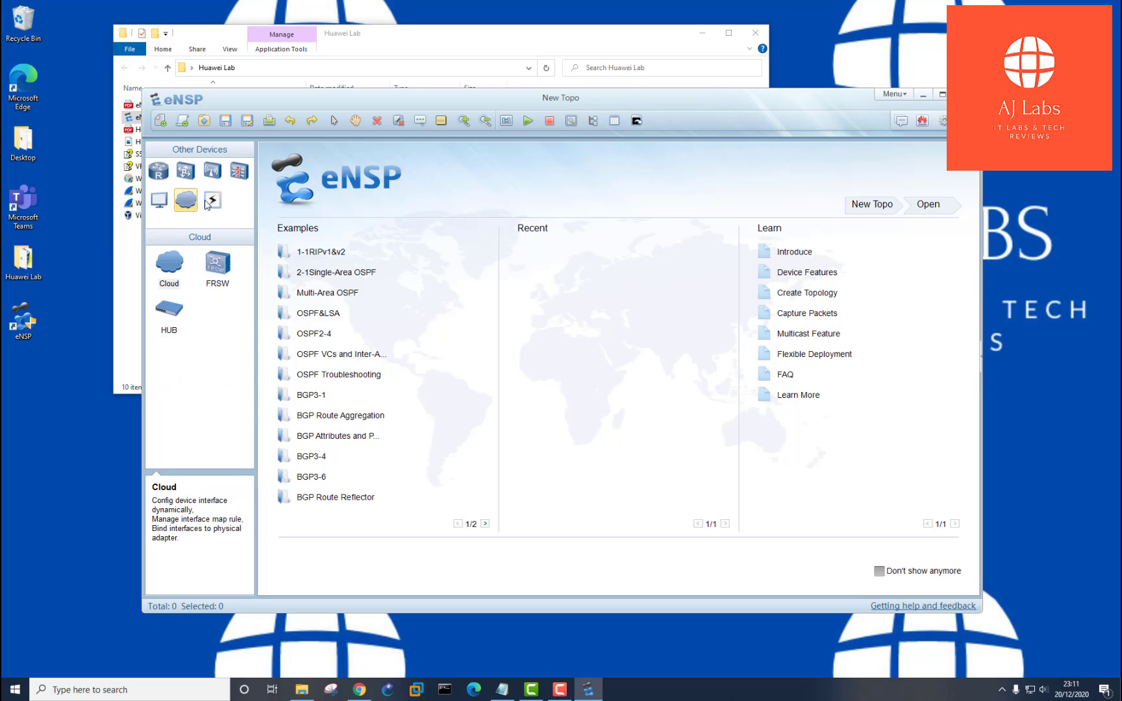
click(213, 200)
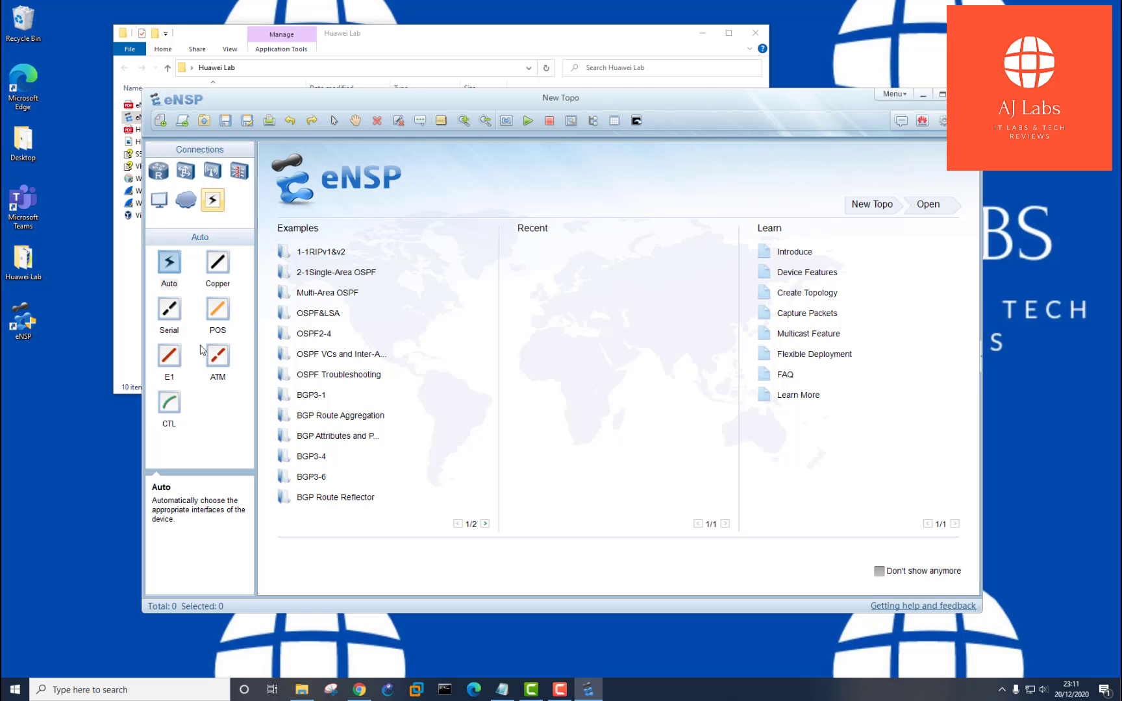
mouse_move(226, 497)
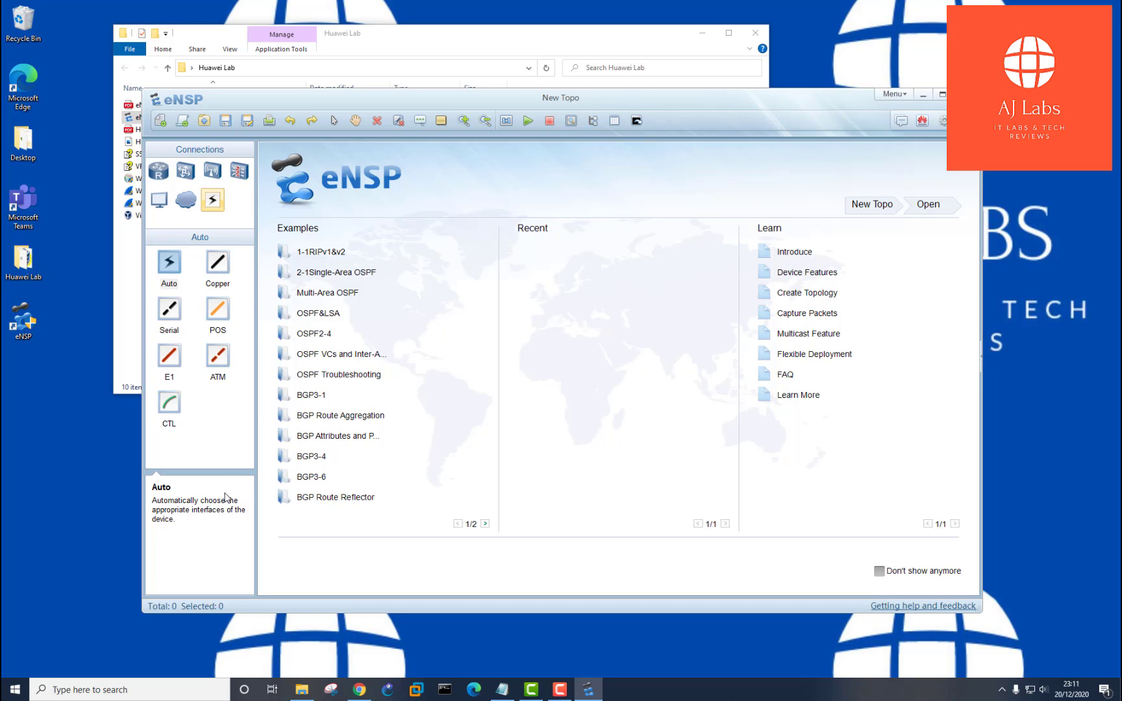
mouse_move(332, 277)
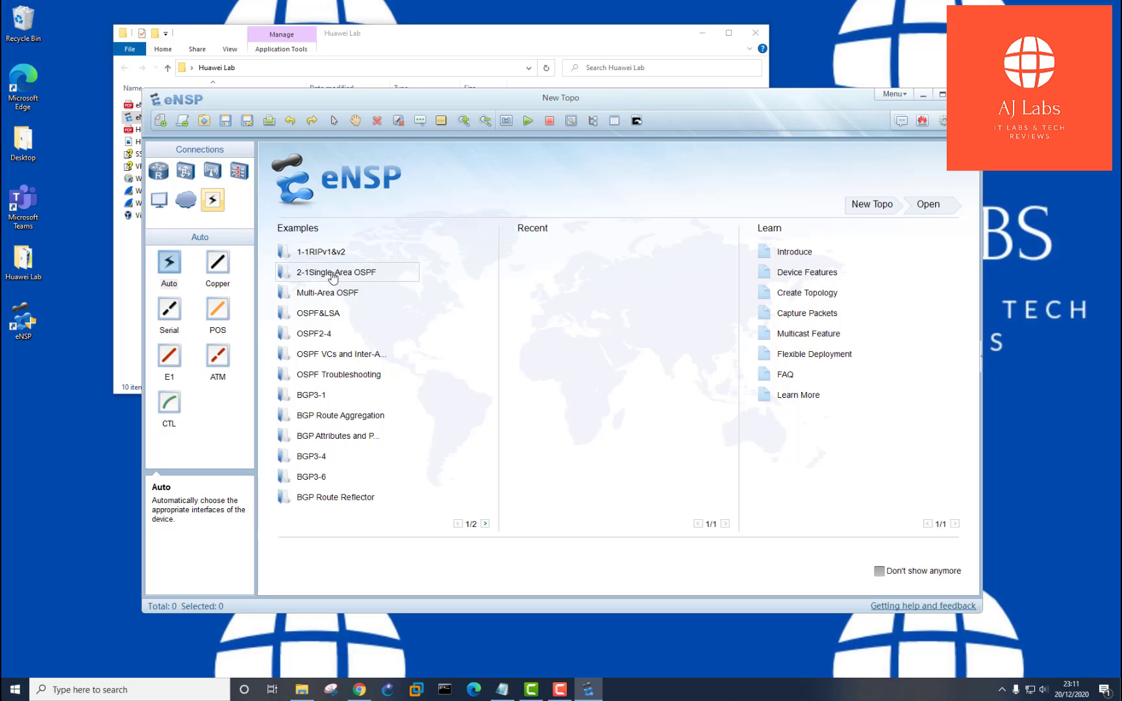
mouse_move(313, 267)
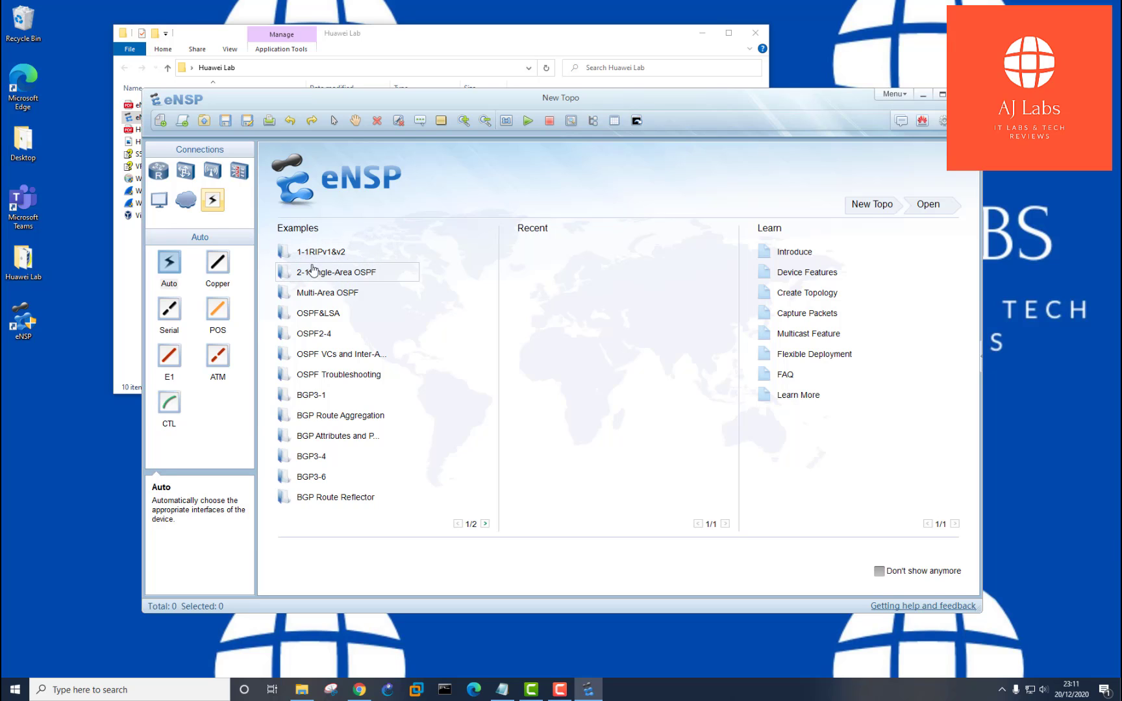
mouse_move(323, 249)
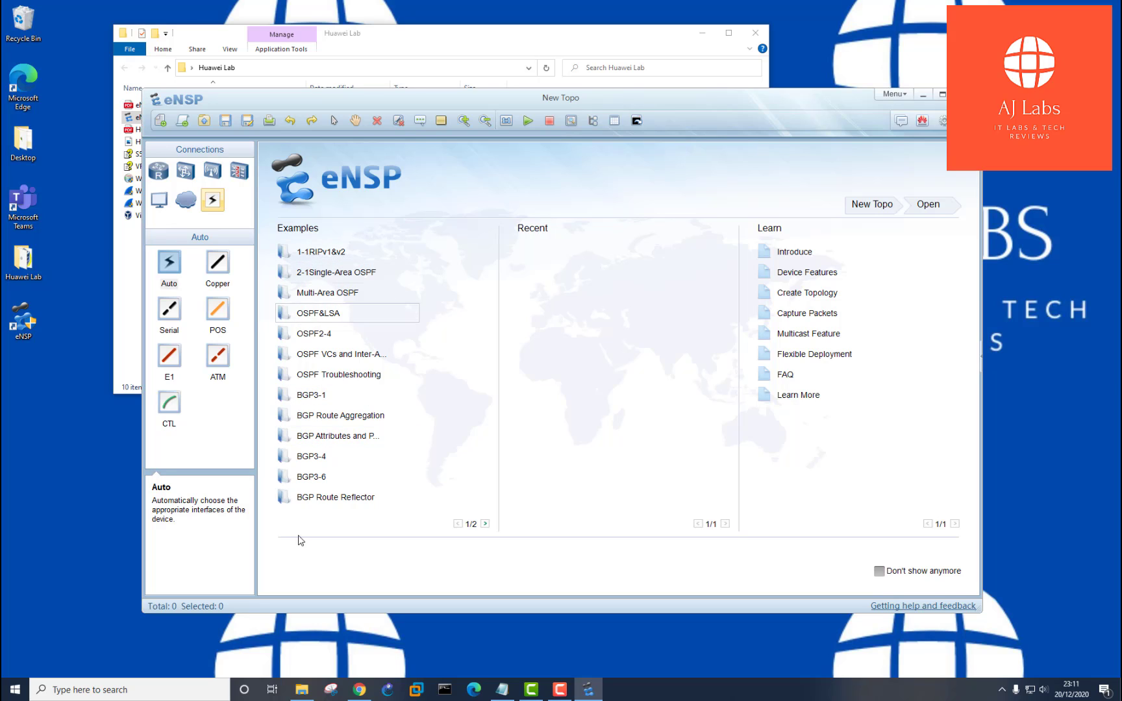
mouse_move(341, 280)
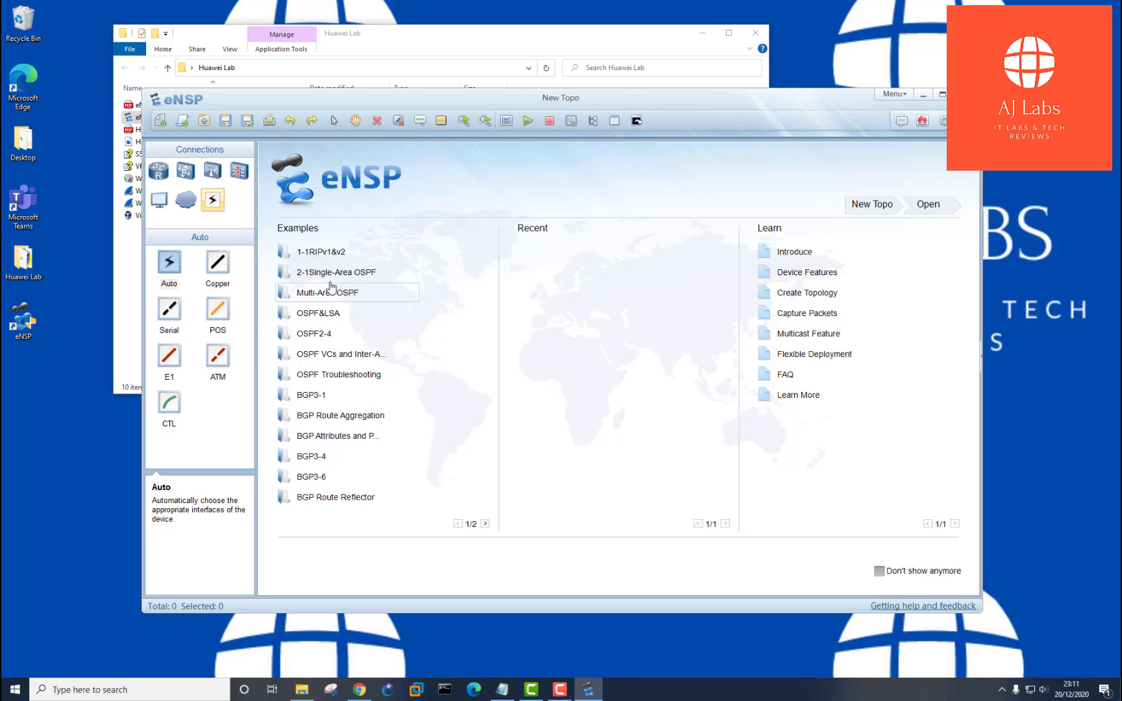
mouse_move(322, 428)
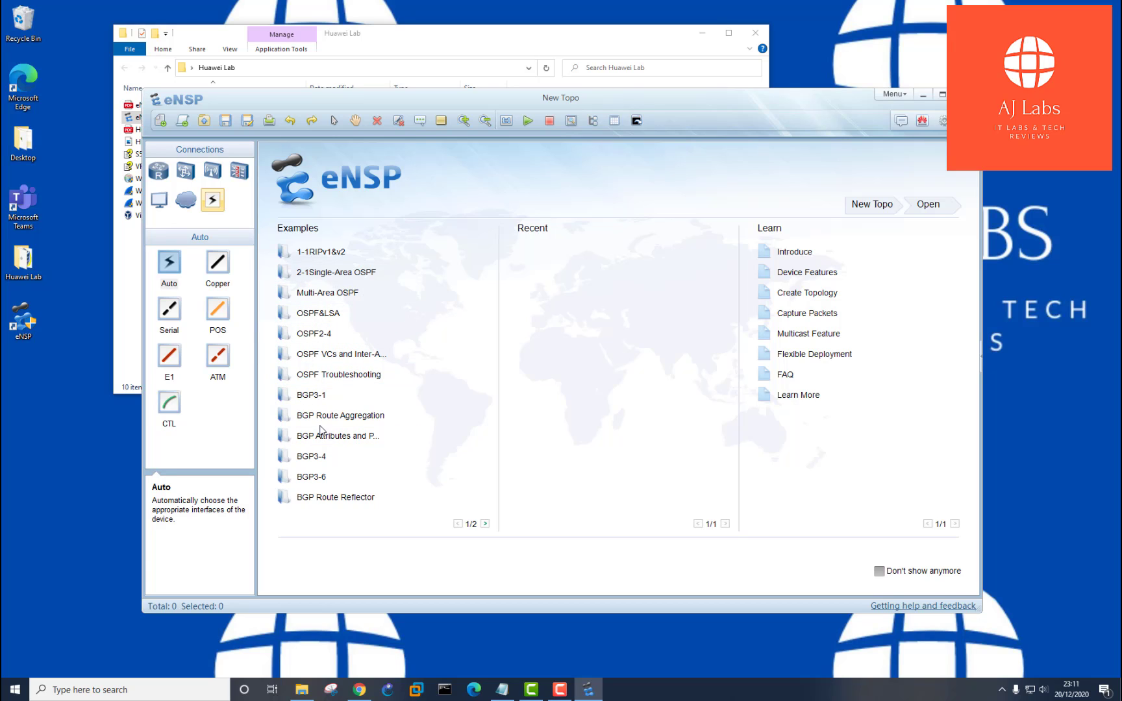
mouse_move(300, 99)
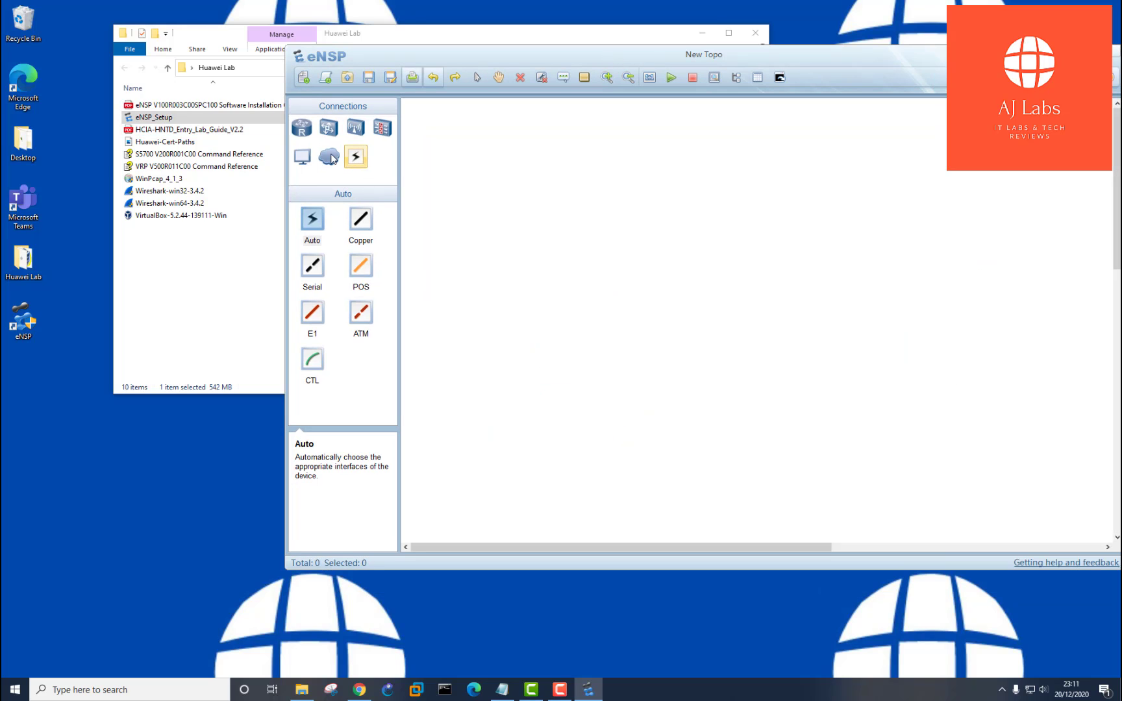
- Place an AR1220 router AR1 on the canvas from the Routers category and start it
click(303, 127)
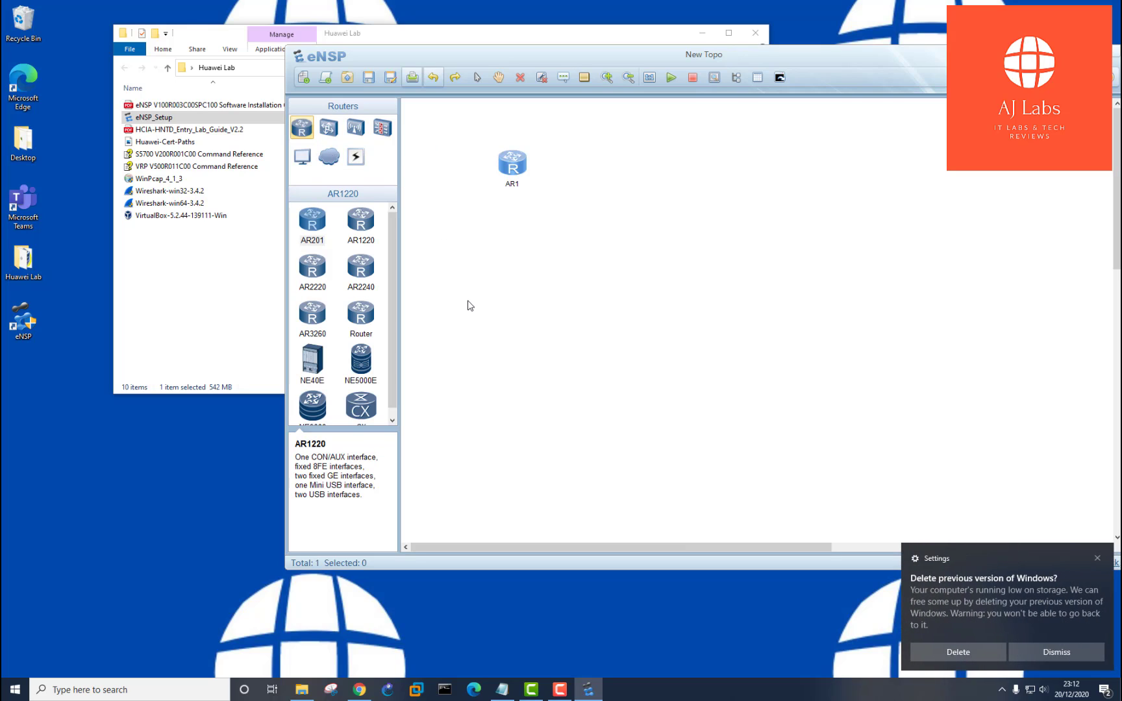
mouse_move(535, 212)
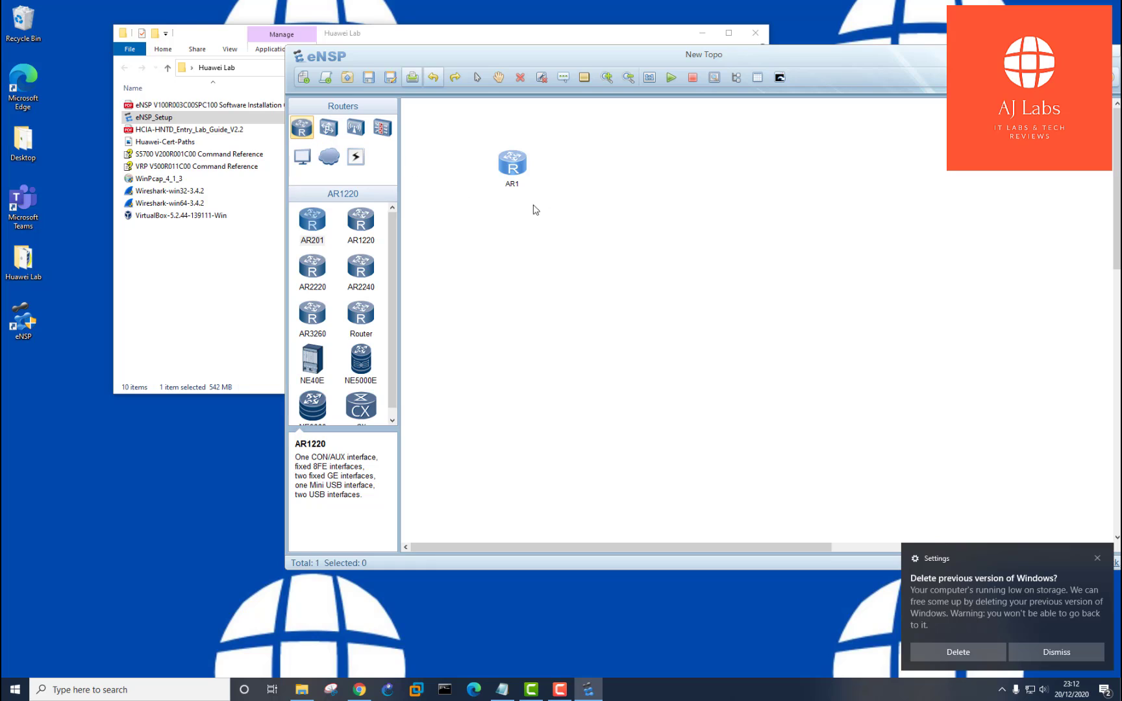
mouse_move(348, 158)
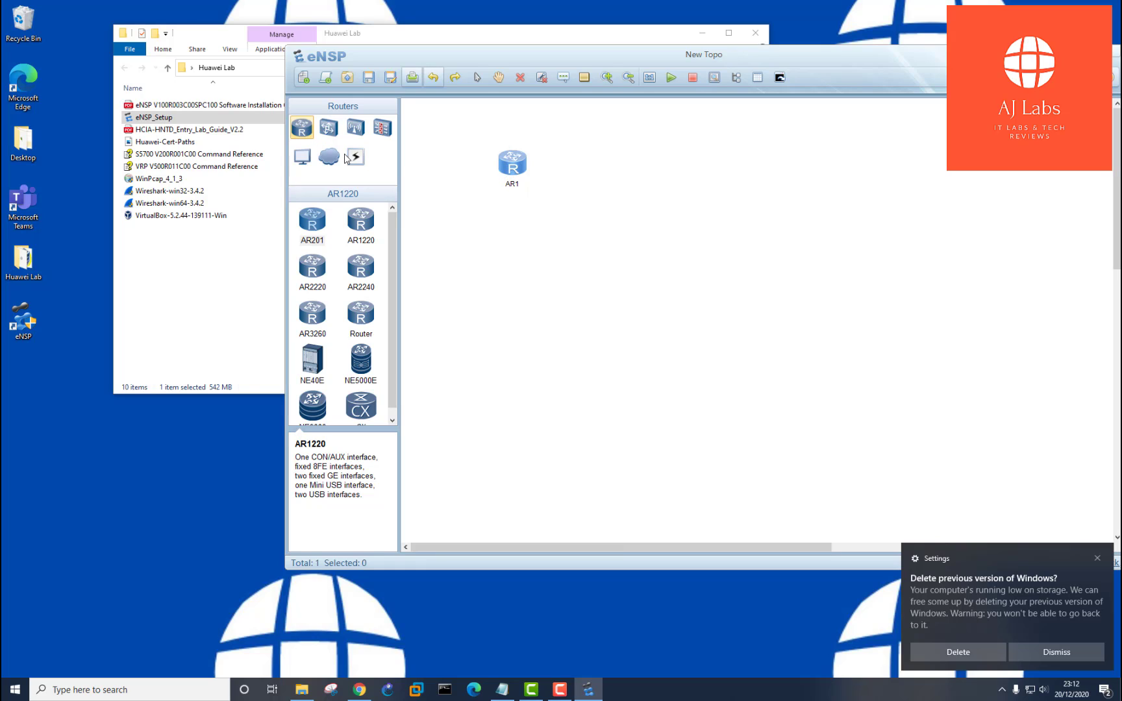
click(511, 165)
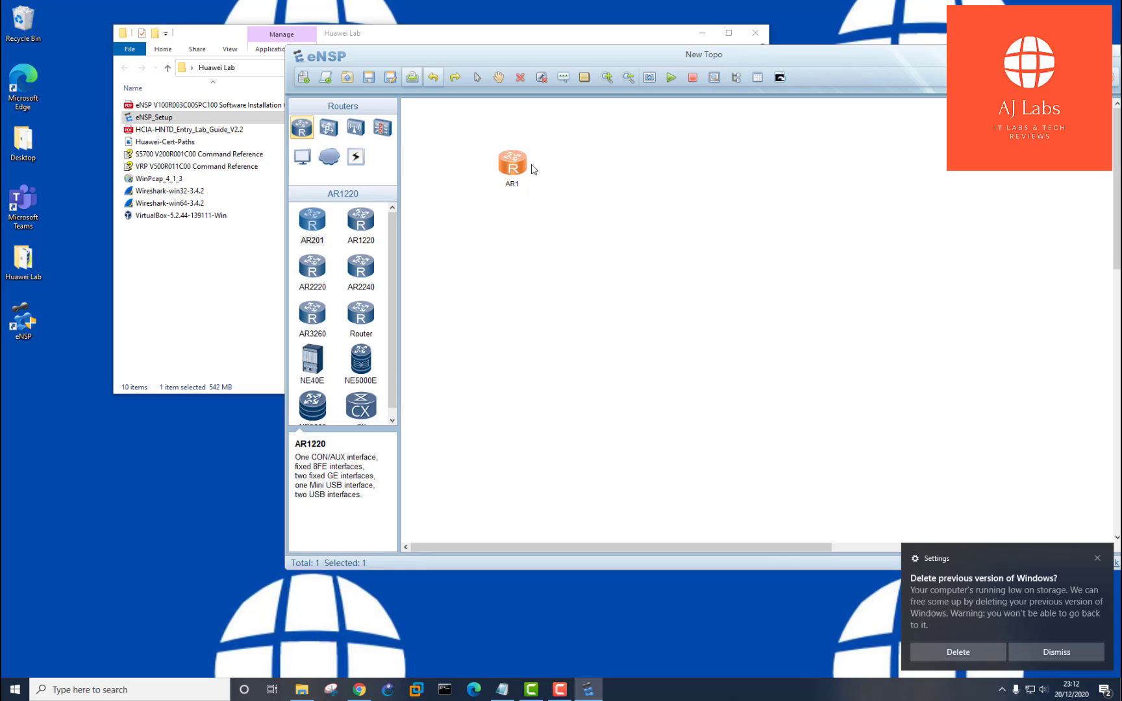
right_click(510, 166)
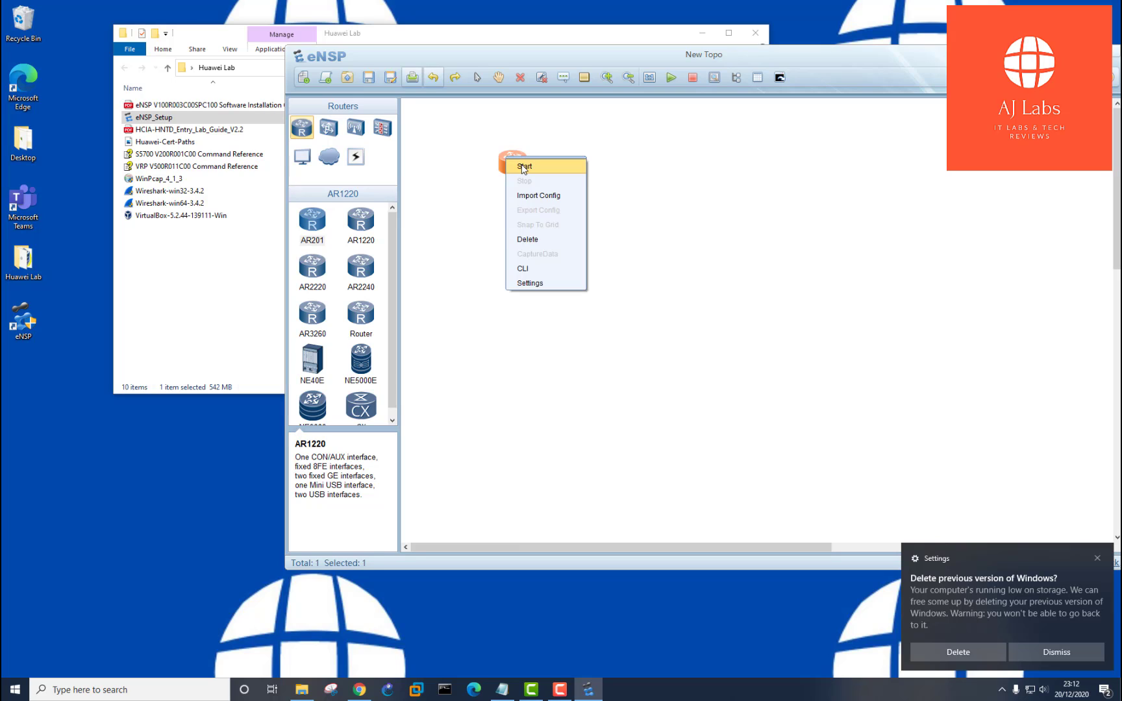
click(524, 166)
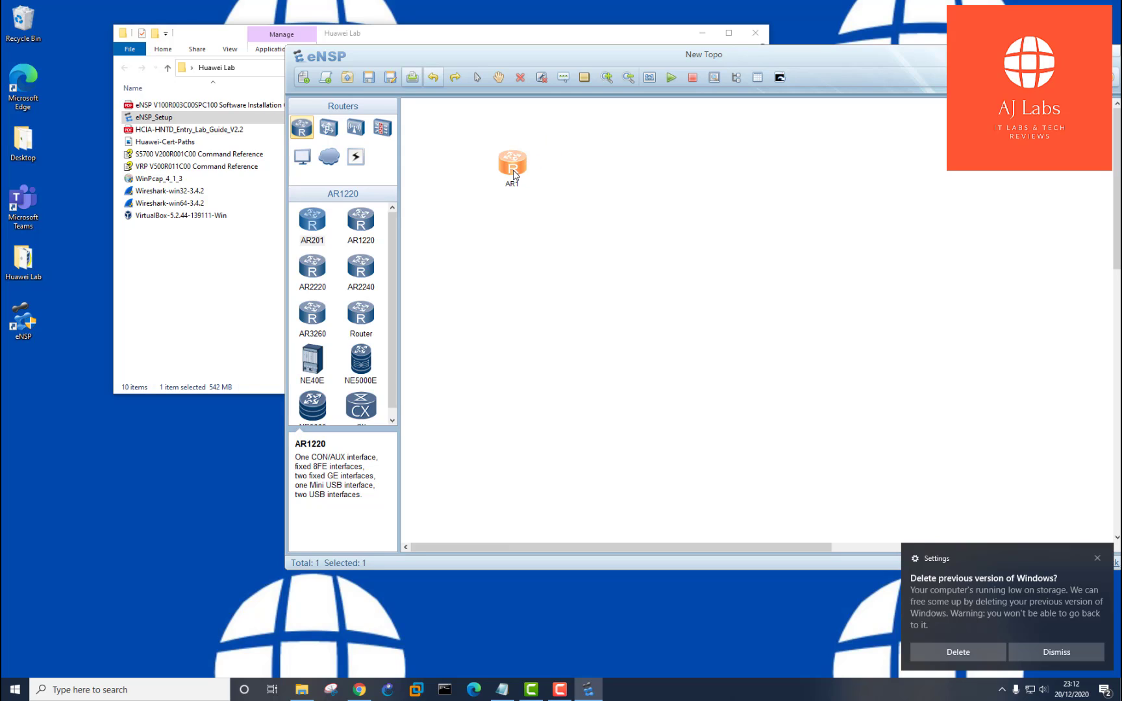
- Bring up AR1's CLI console, which reports the device is running
right_click(512, 166)
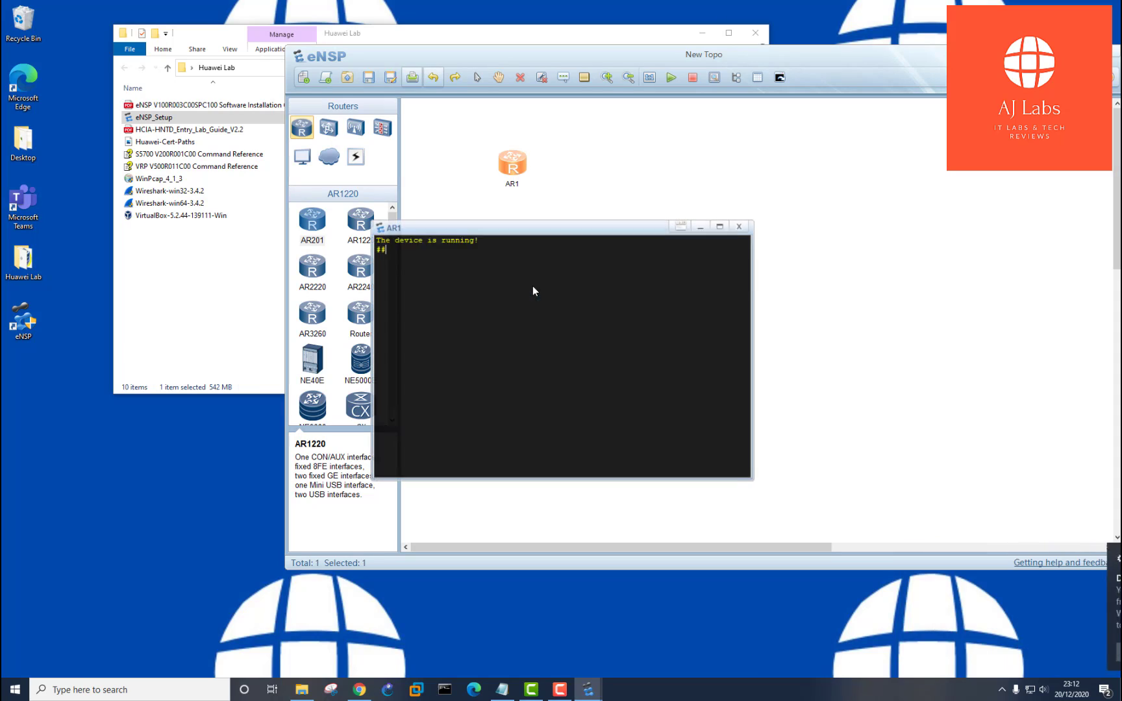
text(##########)
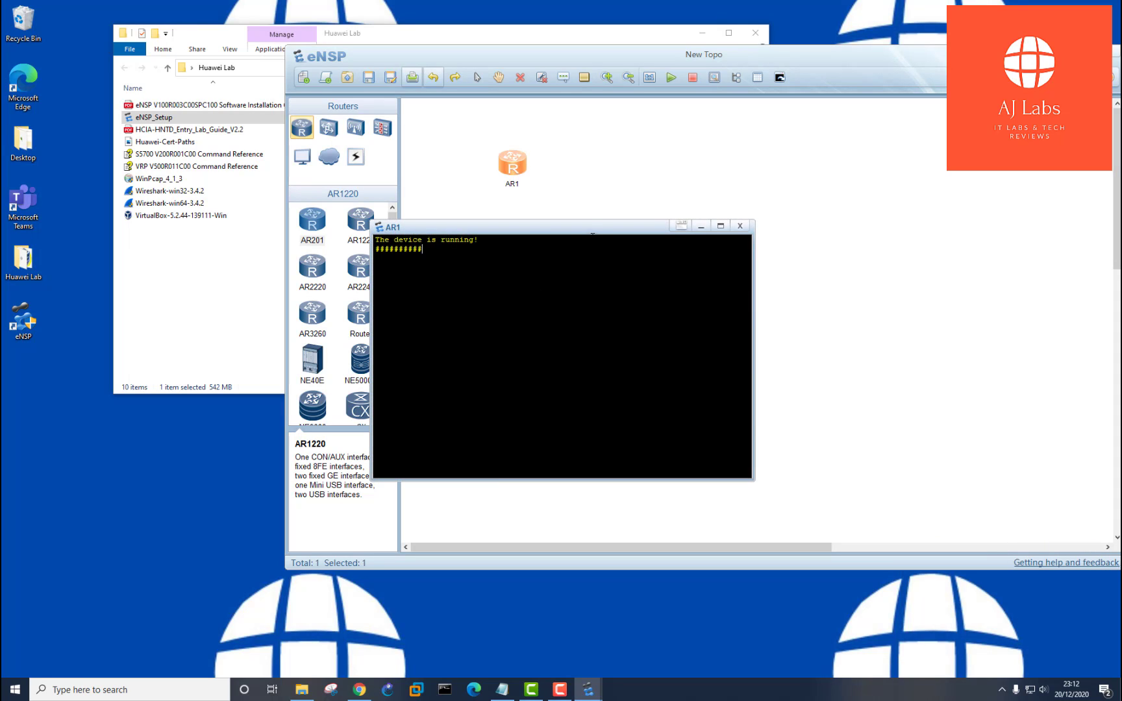